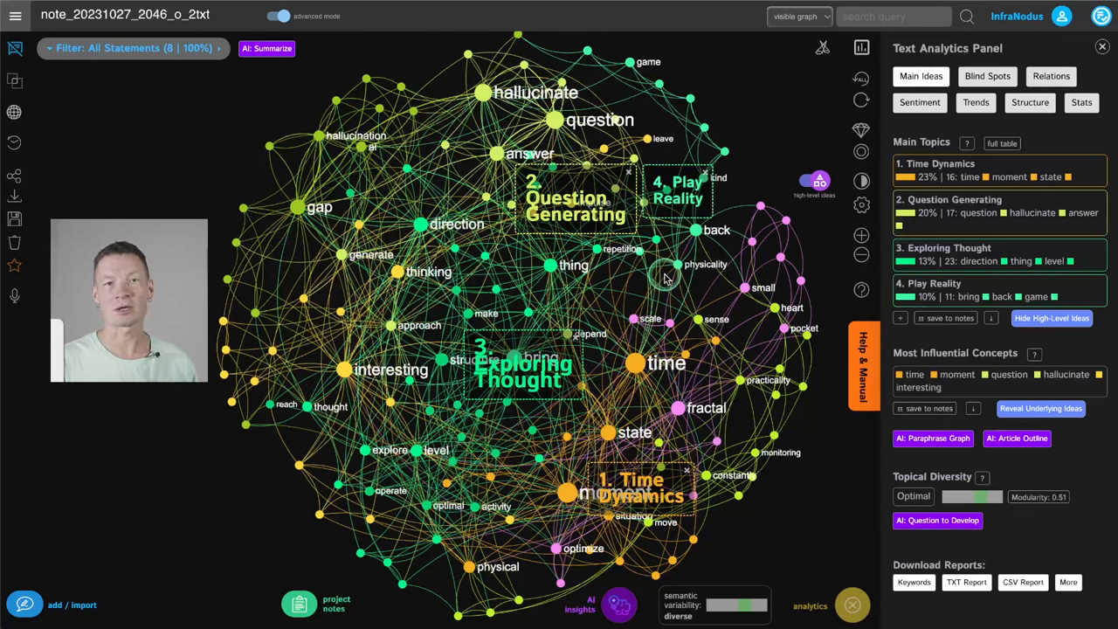
pyautogui.moveTo(579, 306)
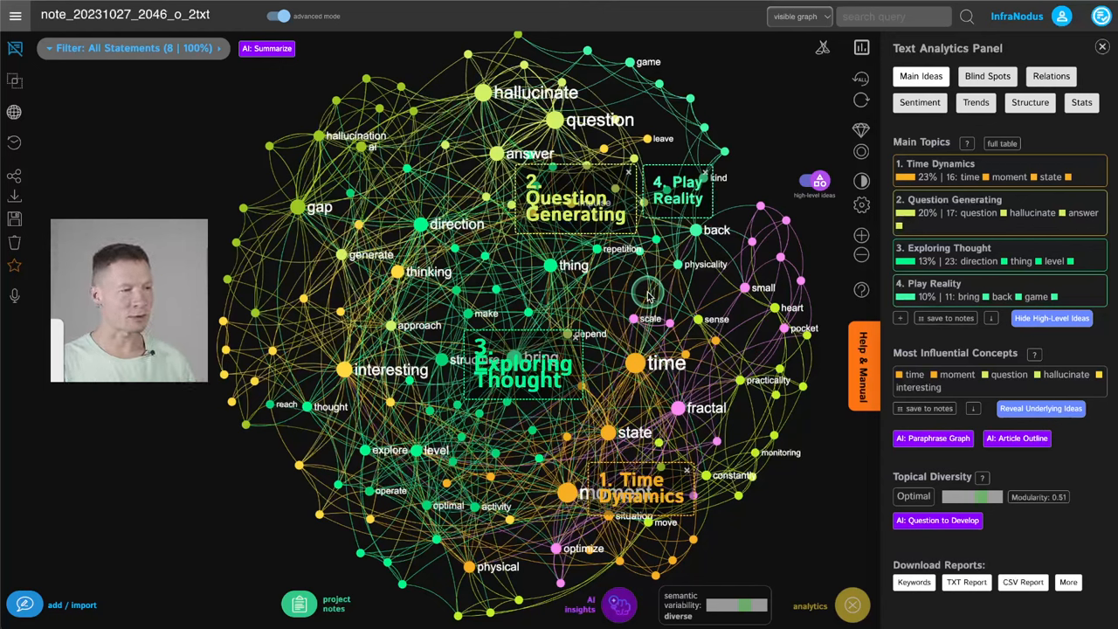
pyautogui.moveTo(603, 311)
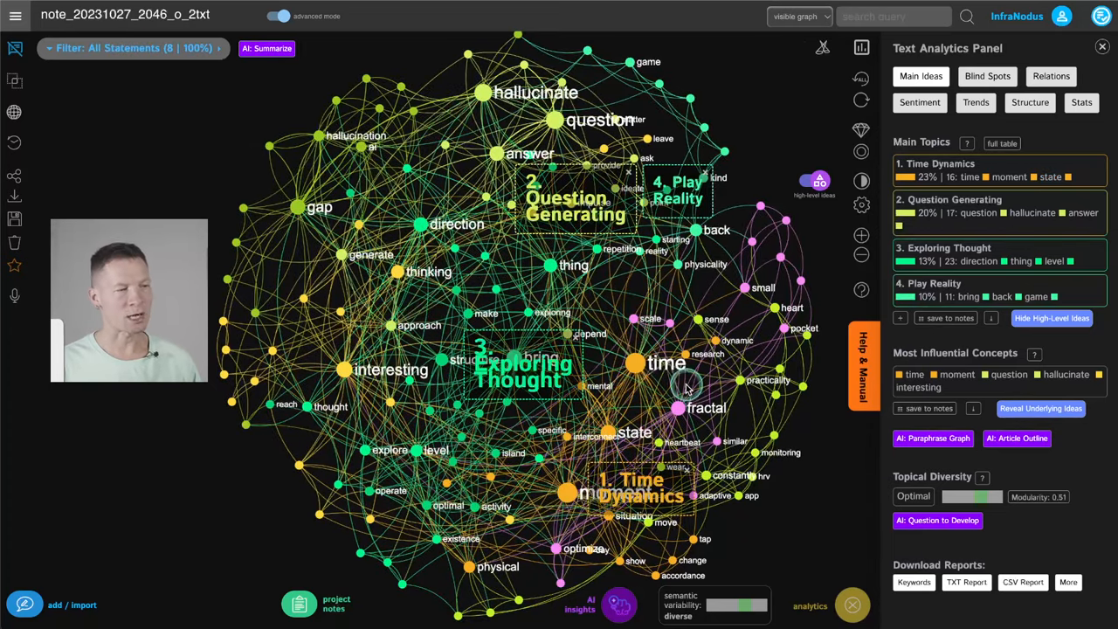
pyautogui.moveTo(629, 421)
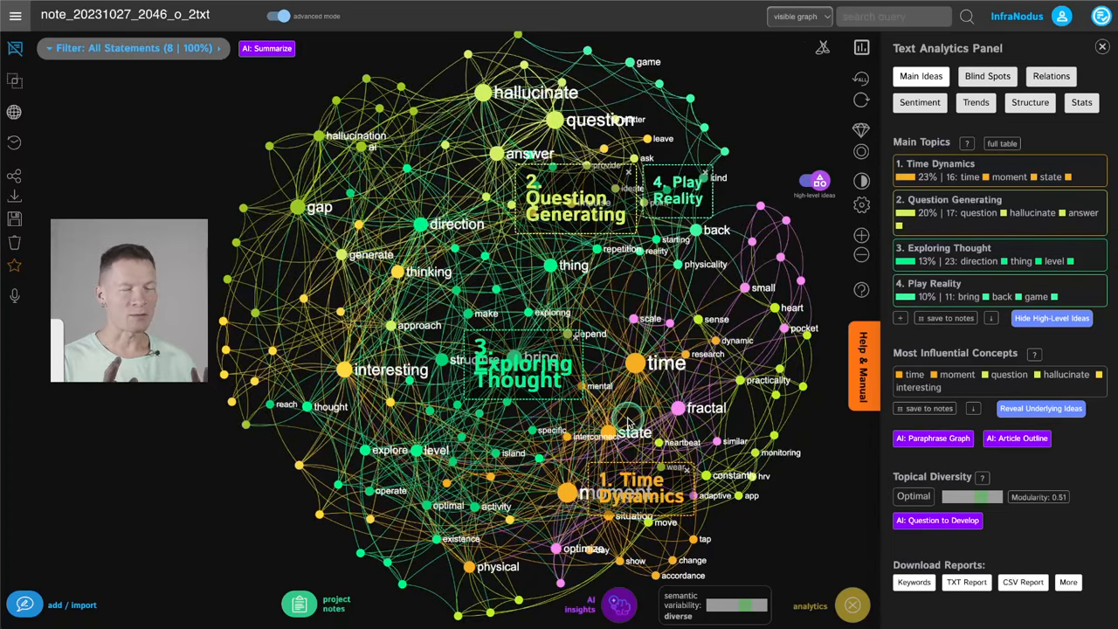
pyautogui.moveTo(678, 409)
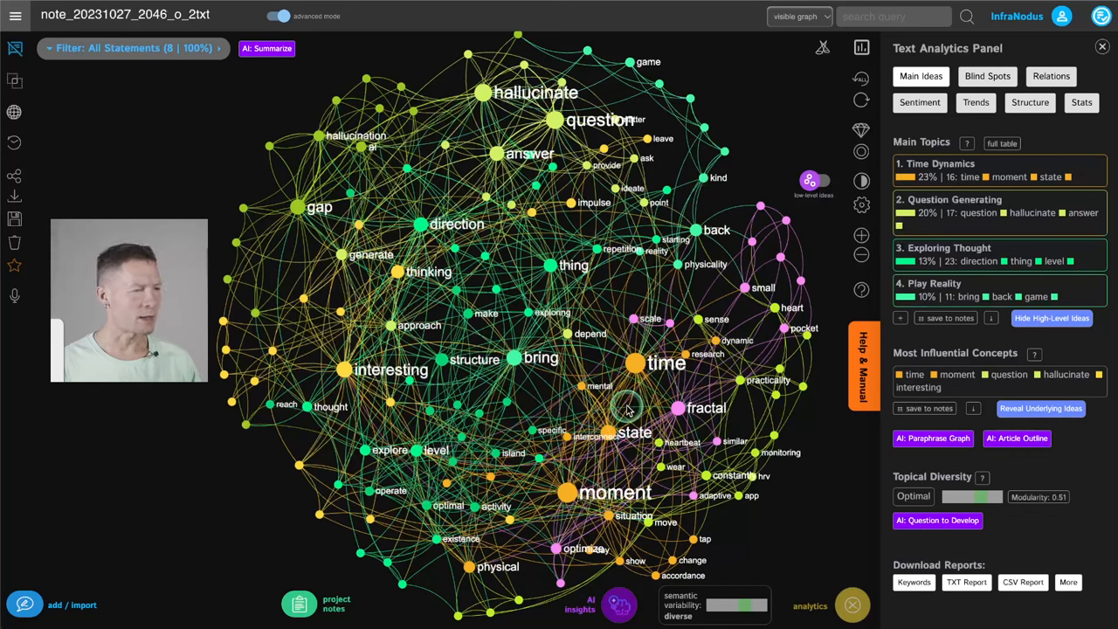
pyautogui.moveTo(567, 253)
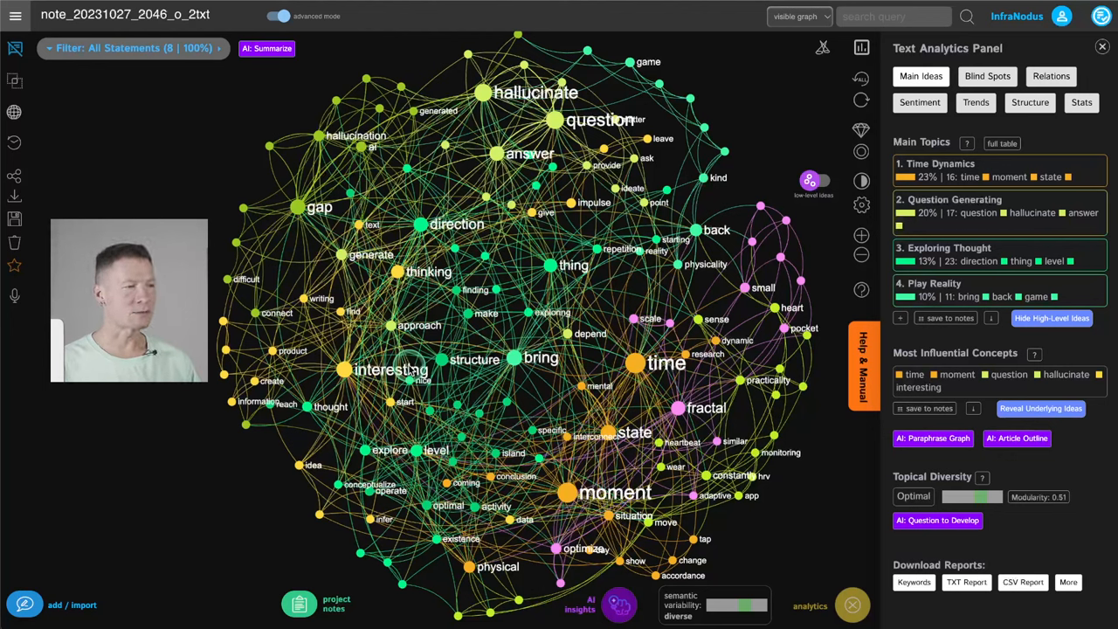
pyautogui.moveTo(611, 341)
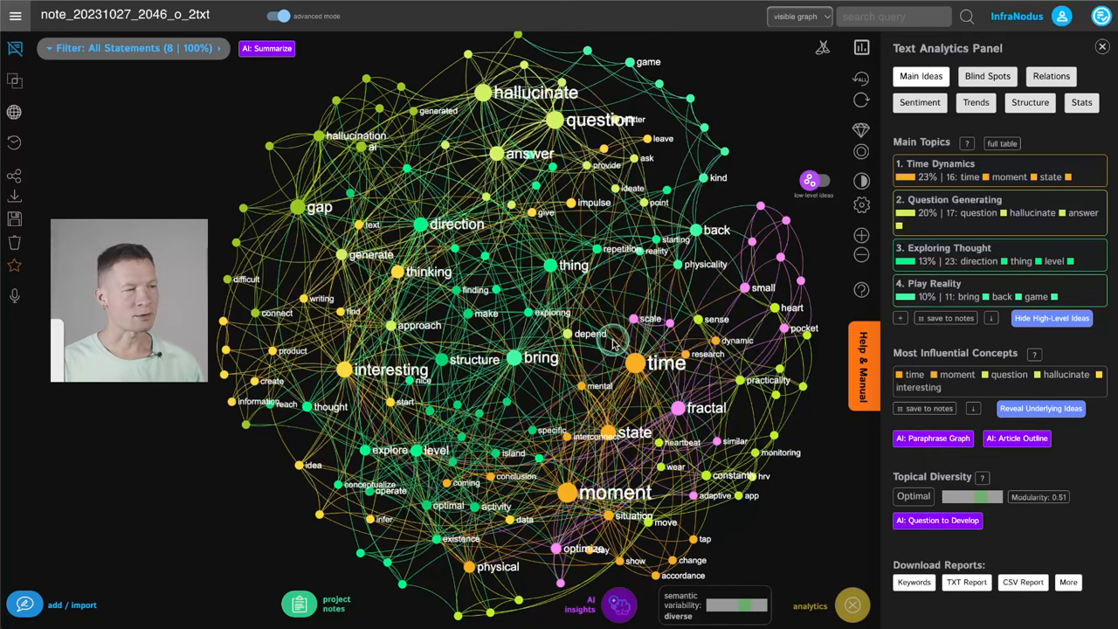
pyautogui.moveTo(620, 315)
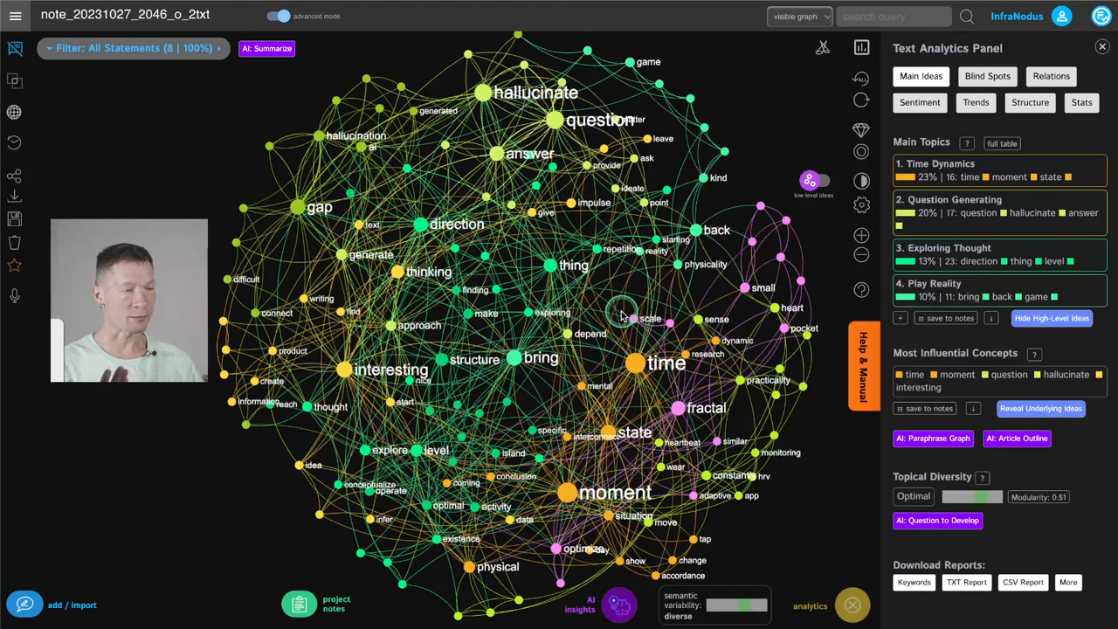
pyautogui.moveTo(810, 189)
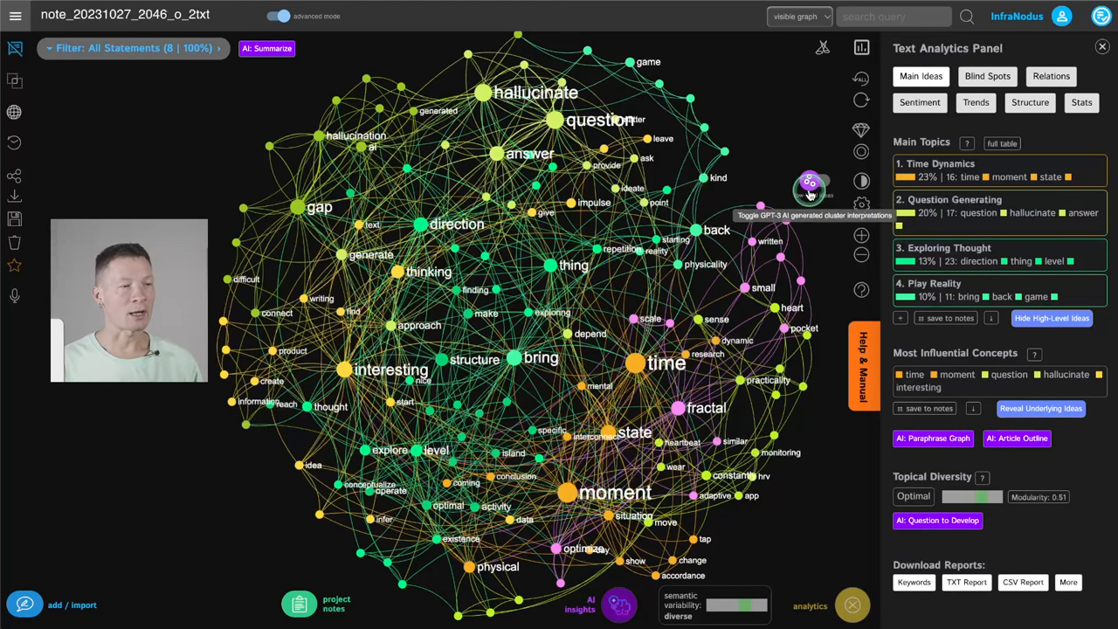
# Step: Re-enable GPT-3 cluster interpretations, review all detected topics, then return to the four main ones
pyautogui.click(810, 182)
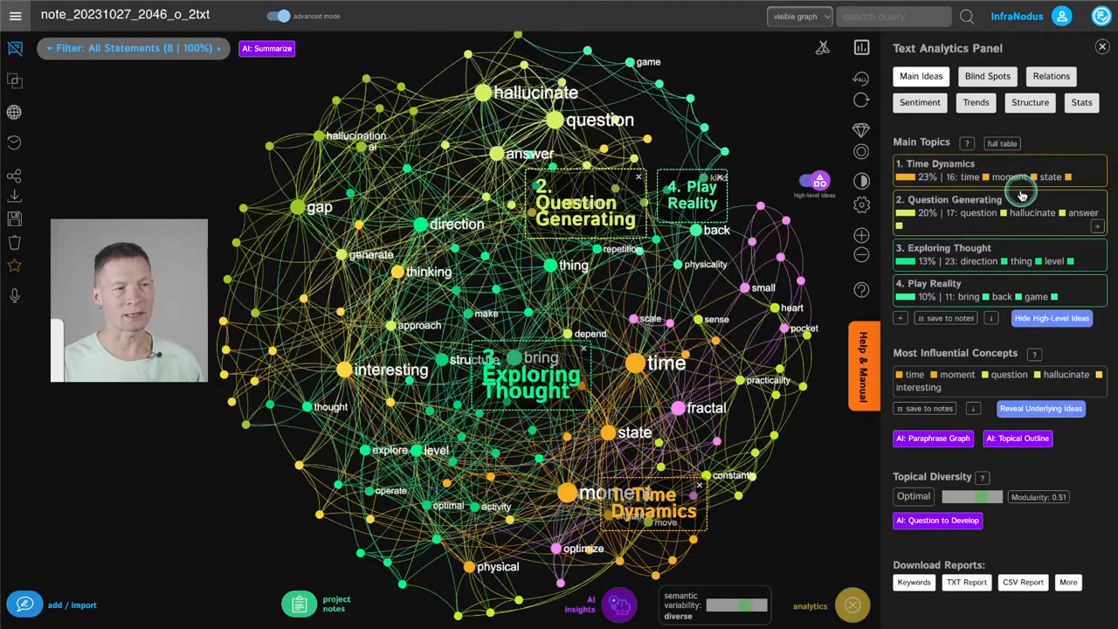
pyautogui.click(952, 253)
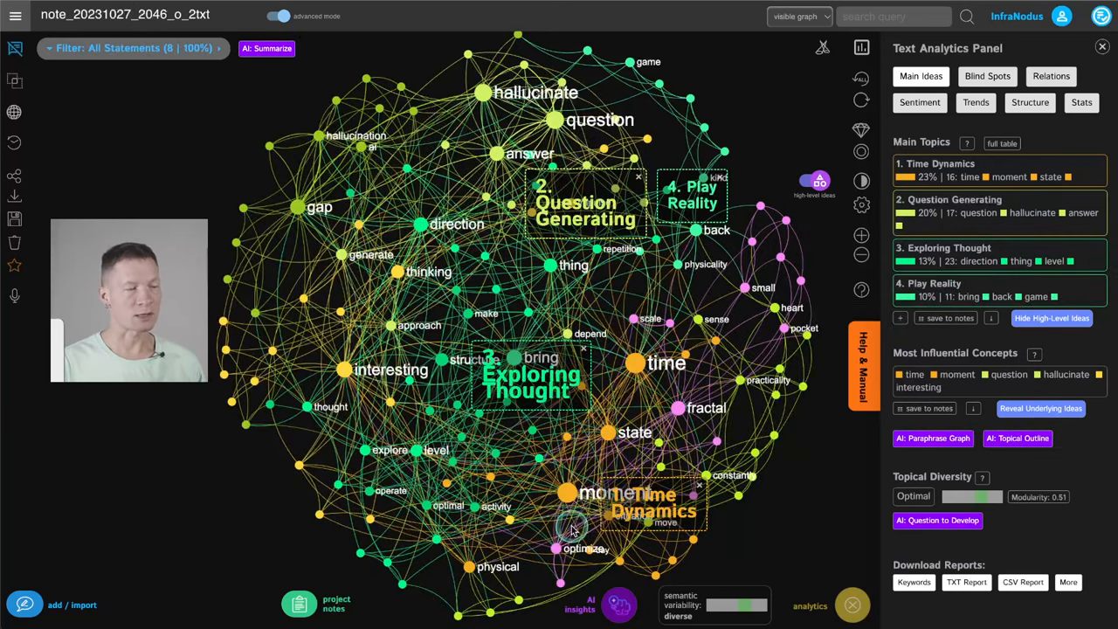
pyautogui.moveTo(716, 398)
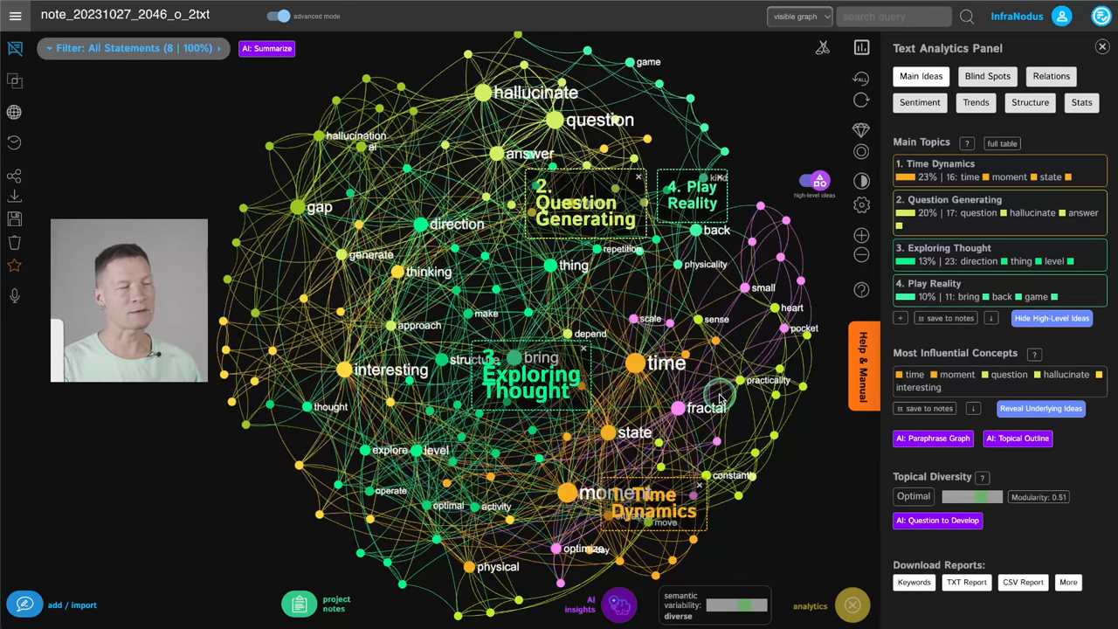
pyautogui.moveTo(672, 503)
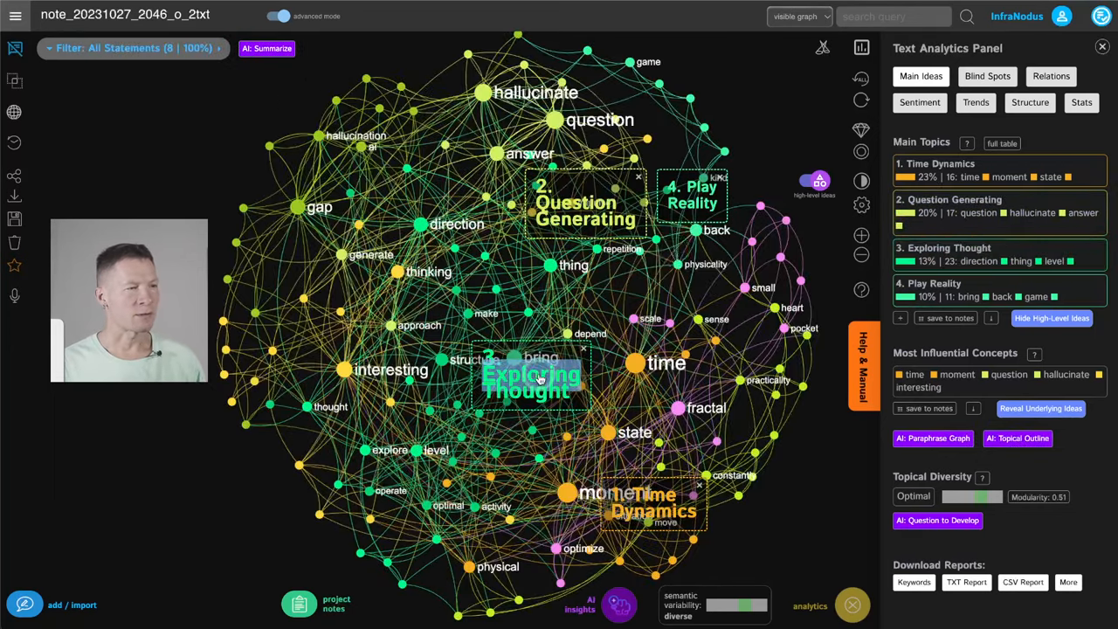
pyautogui.moveTo(901, 318)
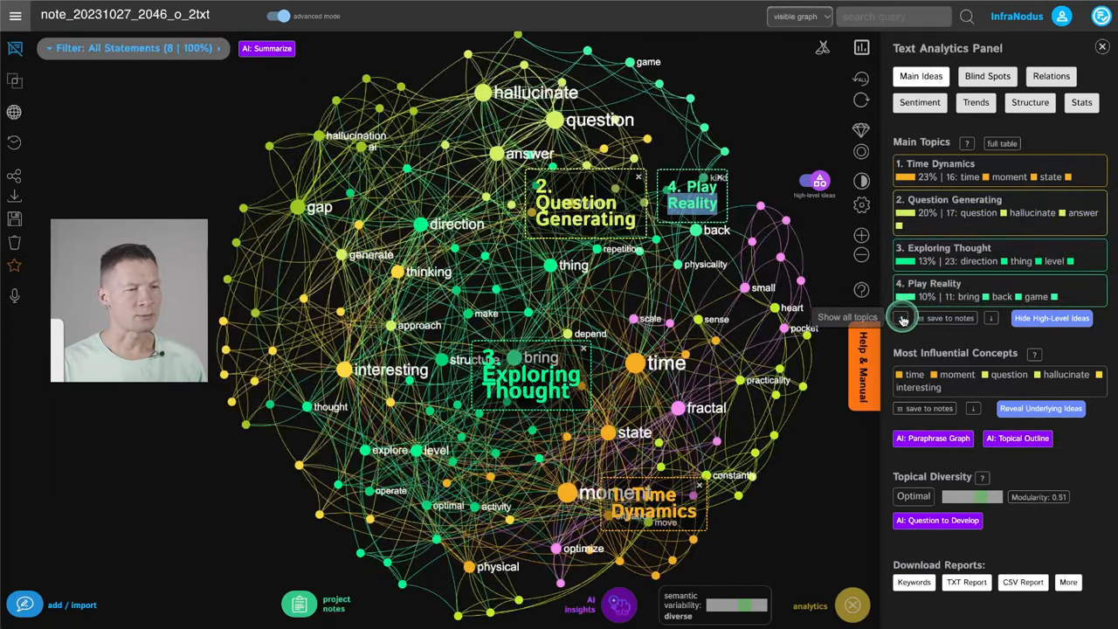
pyautogui.click(903, 318)
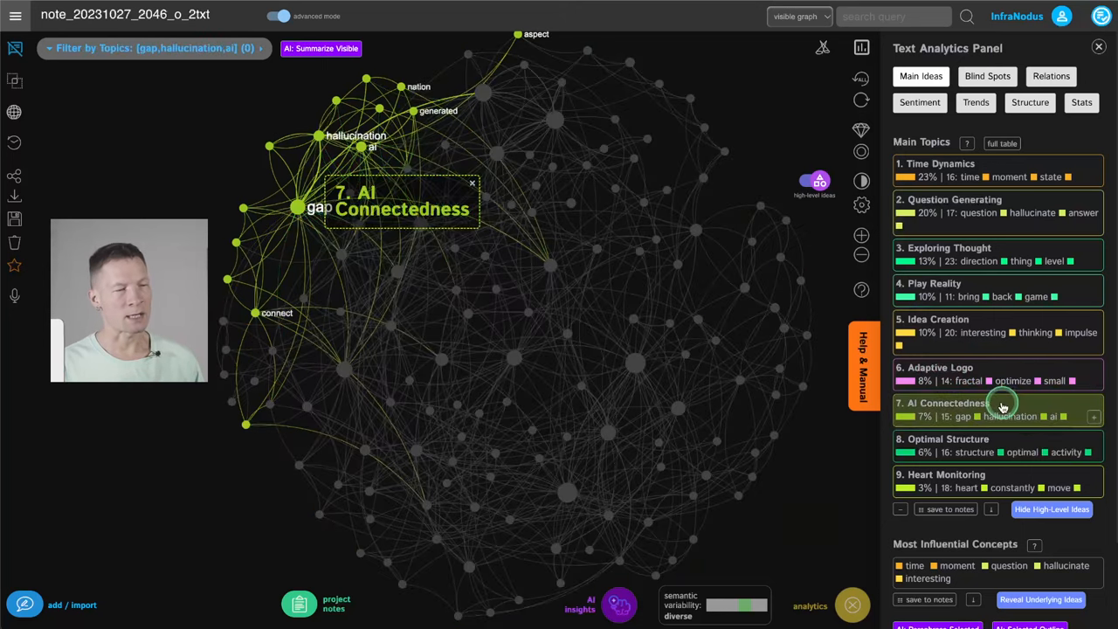
pyautogui.click(902, 512)
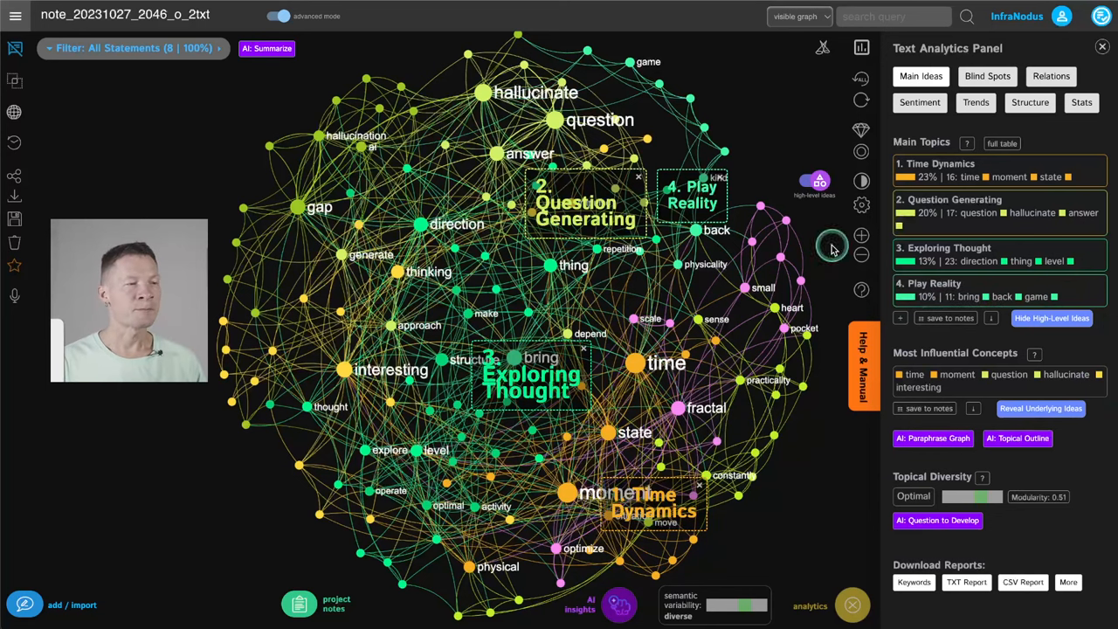
pyautogui.moveTo(803, 220)
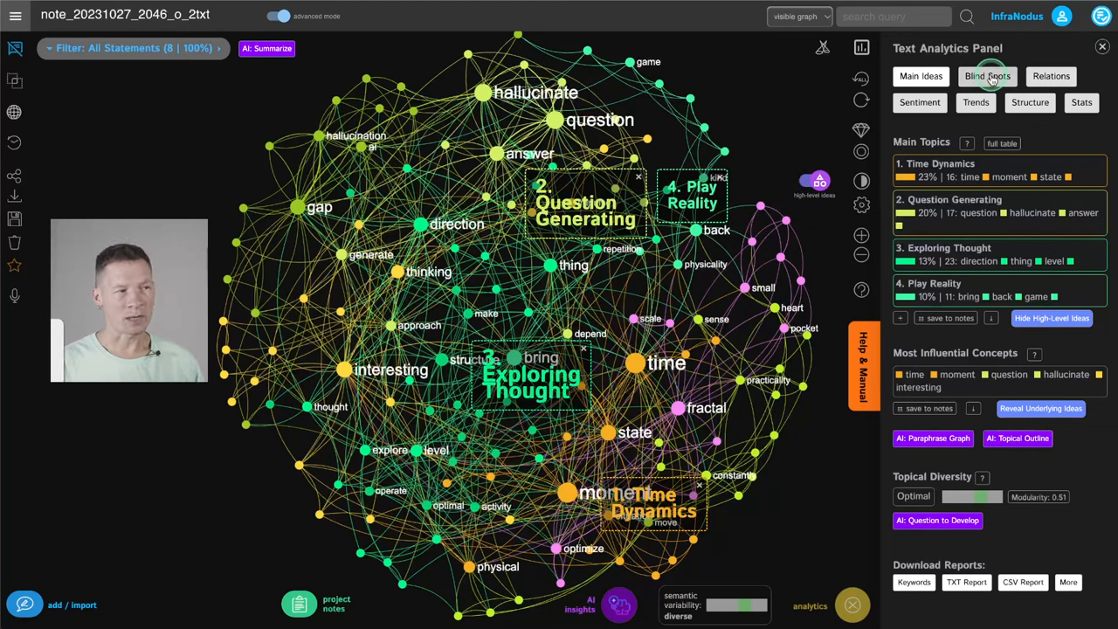
# Step: From the Blind Spots tab, highlight the Play Reality–Exploring Thought gap in the network
pyautogui.click(987, 77)
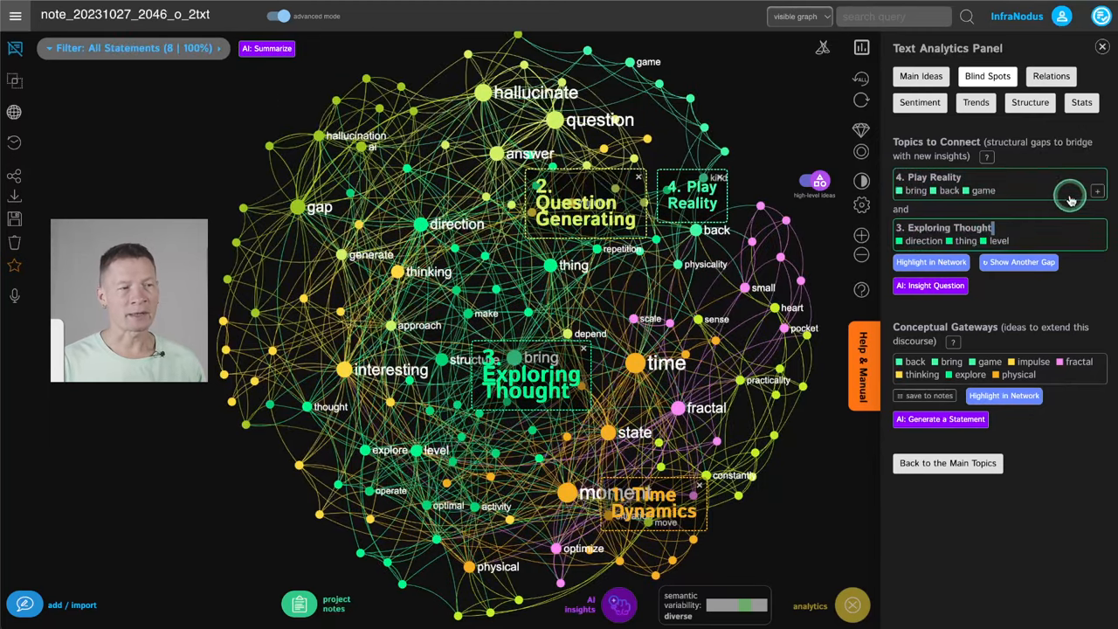
pyautogui.moveTo(929, 261)
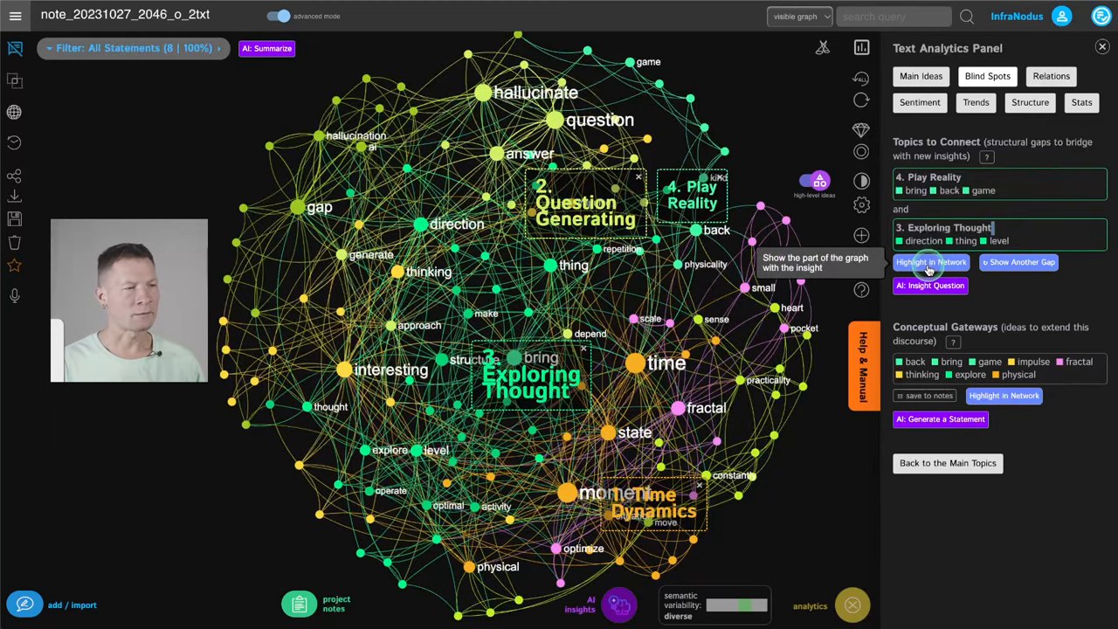
pyautogui.click(929, 262)
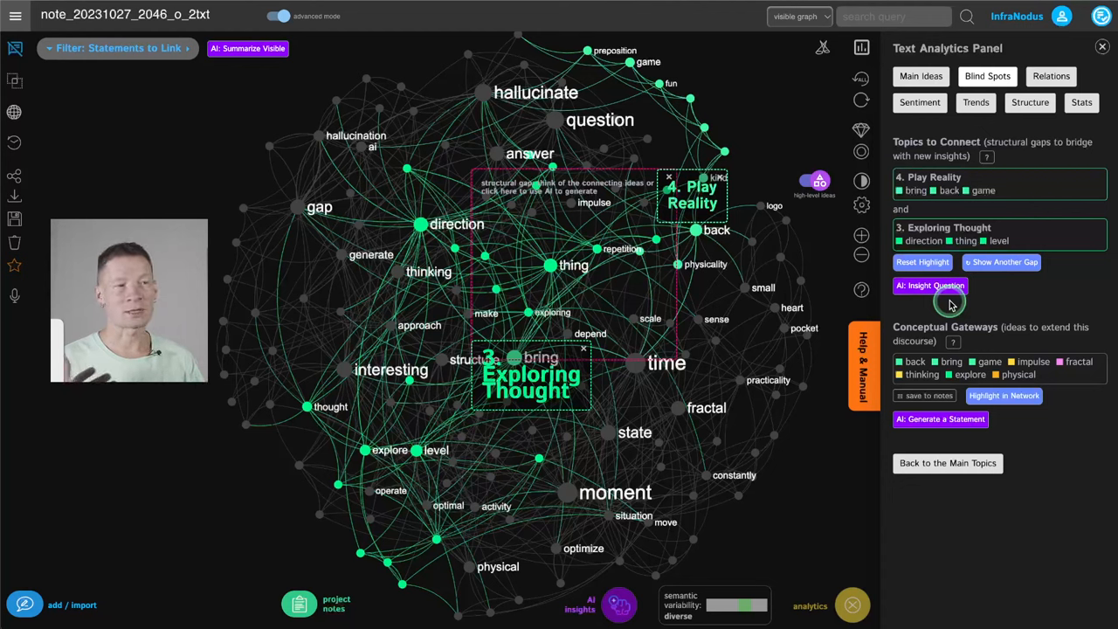
pyautogui.moveTo(955, 107)
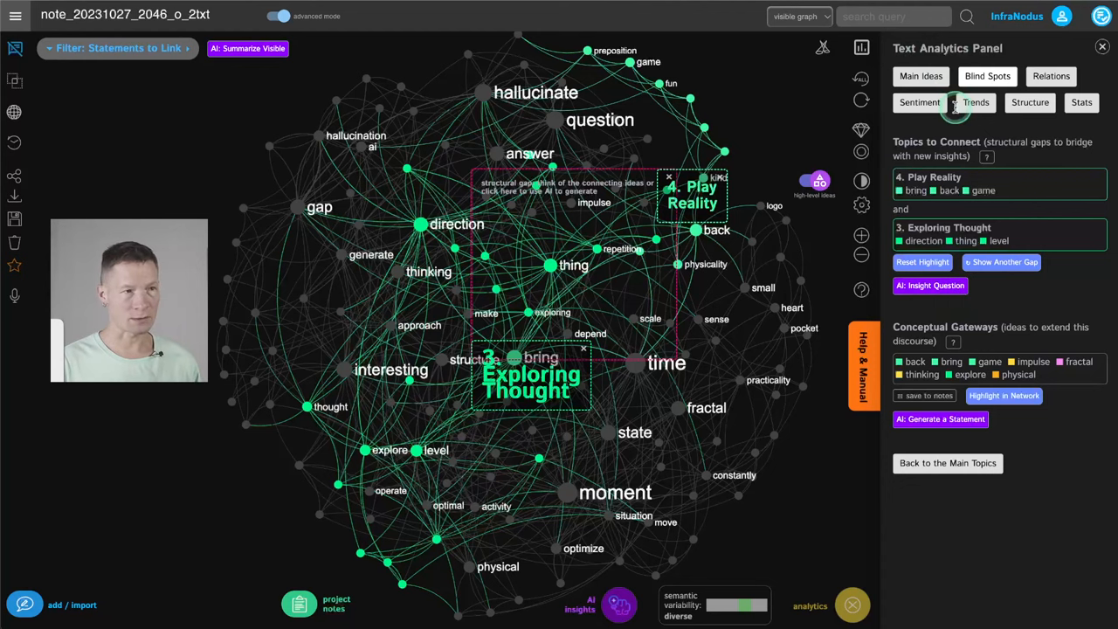
pyautogui.click(920, 77)
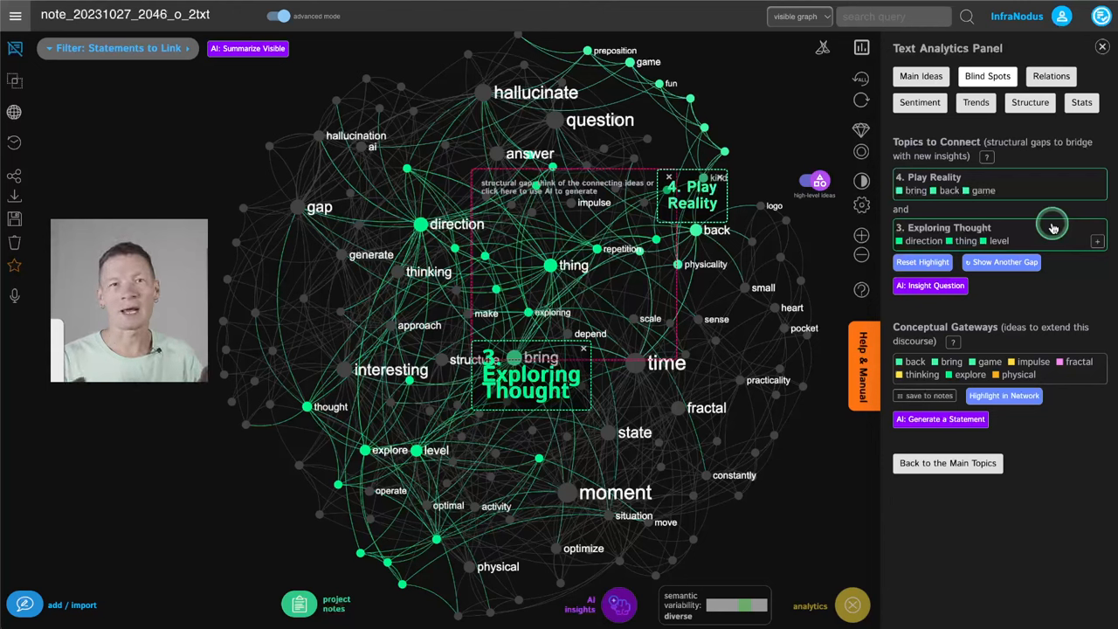
pyautogui.moveTo(939, 262)
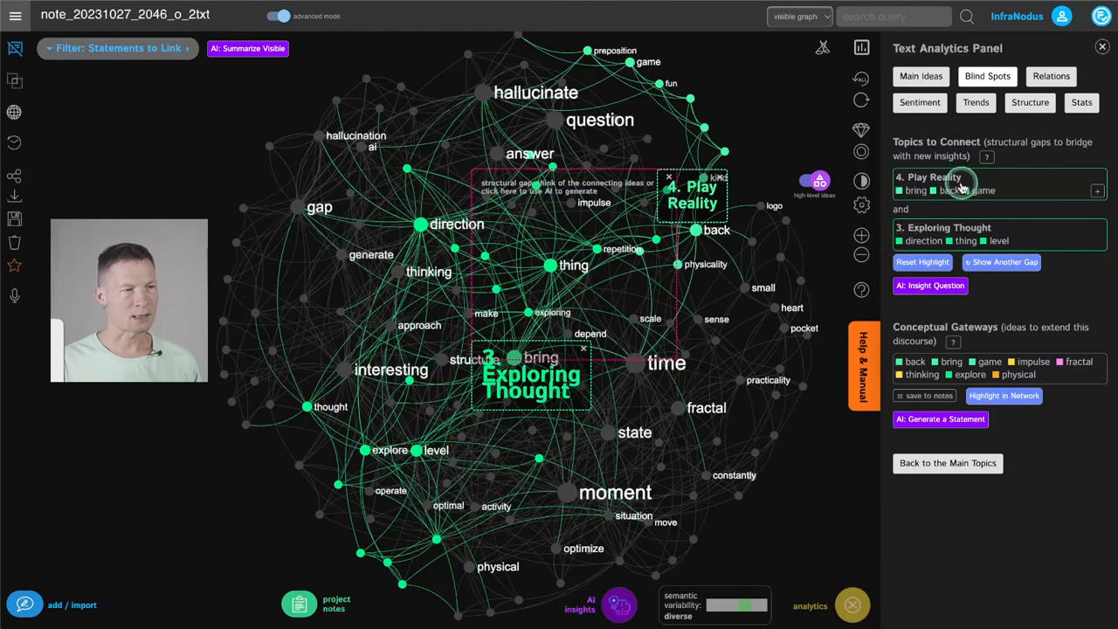
pyautogui.moveTo(946, 270)
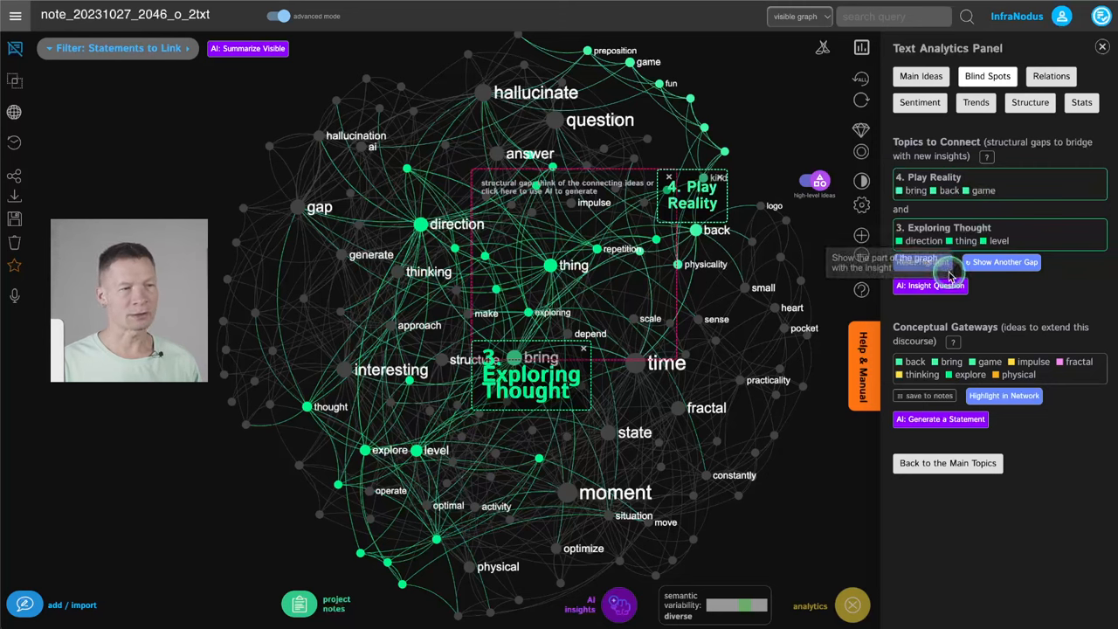
# Step: Request an AI Insight Question bridging Play Reality and Exploring Thought
pyautogui.click(929, 286)
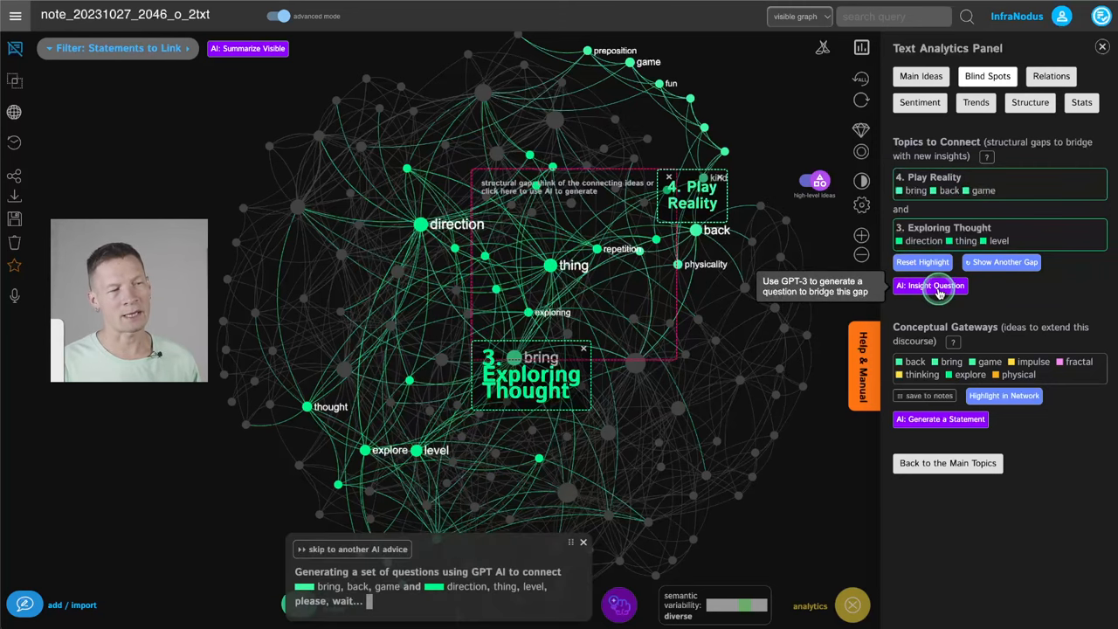
pyautogui.click(929, 287)
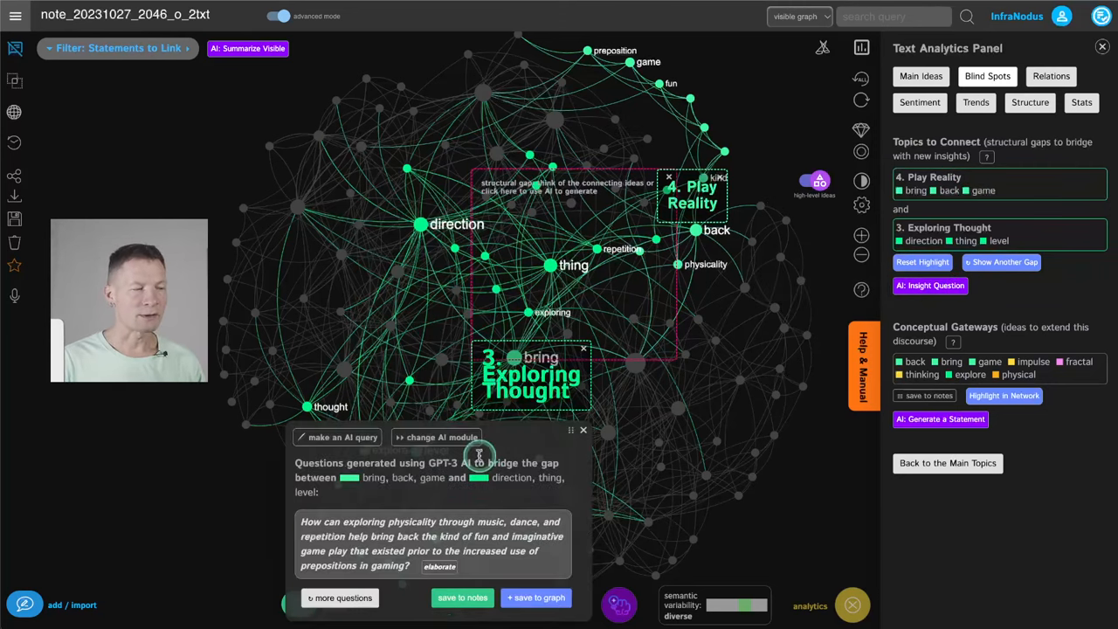
pyautogui.moveTo(456, 506)
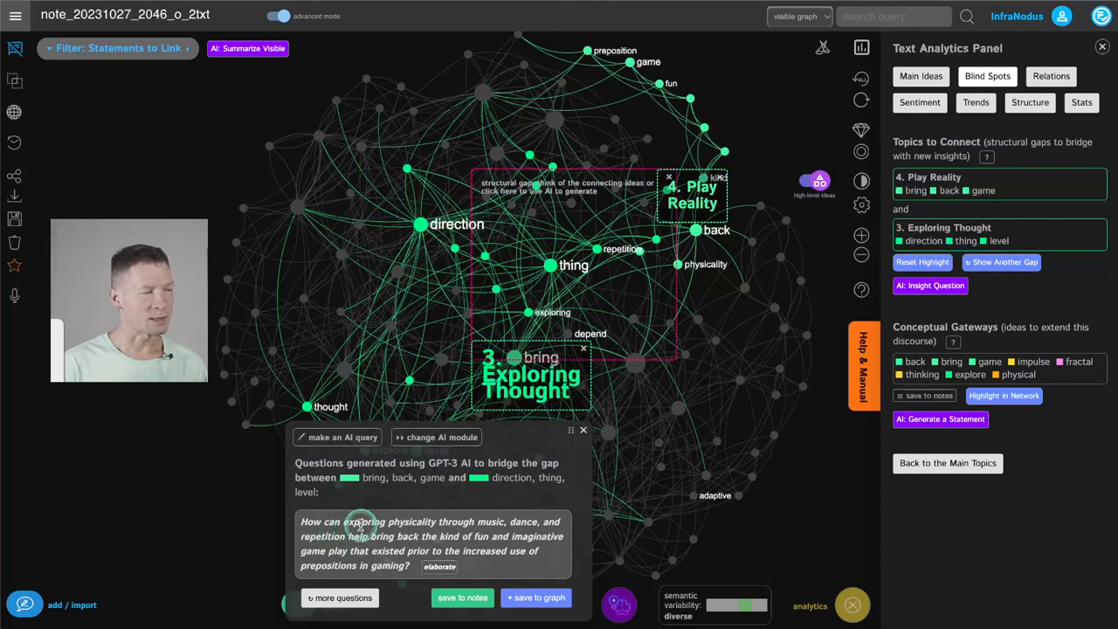
pyautogui.moveTo(576, 538)
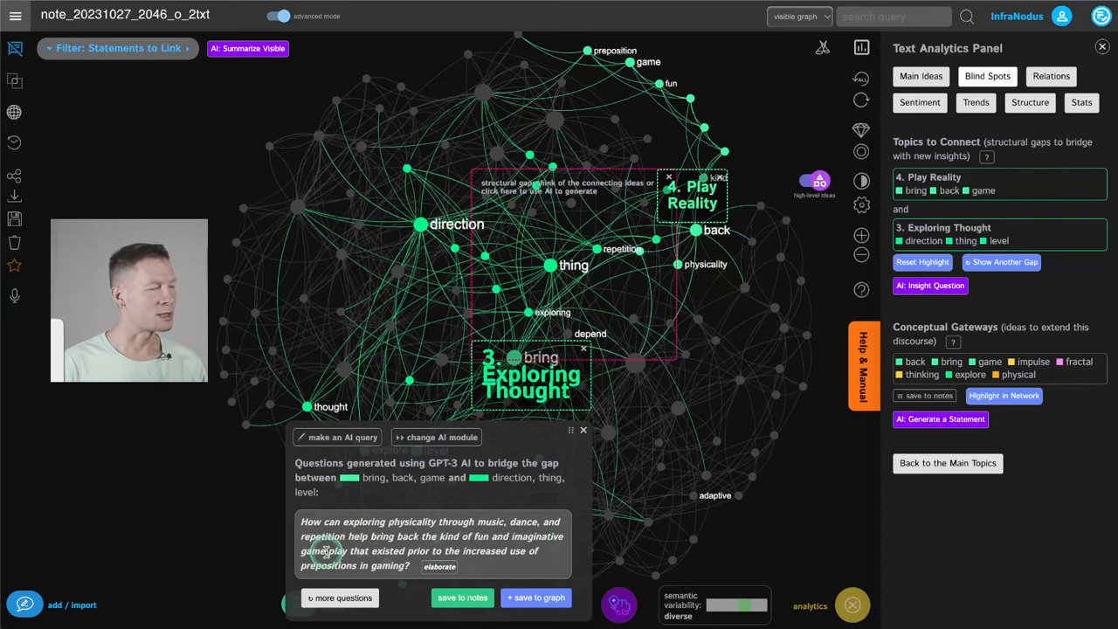
pyautogui.moveTo(534, 562)
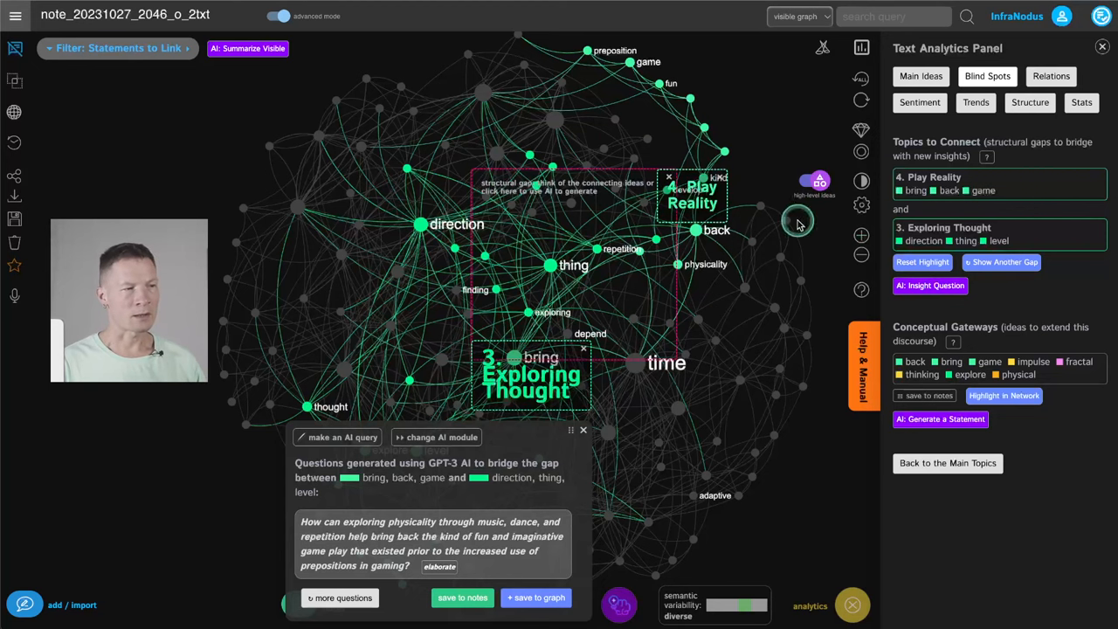
pyautogui.moveTo(625, 253)
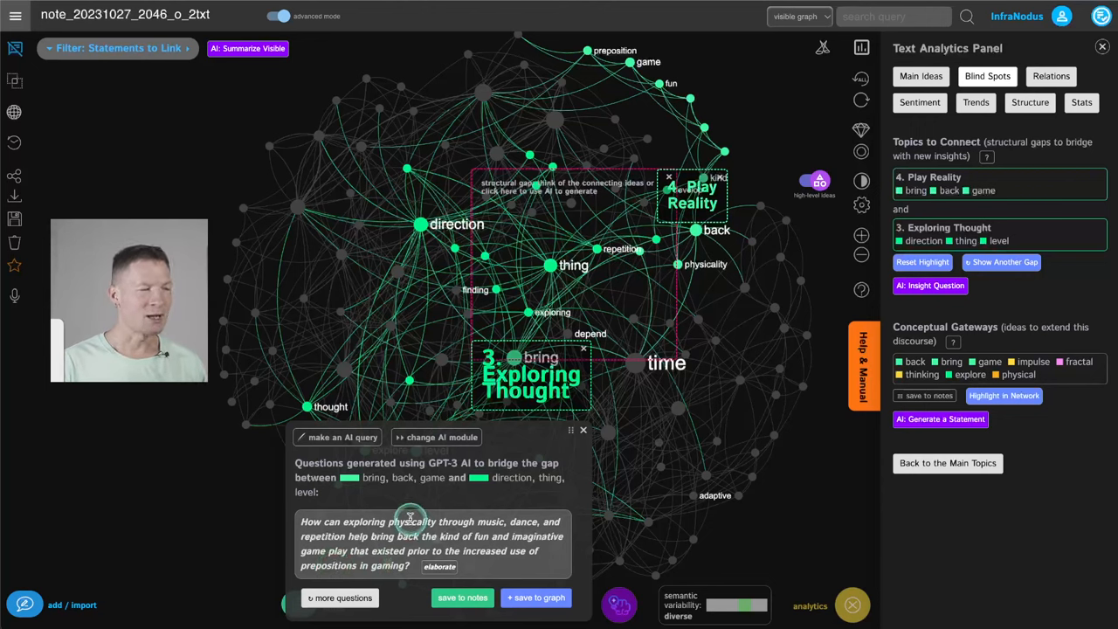
pyautogui.moveTo(489, 555)
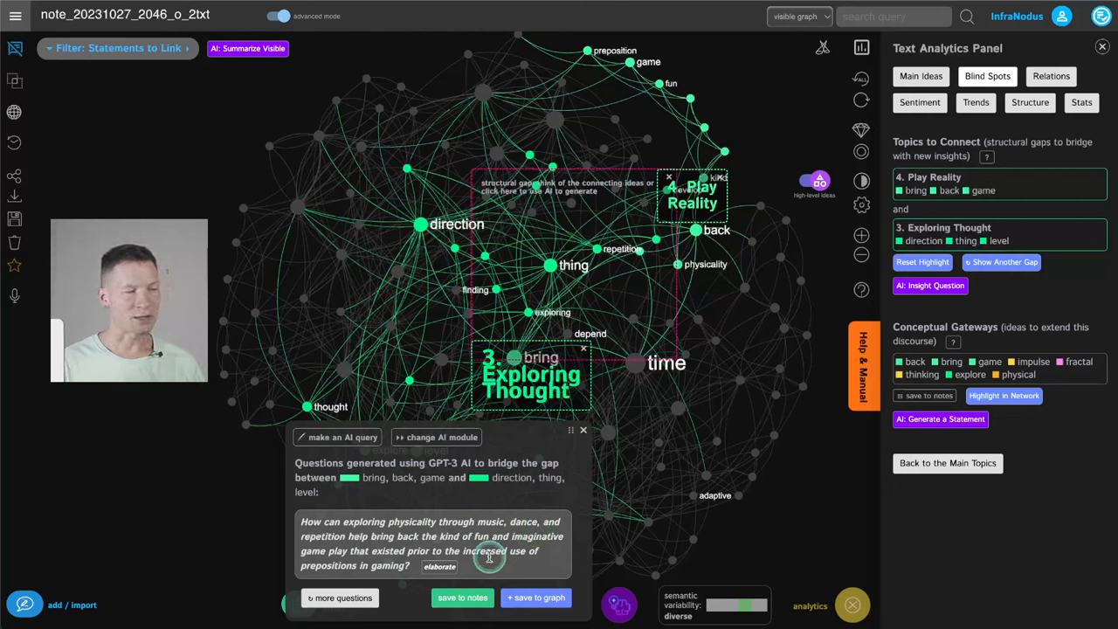
# Step: Save the physicality, repetition and play question to Project Notes and close the panel
pyautogui.click(461, 597)
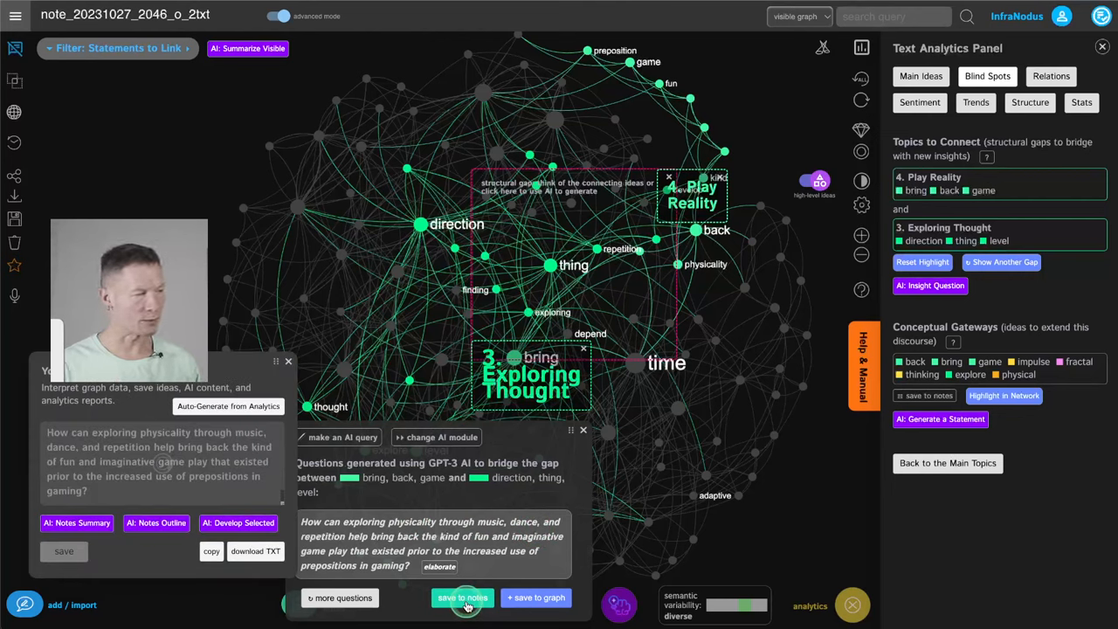
pyautogui.click(461, 597)
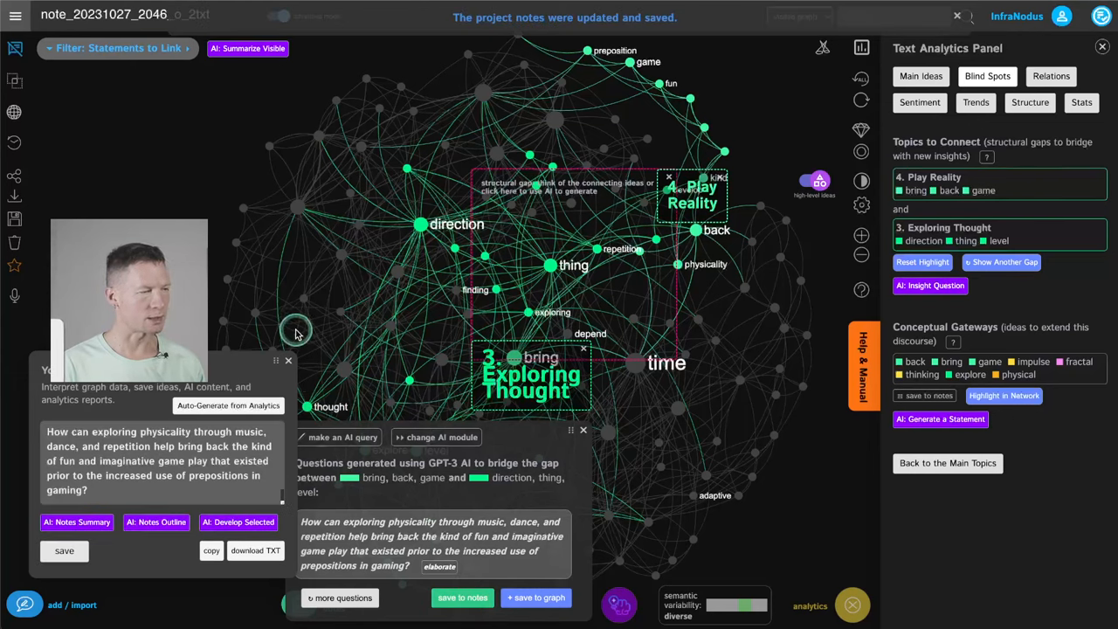
pyautogui.click(288, 360)
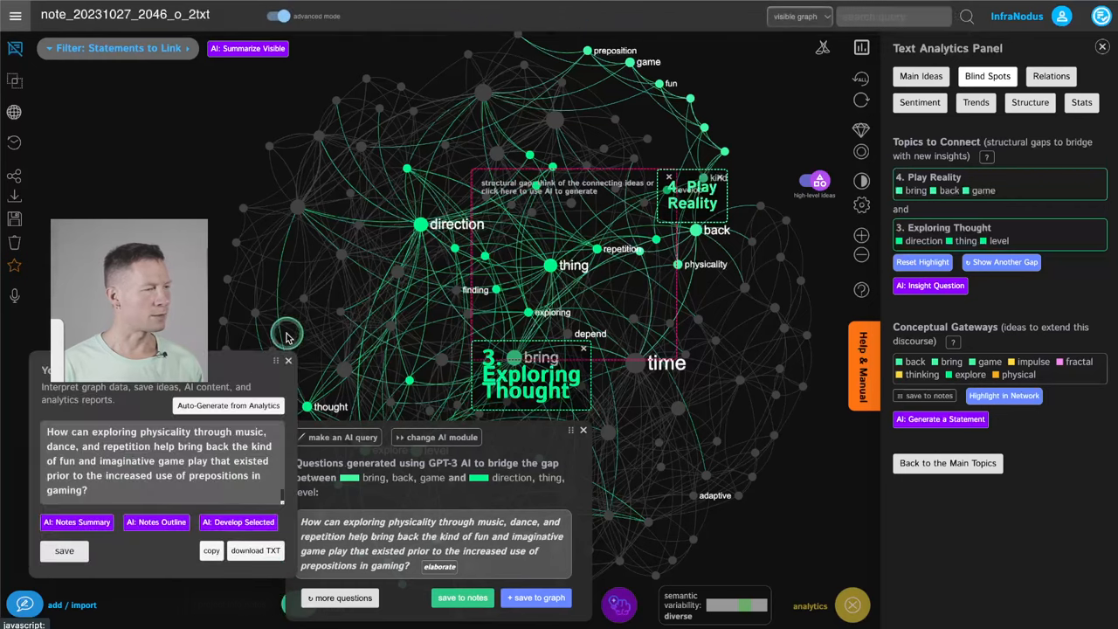
pyautogui.click(289, 360)
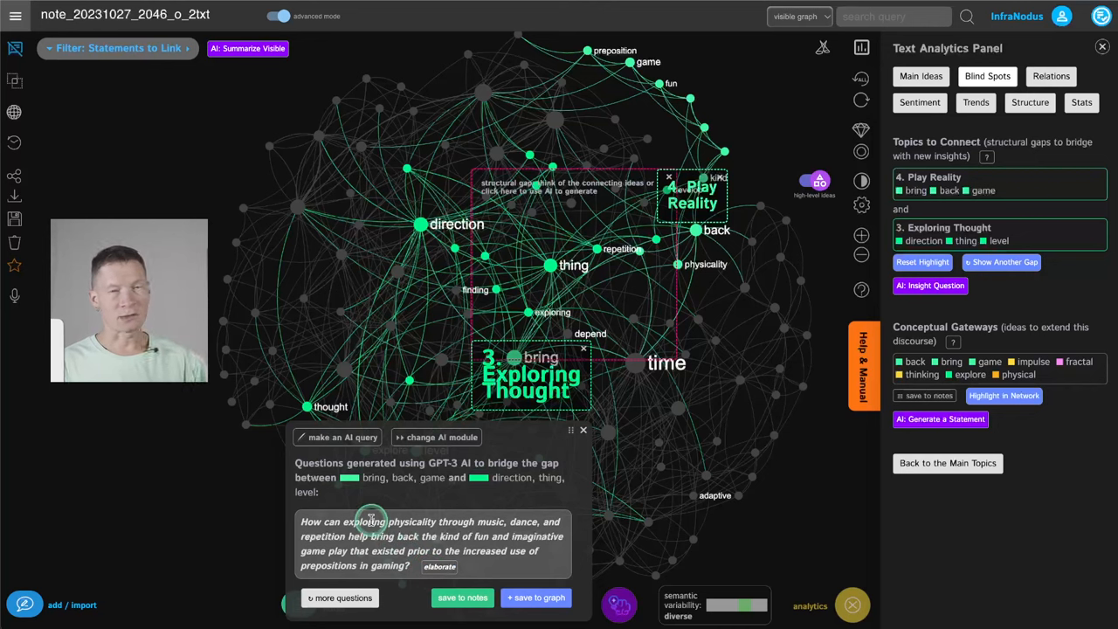
# Step: Add 'music and movement with language games ca...' below the question in Project Notes and save
pyautogui.tripleClick(433, 542)
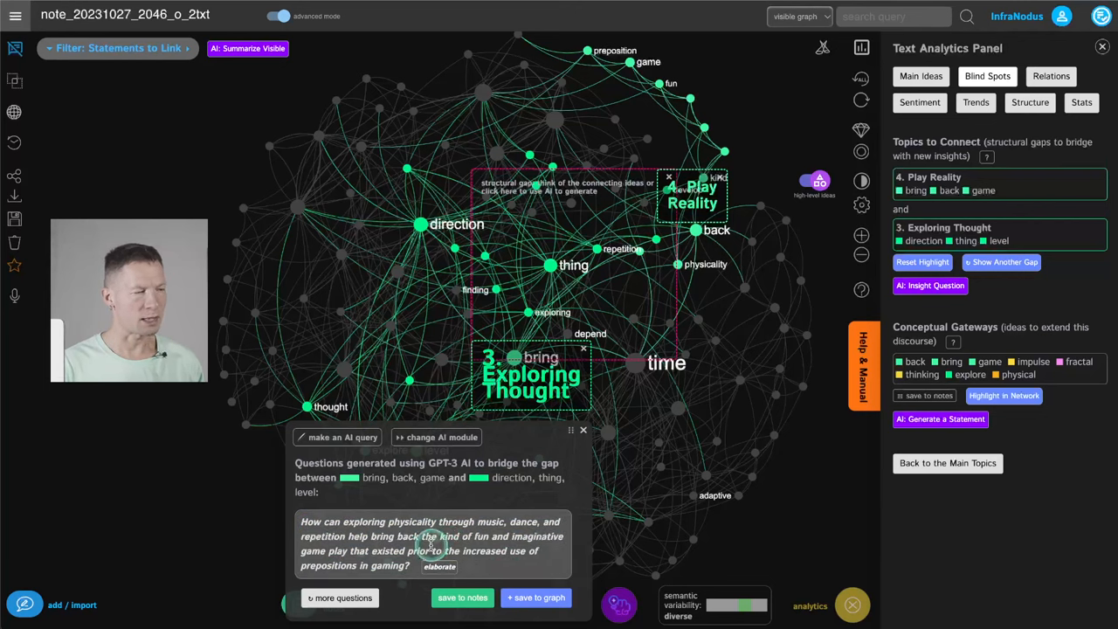
pyautogui.moveTo(463, 514)
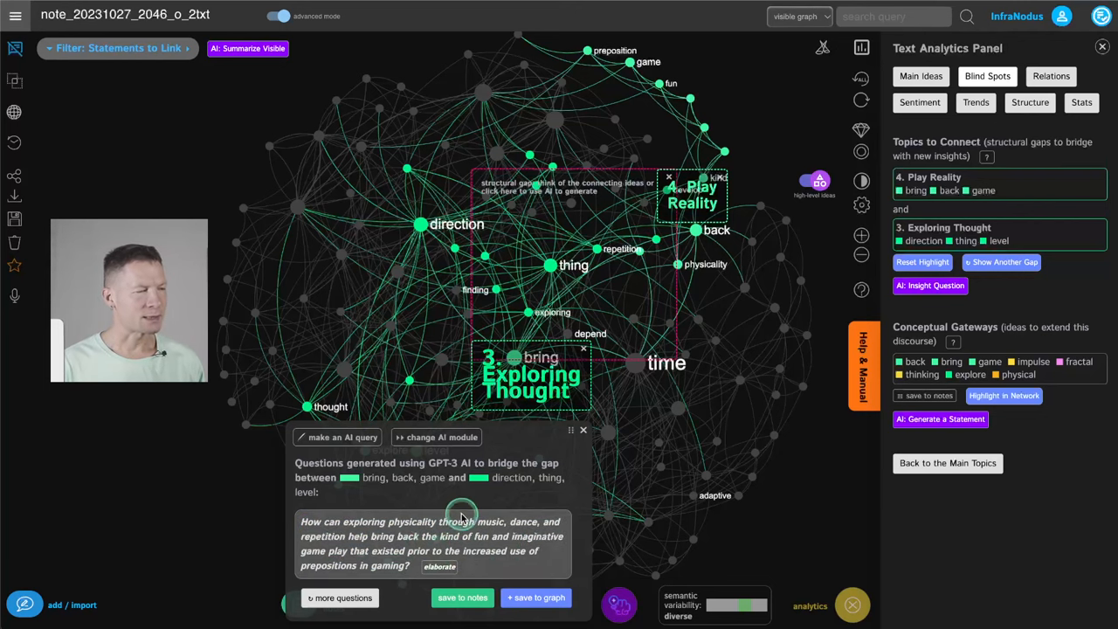
pyautogui.moveTo(514, 573)
pyautogui.write('Combining')
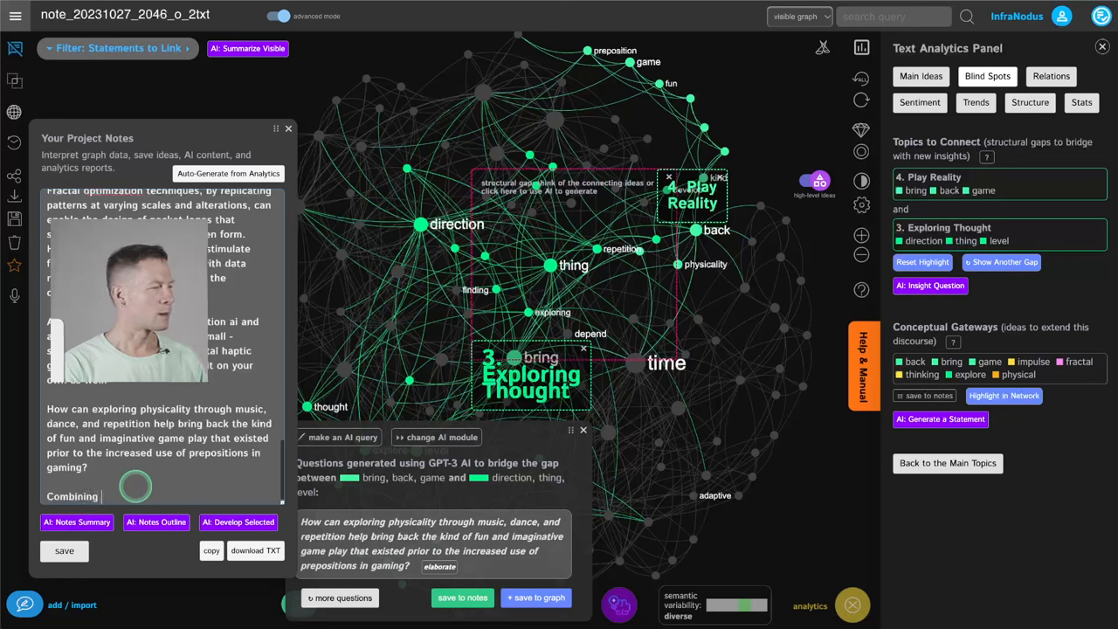
pyautogui.write('music and')
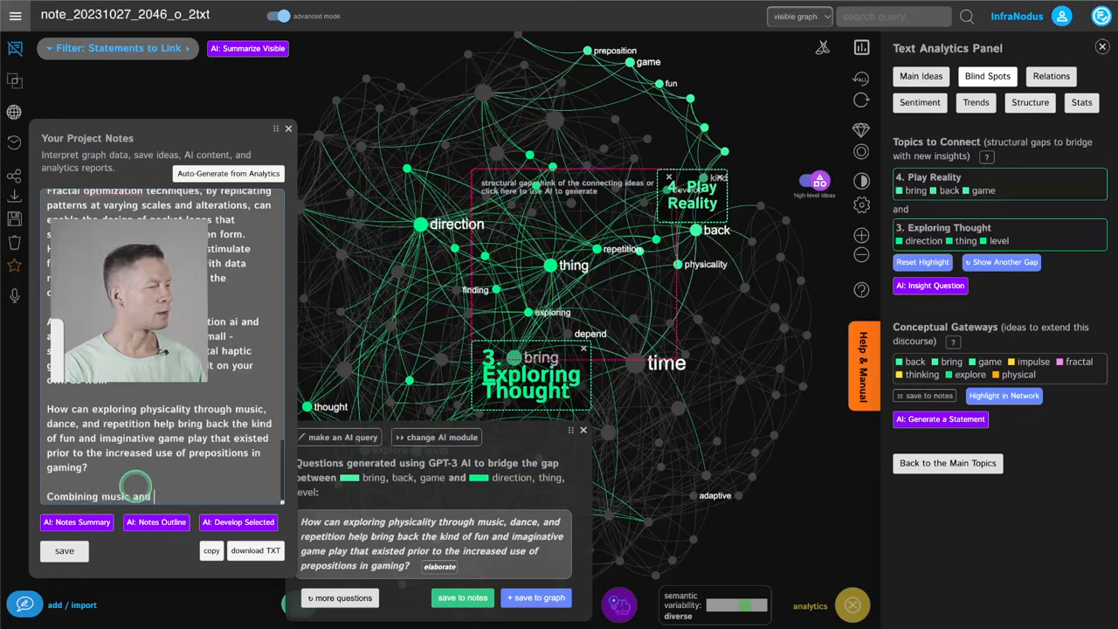
pyautogui.write('movement with language')
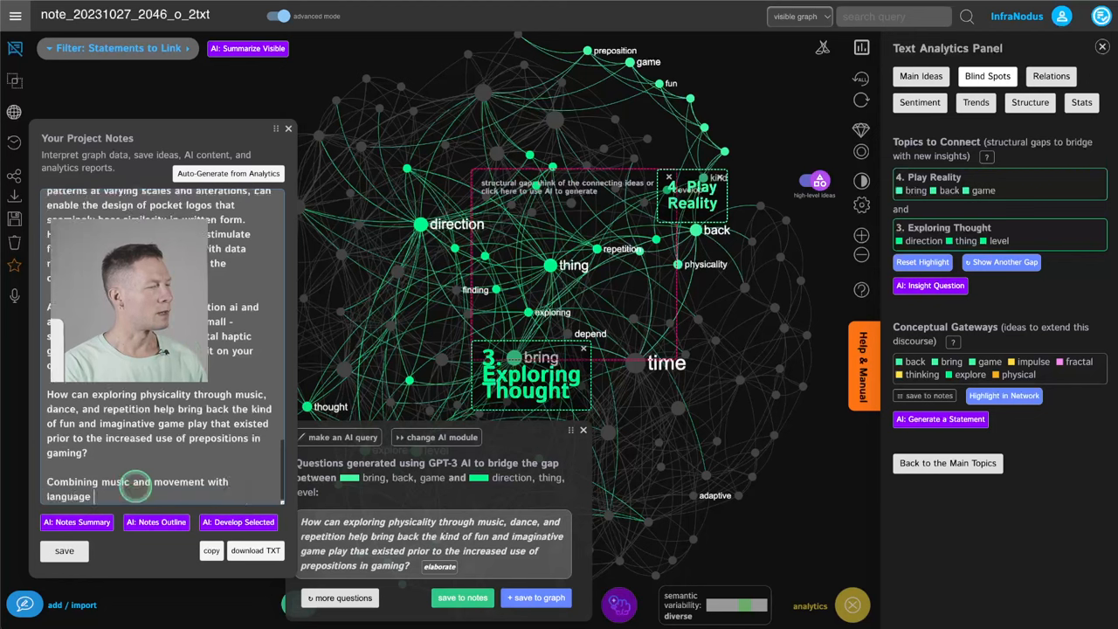
pyautogui.write('games can help develop interesting experiences for learning.')
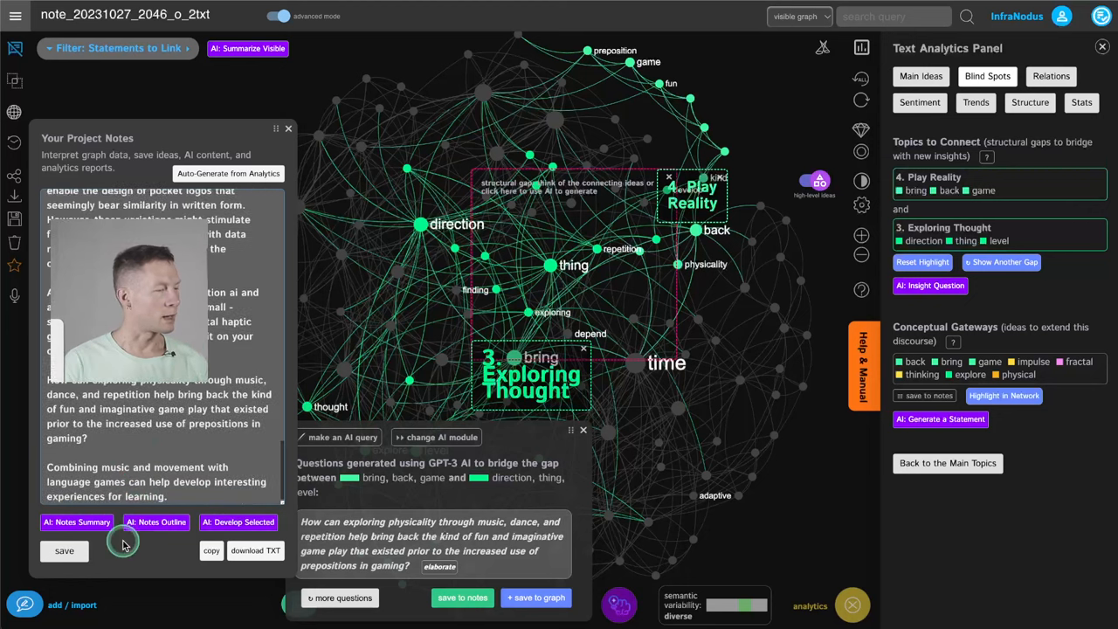
pyautogui.click(63, 550)
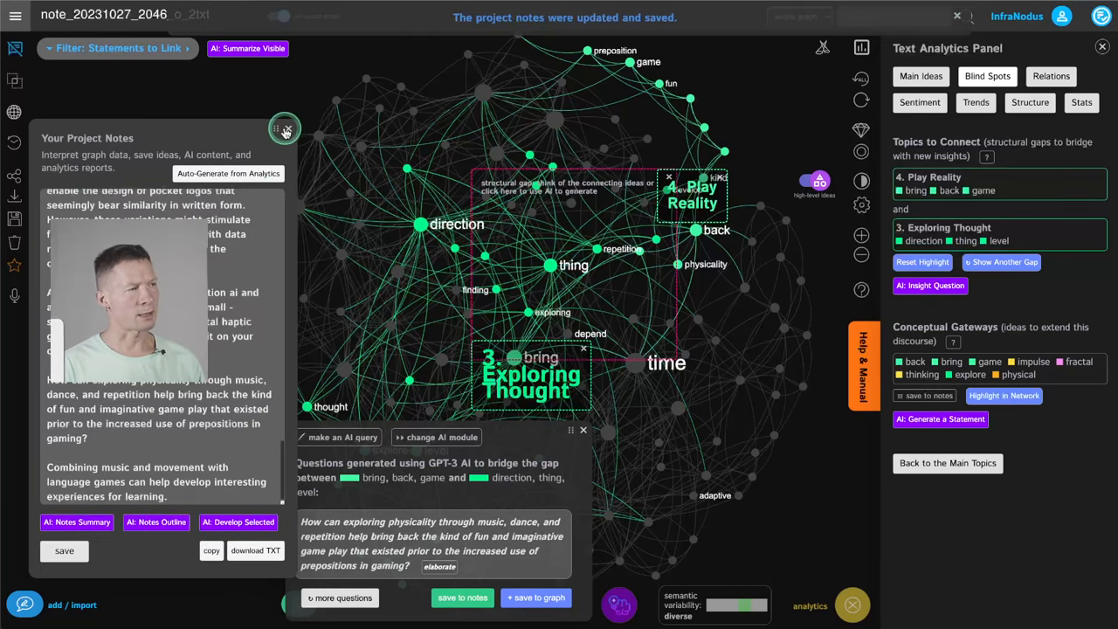
# Step: Close the notes and start an AI query from the saved bridging question
pyautogui.click(285, 129)
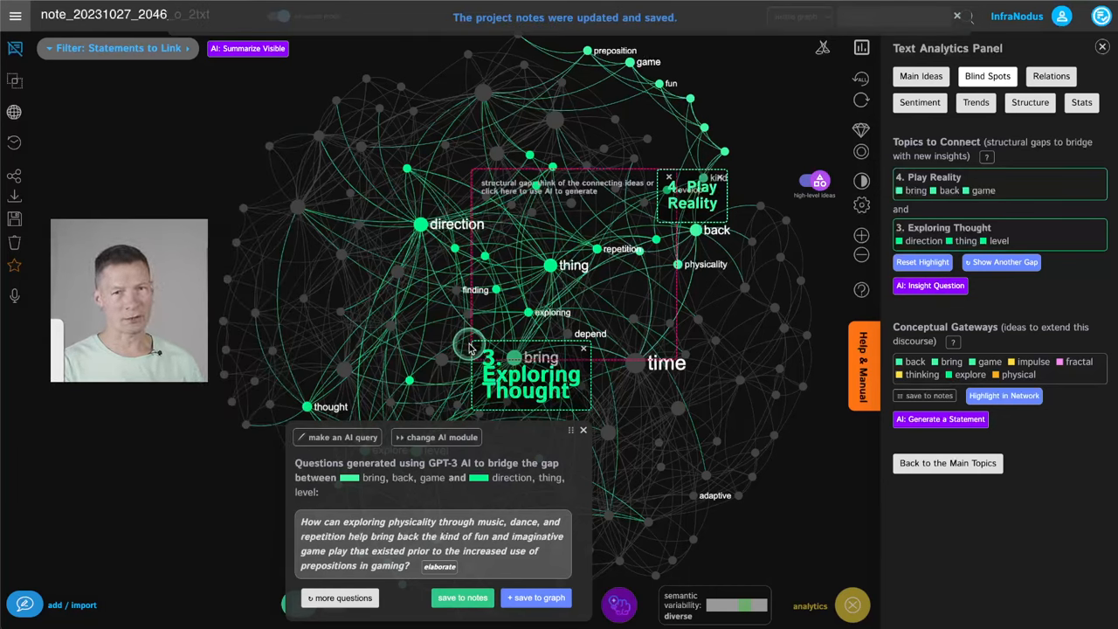
pyautogui.click(277, 16)
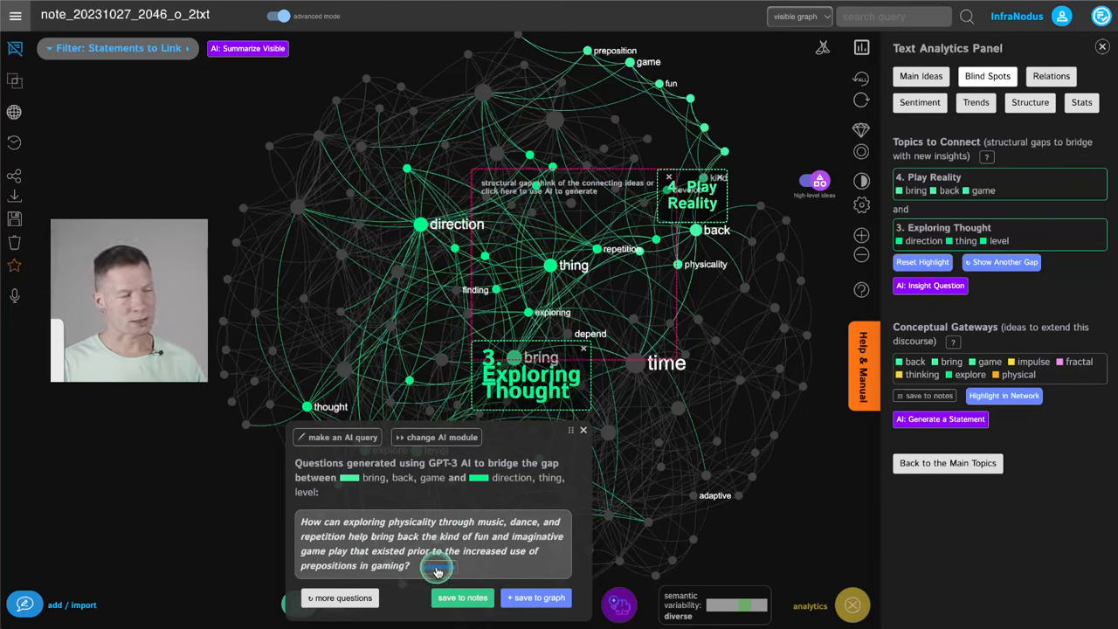
pyautogui.click(342, 437)
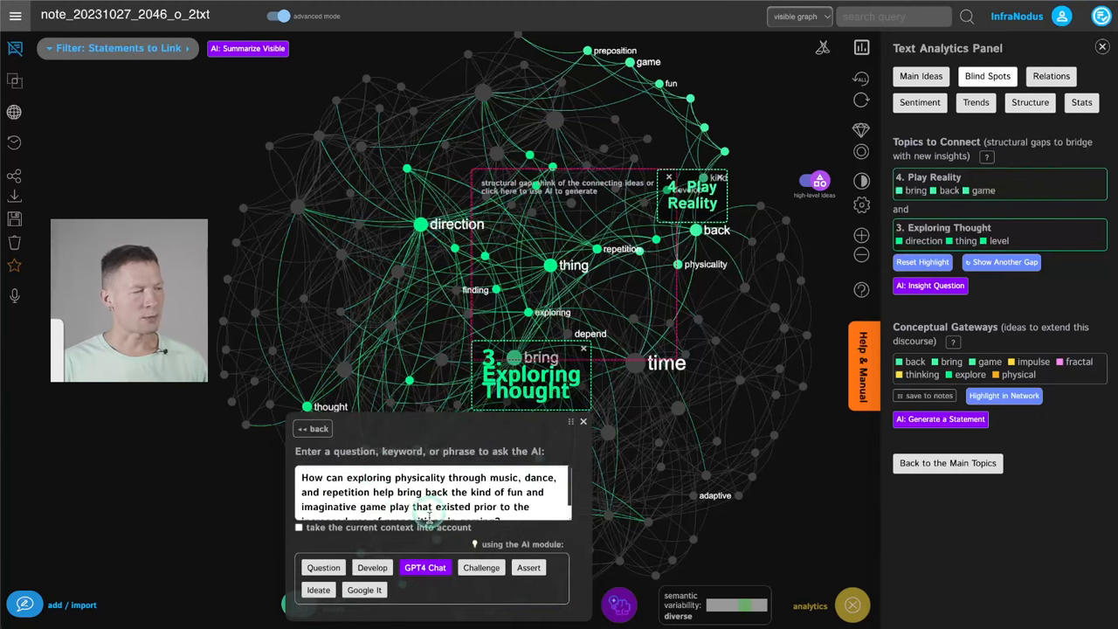
# Step: Submit it to GPT-4 Chat and request an alternative response about music, dance and repetition
pyautogui.click(426, 566)
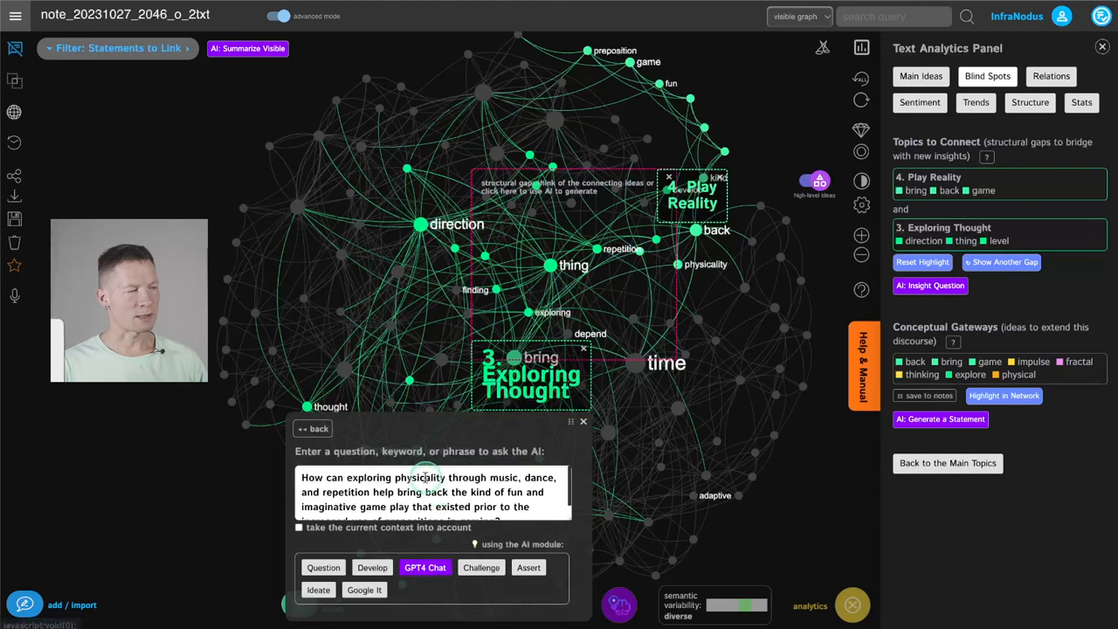
pyautogui.click(426, 566)
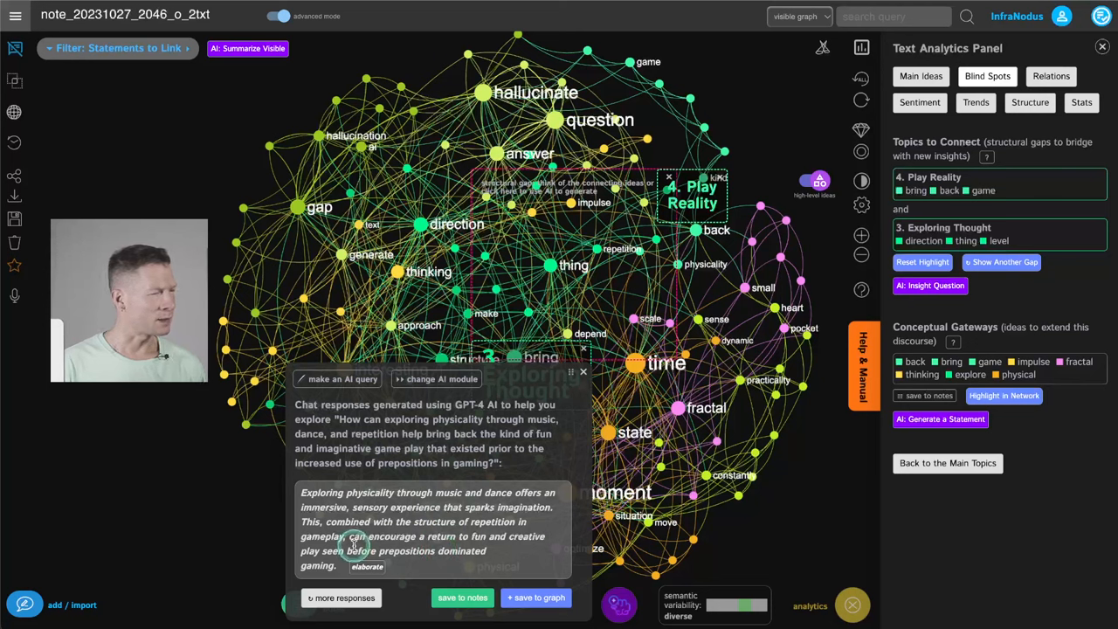
pyautogui.moveTo(416, 535)
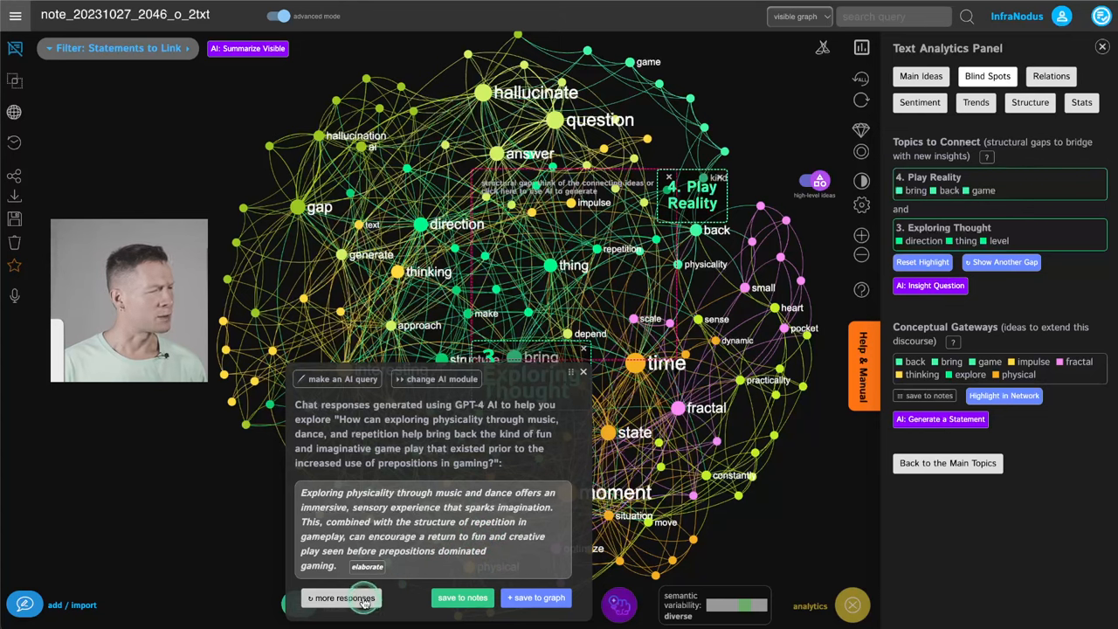
pyautogui.click(340, 597)
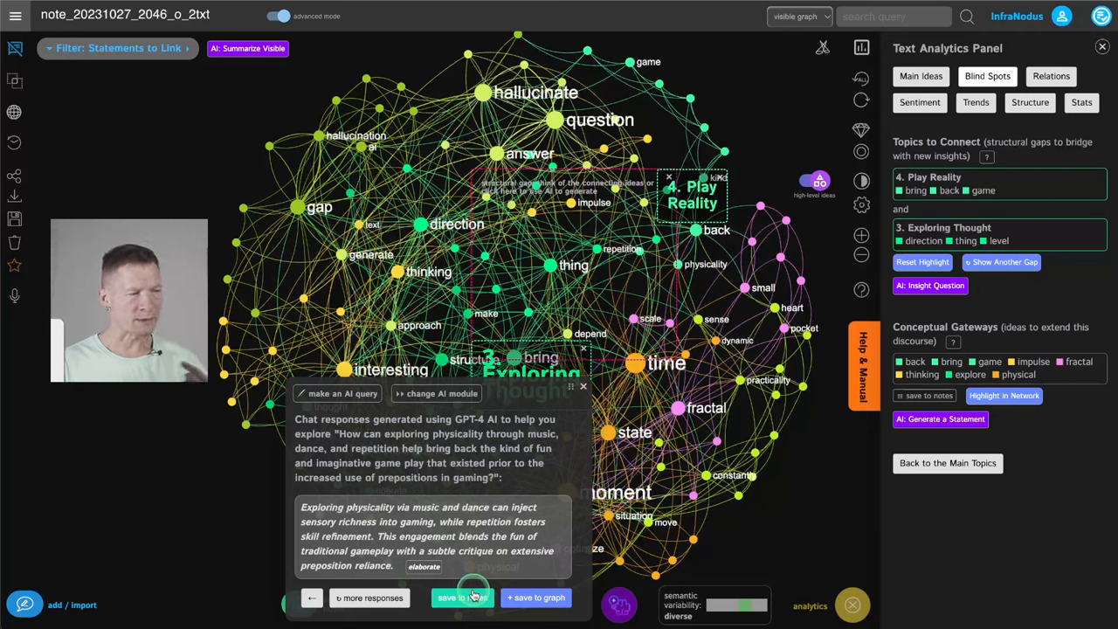
pyautogui.moveTo(461, 597)
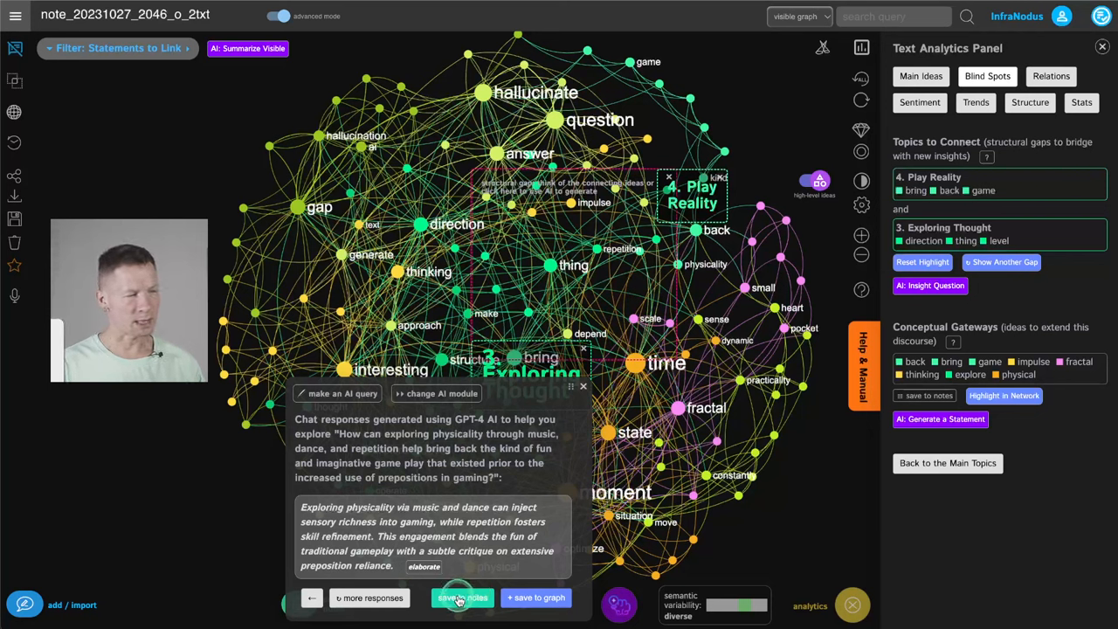
# Step: Save the GPT-4 music-and-dance answer to Project Notes and close the panel
pyautogui.click(461, 597)
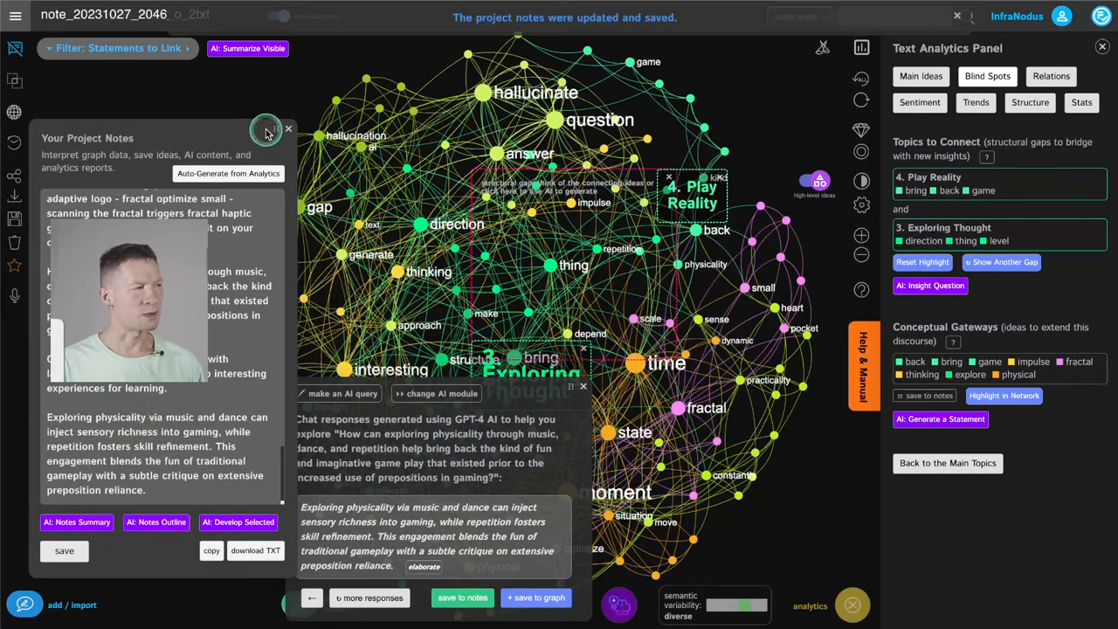
pyautogui.click(288, 129)
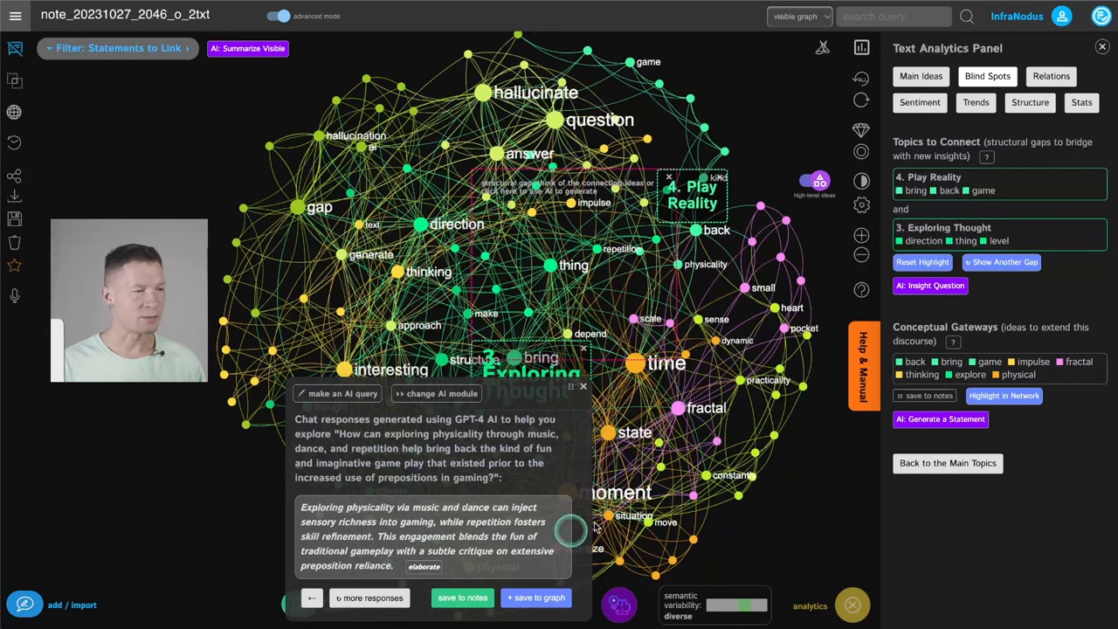
pyautogui.moveTo(576, 387)
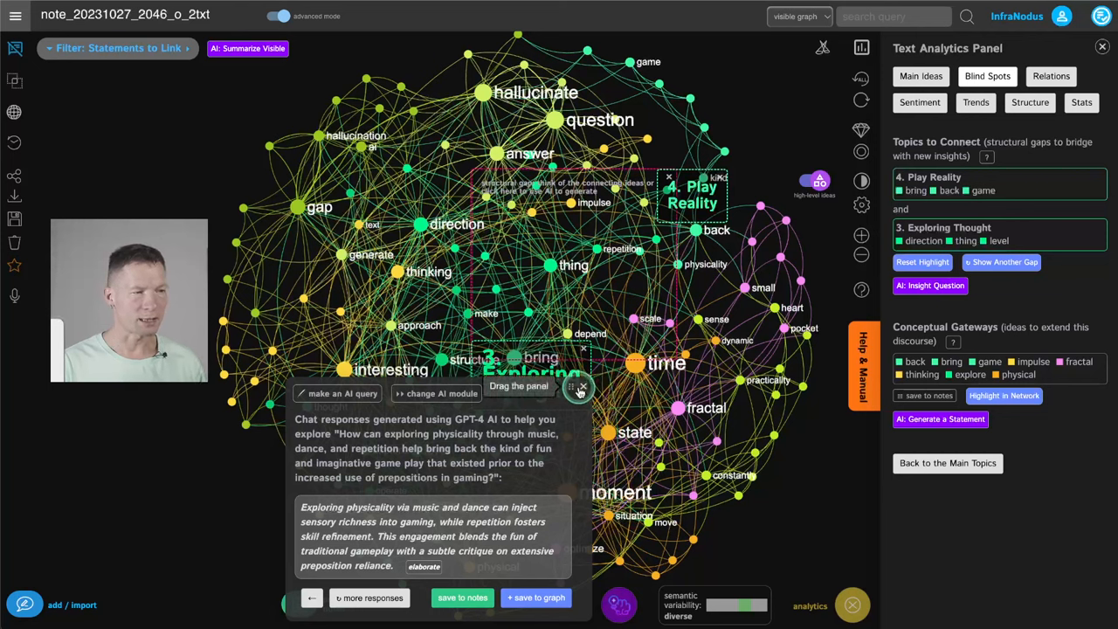
# Step: Dismiss the AI answers and show another gap: Idea Creation versus Play Reality
pyautogui.click(580, 387)
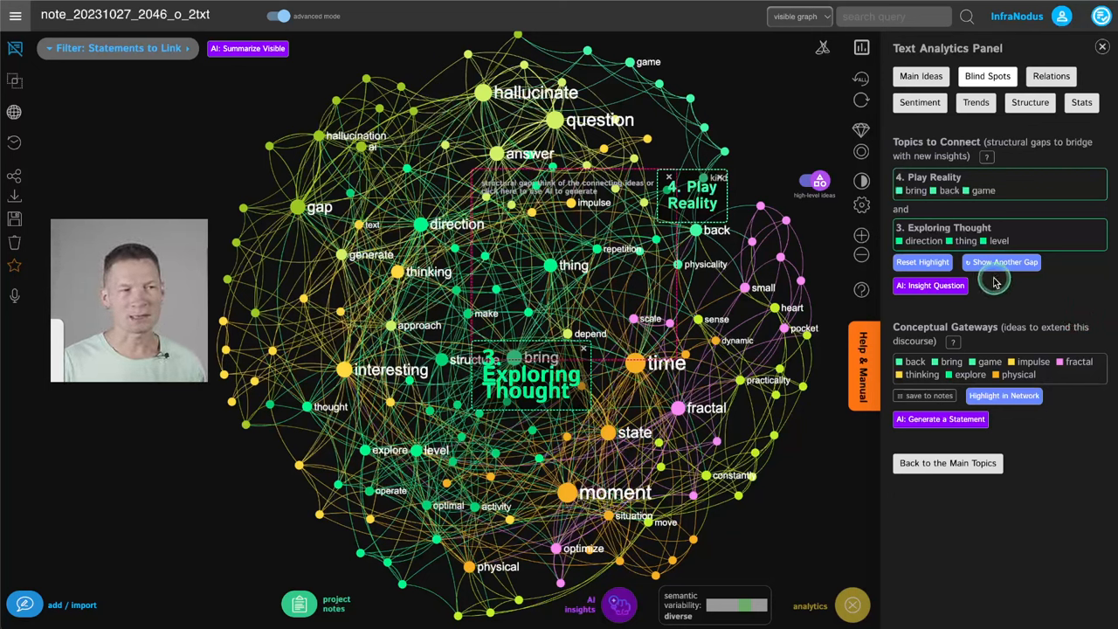
pyautogui.moveTo(1001, 262)
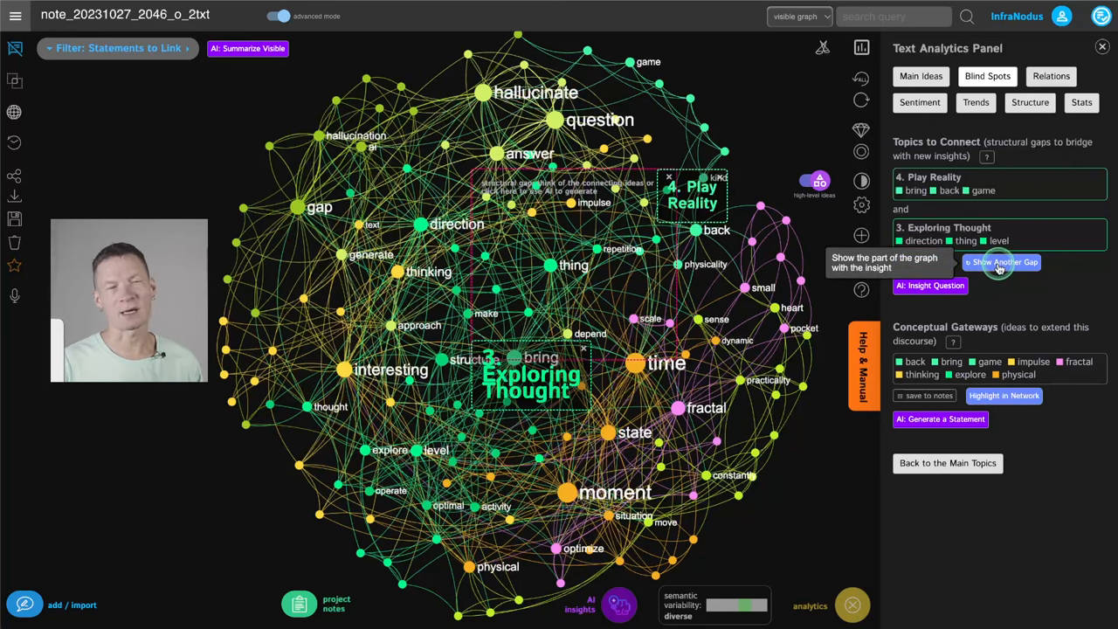
pyautogui.click(1001, 262)
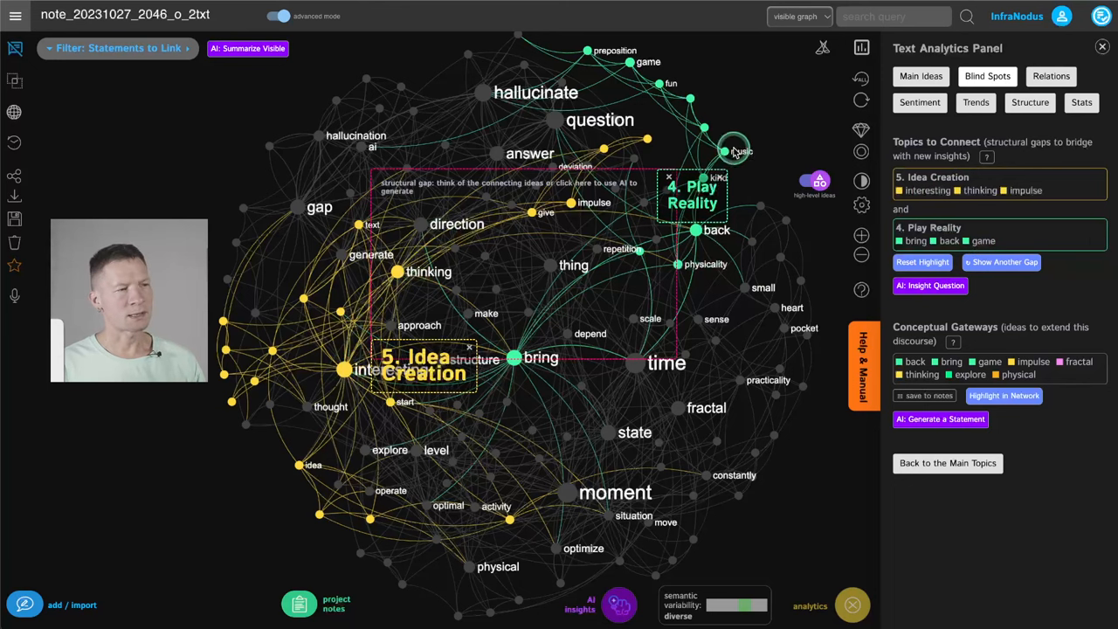
pyautogui.moveTo(656, 283)
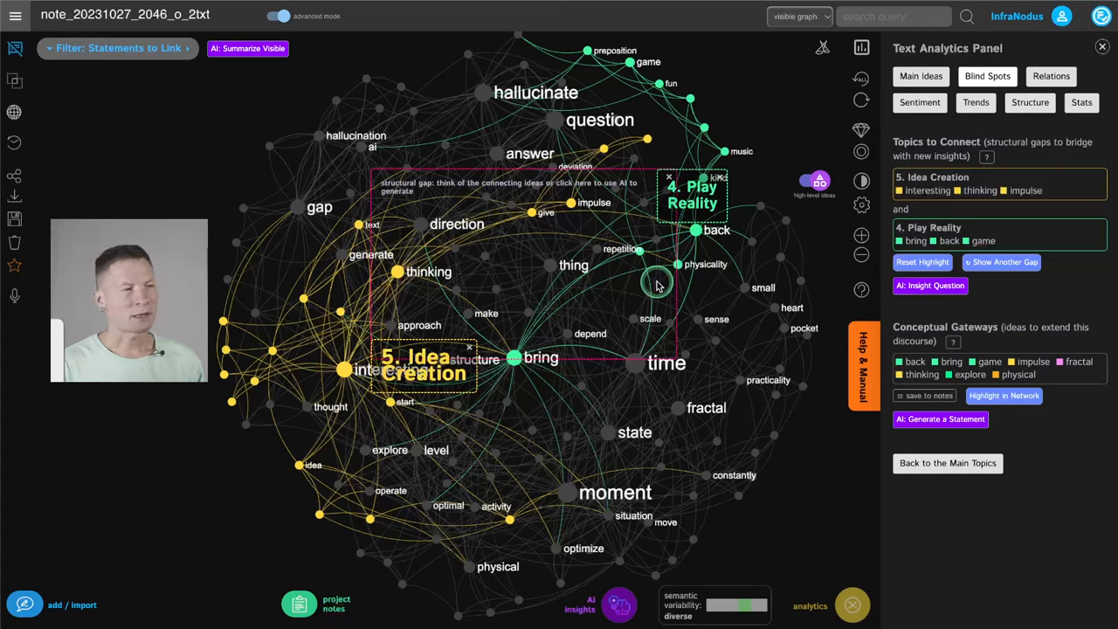
pyautogui.moveTo(930, 287)
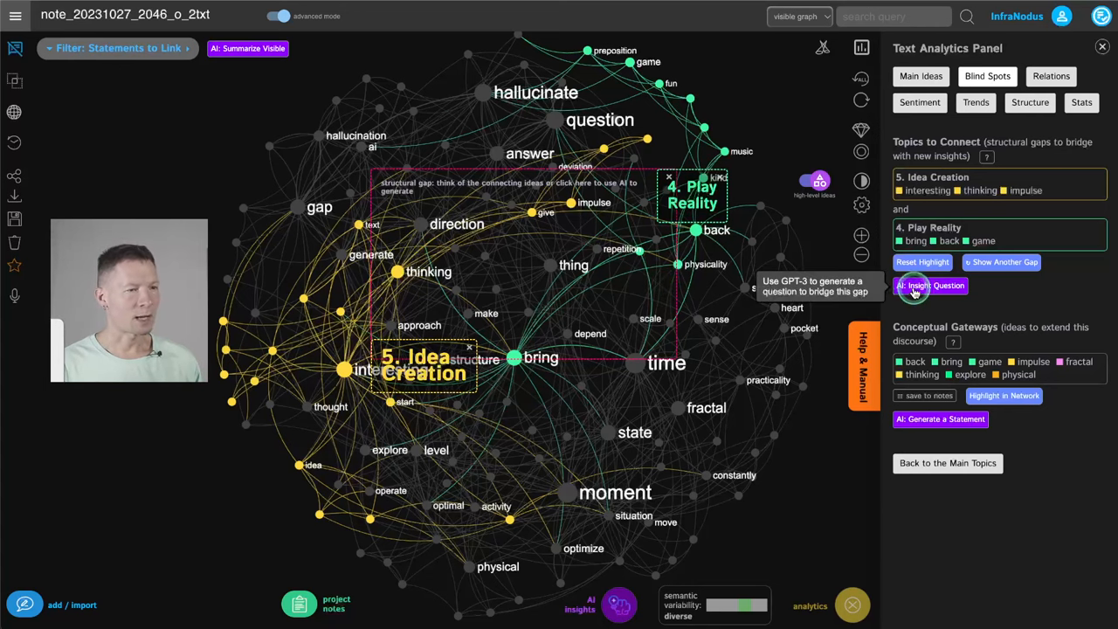
# Step: Generate the Idea Creation–Play Reality bridging question and get a GPT-4 Chat answer to it
pyautogui.click(929, 287)
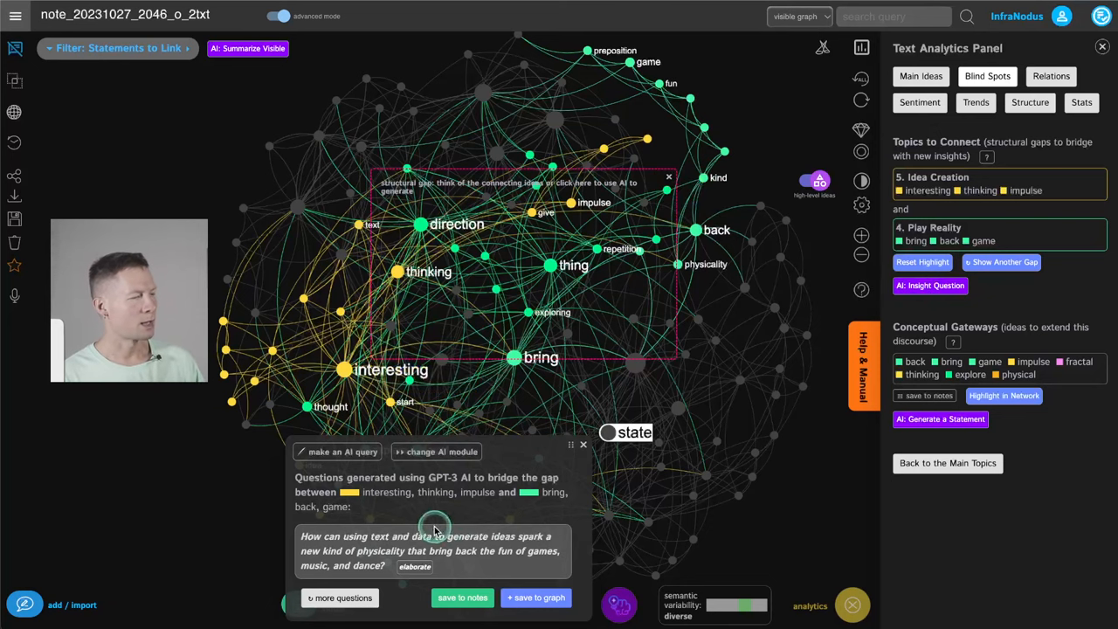
pyautogui.click(339, 598)
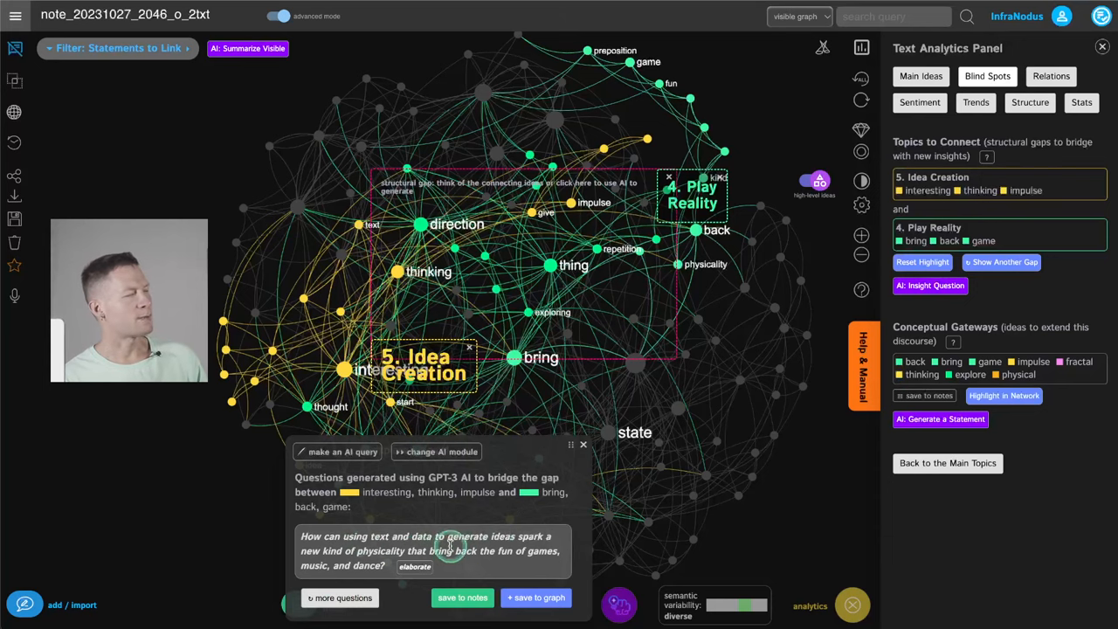
pyautogui.moveTo(562, 559)
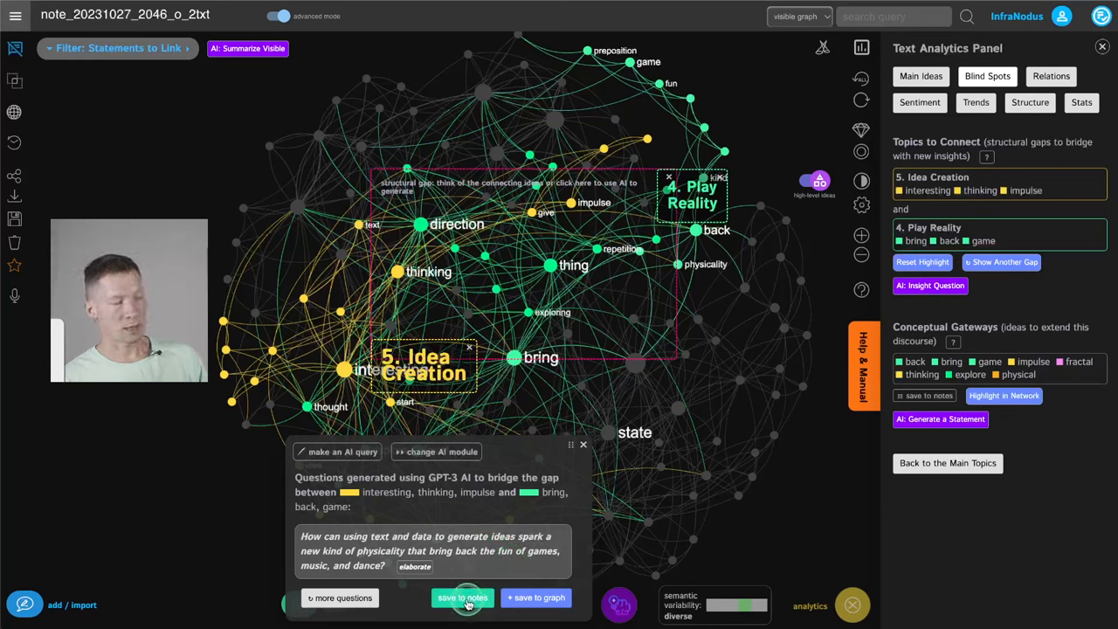
pyautogui.click(461, 597)
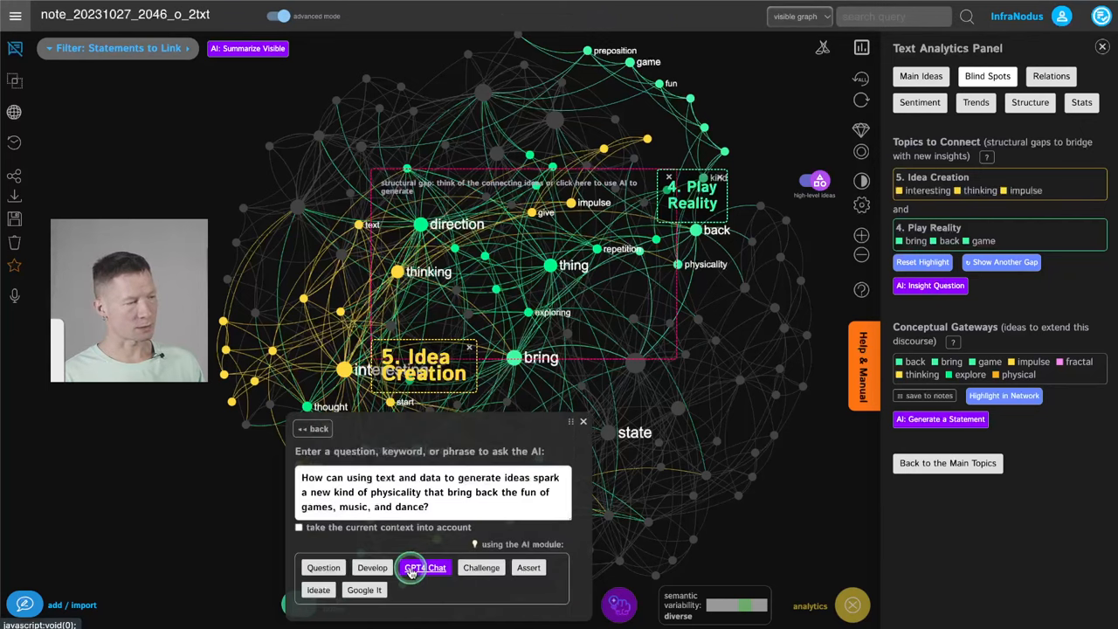
pyautogui.click(425, 568)
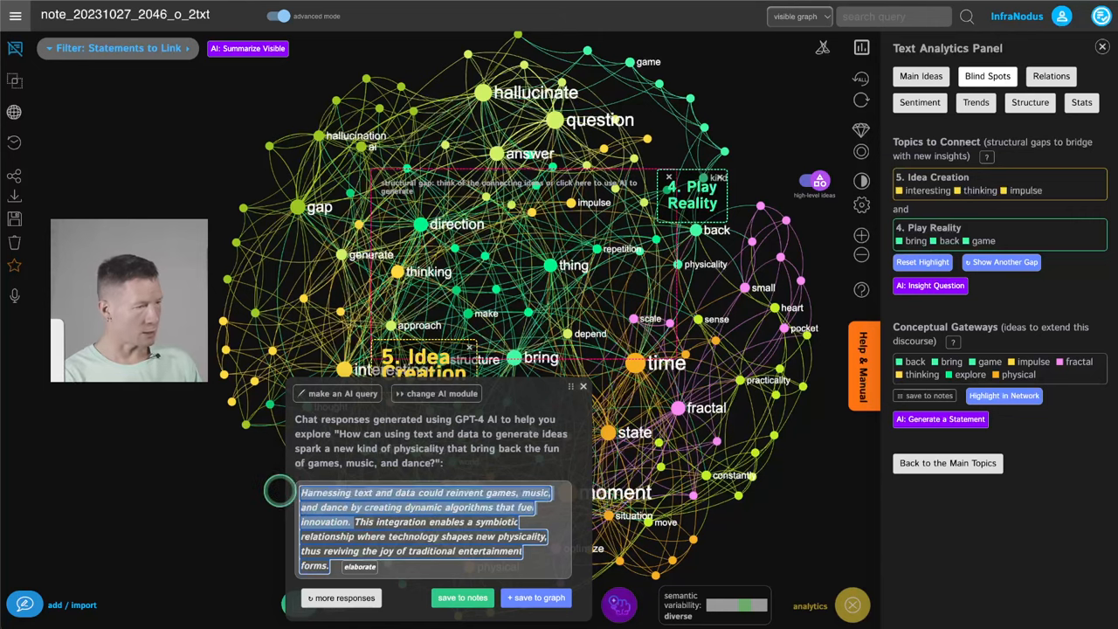
# Step: Save the technology-and-physicality answer to Project Notes and close the panel
pyautogui.click(461, 597)
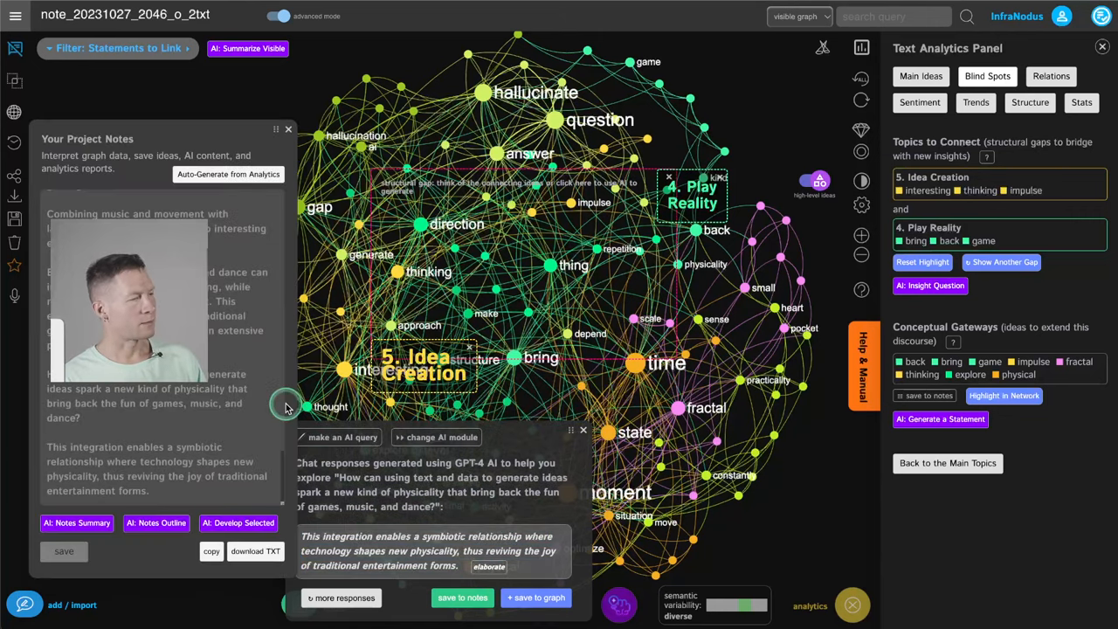
pyautogui.click(63, 550)
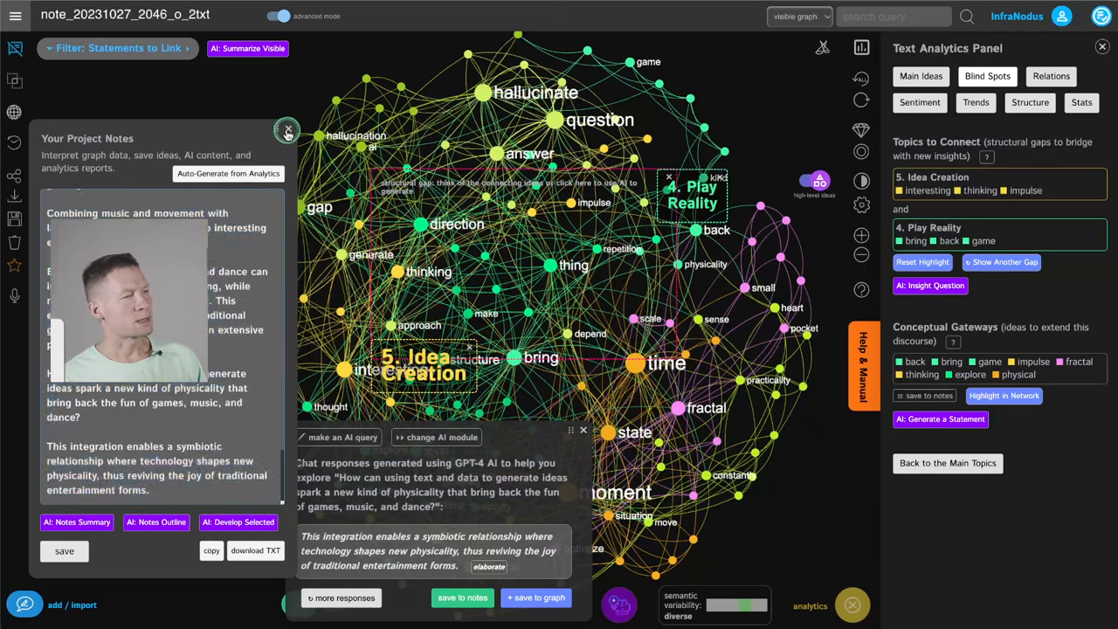
pyautogui.click(286, 129)
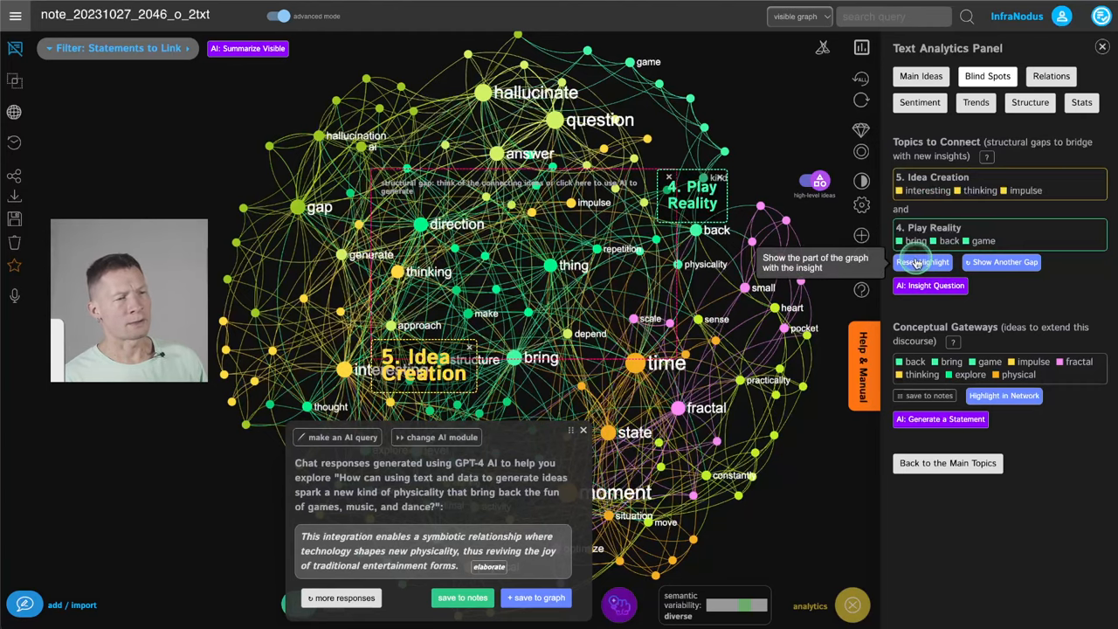
# Step: Reset the highlight, hide statements, and cycle gaps back to Adaptive Logo / Idea Creation
pyautogui.click(931, 262)
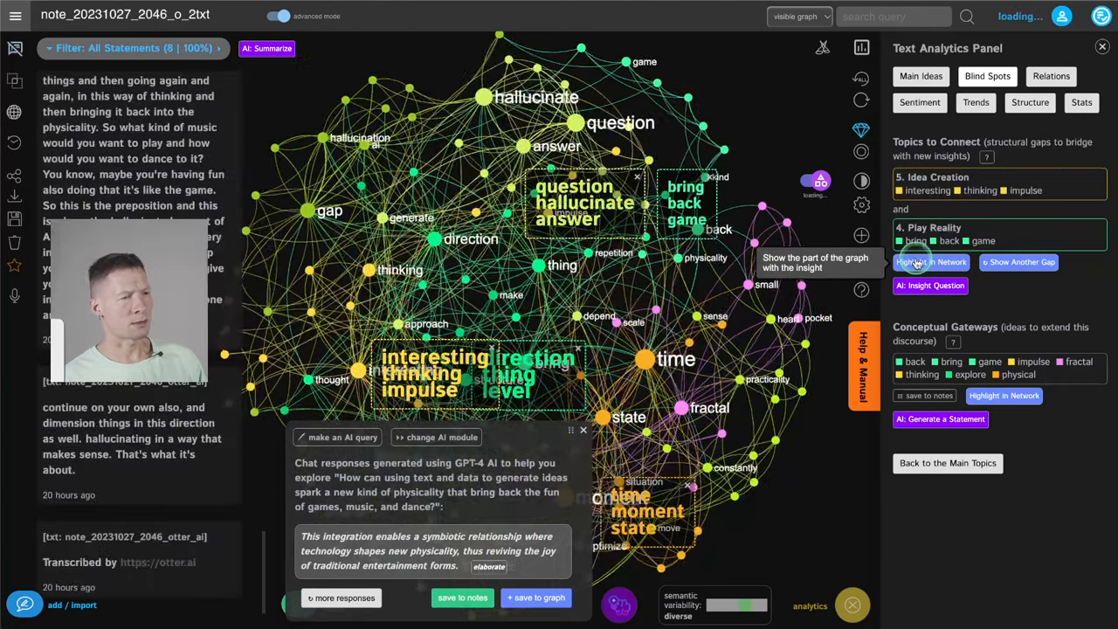
pyautogui.click(1018, 262)
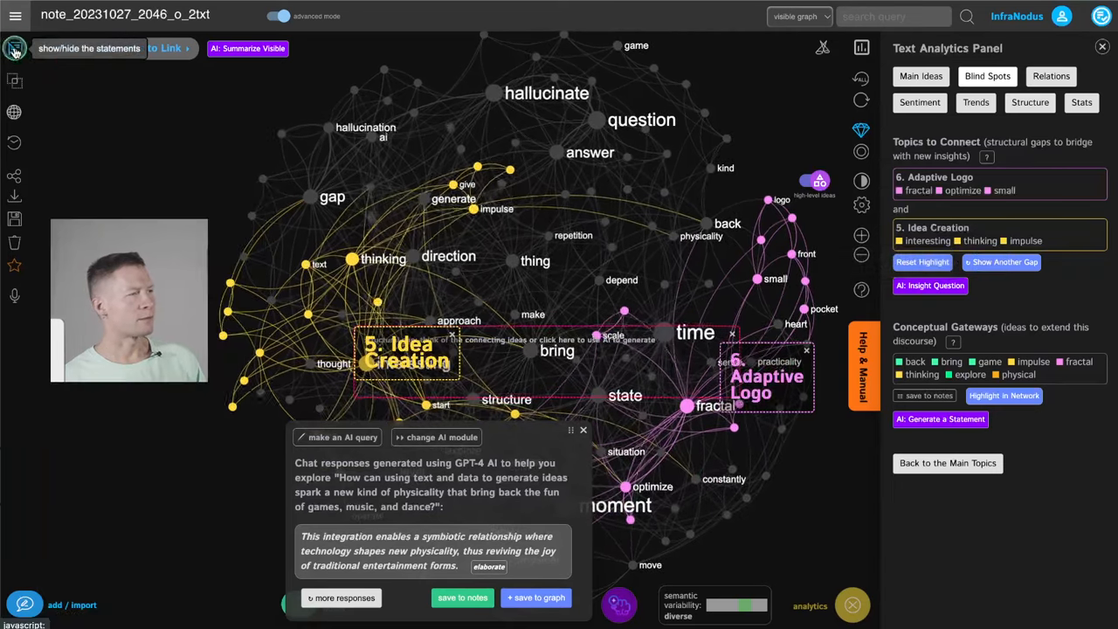
pyautogui.click(1000, 262)
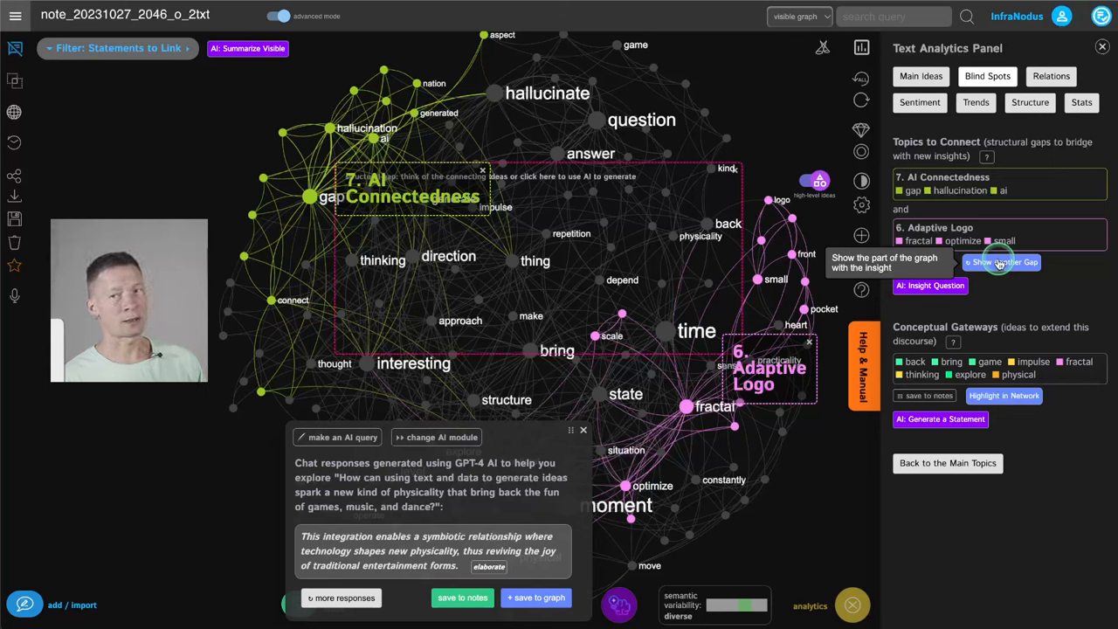
pyautogui.click(1000, 262)
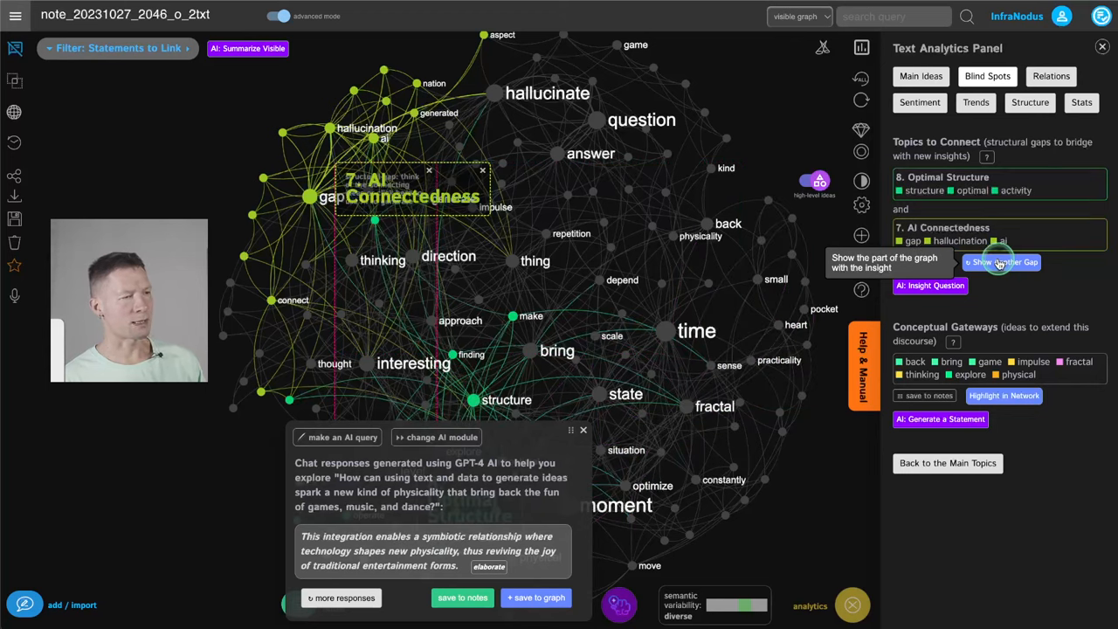
pyautogui.click(1003, 261)
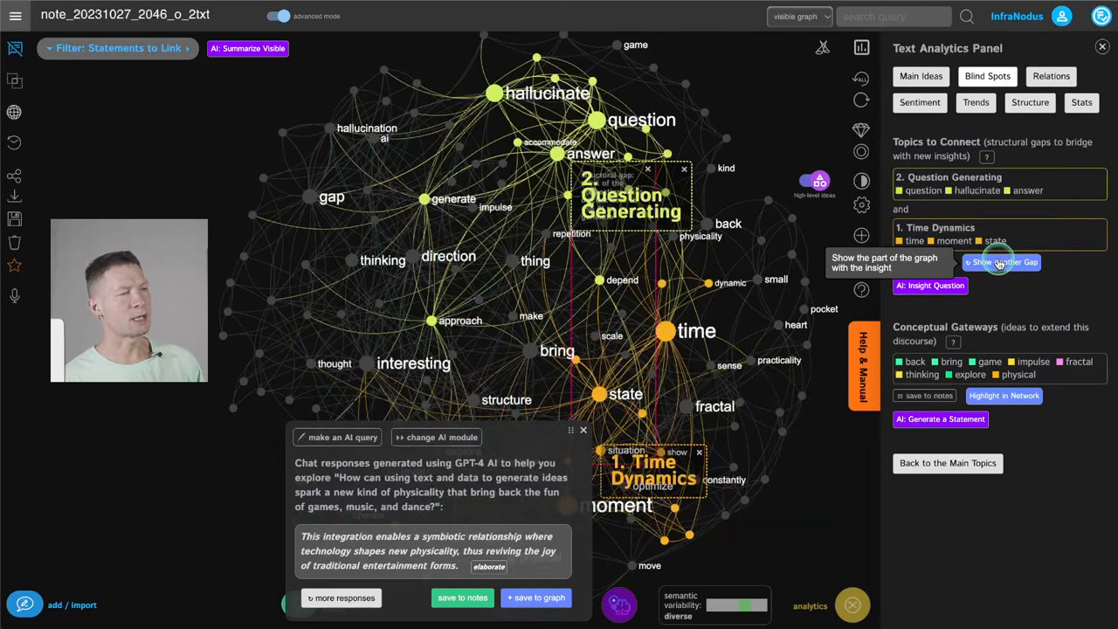
pyautogui.click(1003, 262)
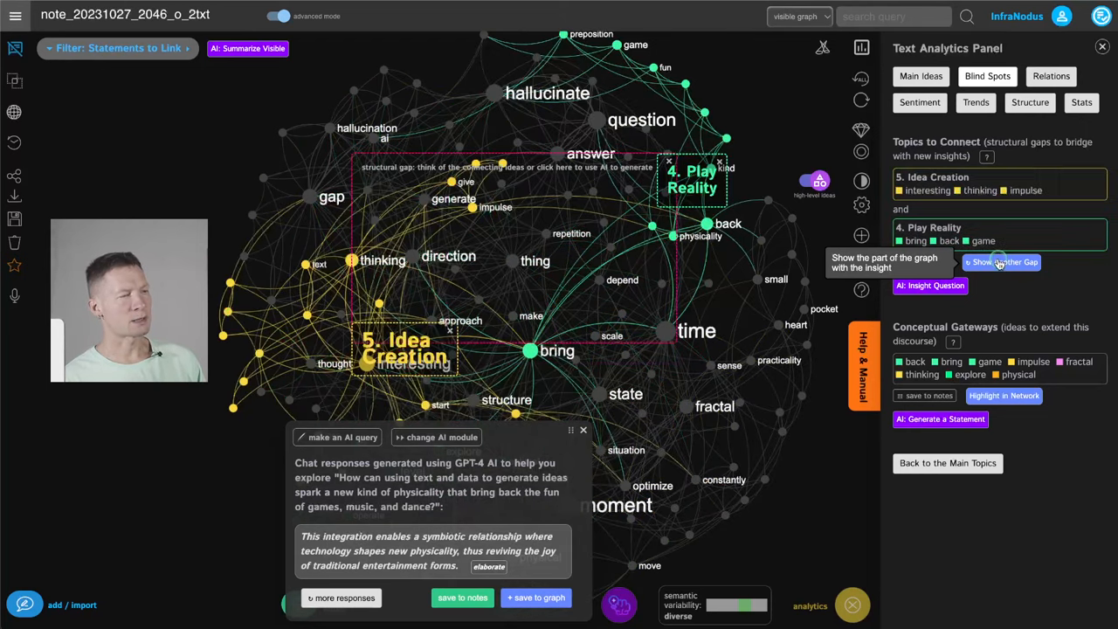
pyautogui.click(1000, 262)
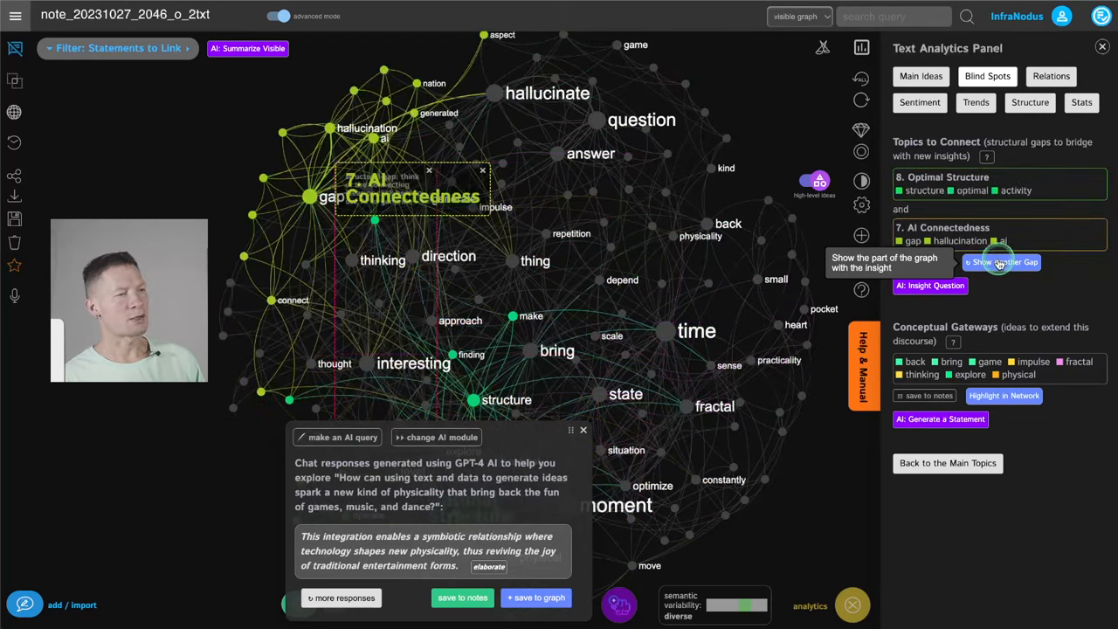
pyautogui.click(1002, 262)
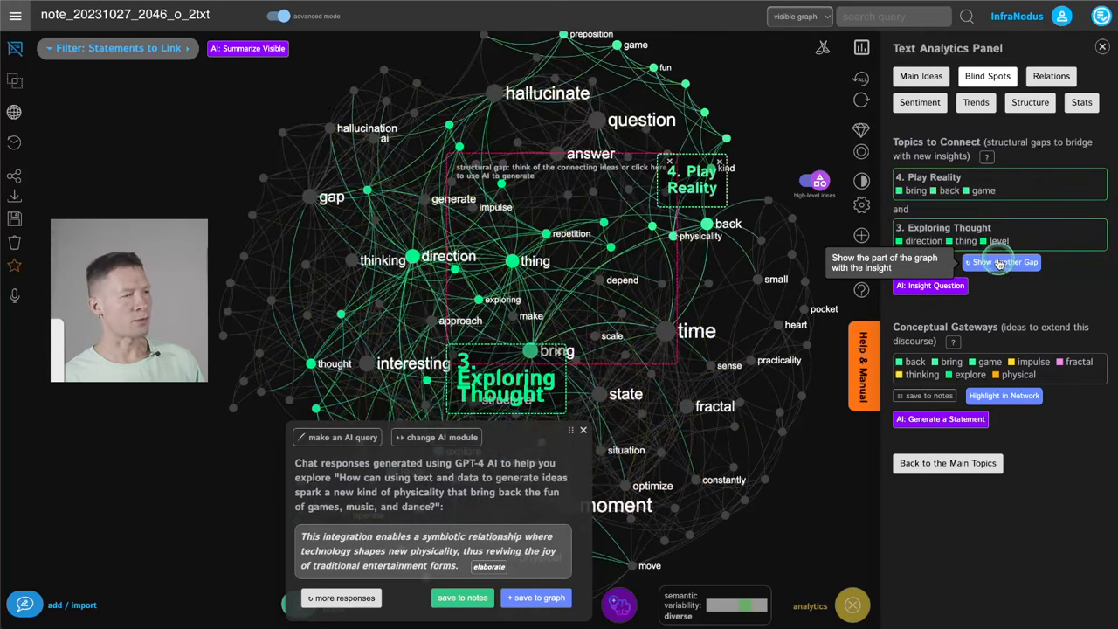
pyautogui.click(1001, 262)
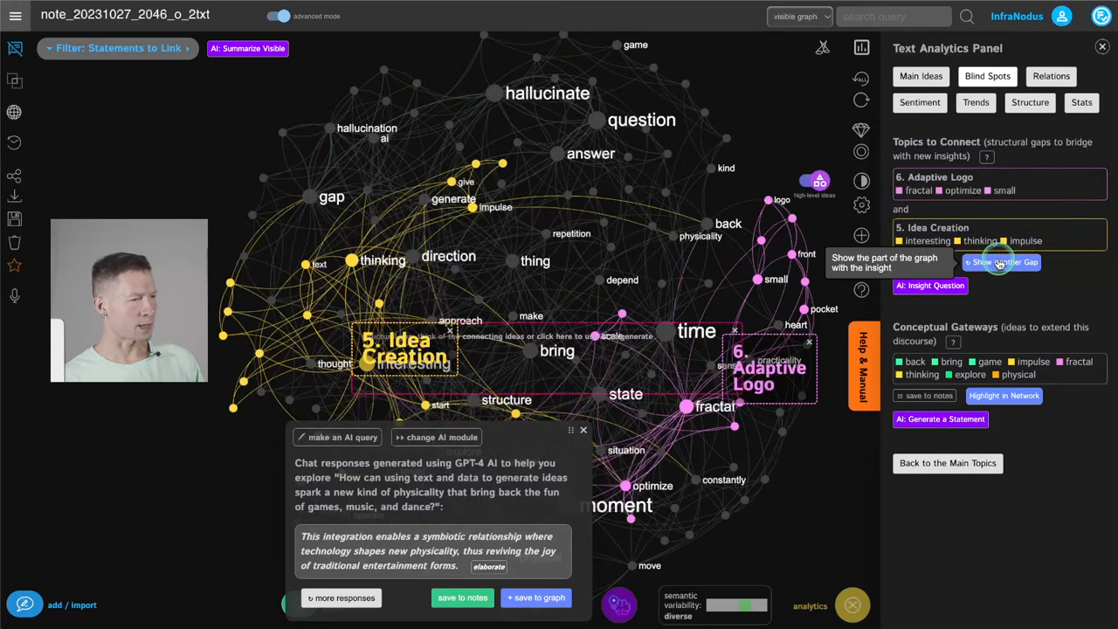
# Step: Dismiss the earlier AI answer and generate a GPT-3 question bridging this gap
pyautogui.click(1001, 262)
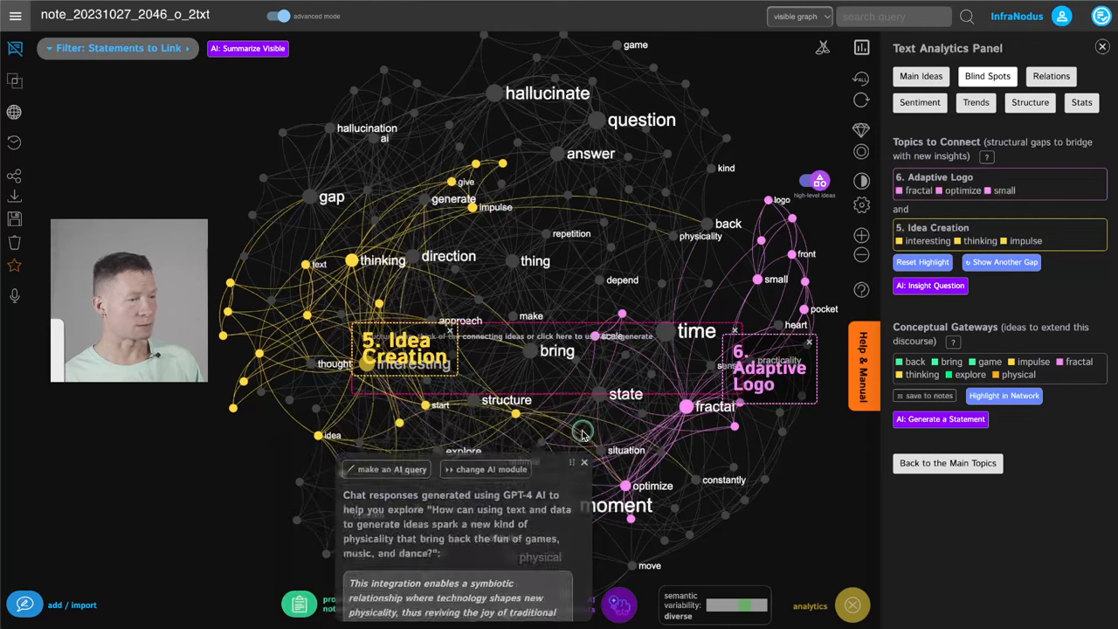
pyautogui.click(583, 461)
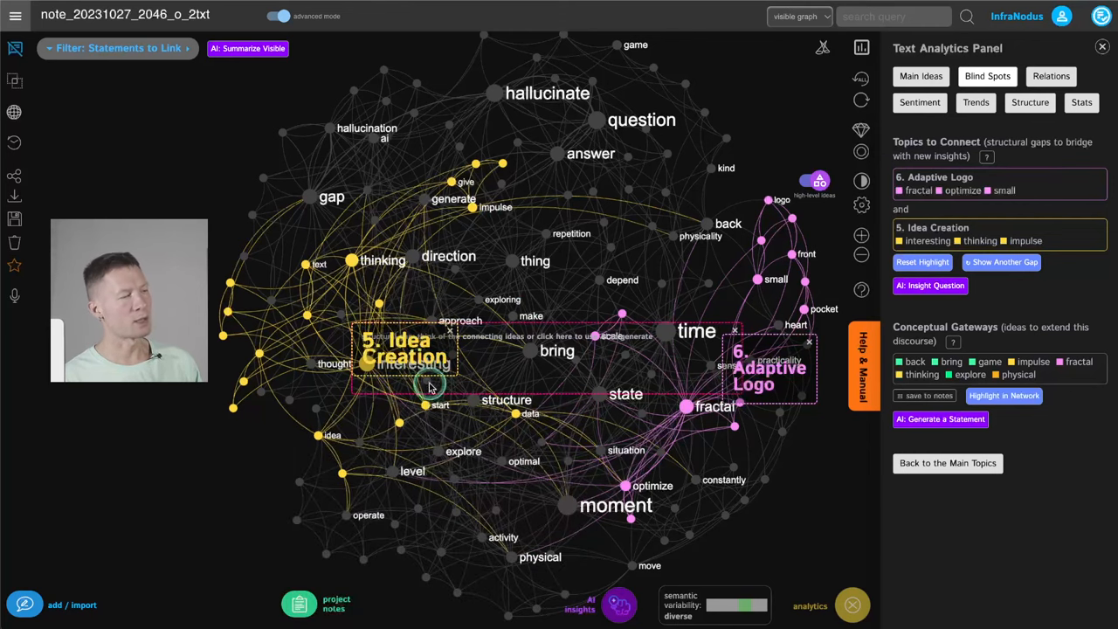
pyautogui.moveTo(772, 391)
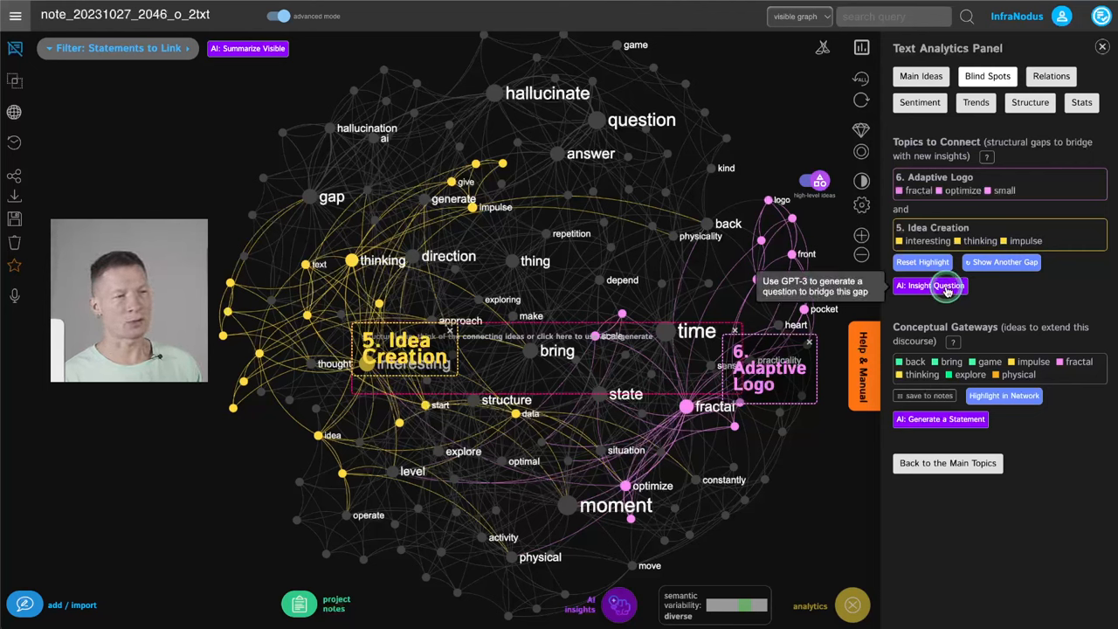
pyautogui.click(929, 285)
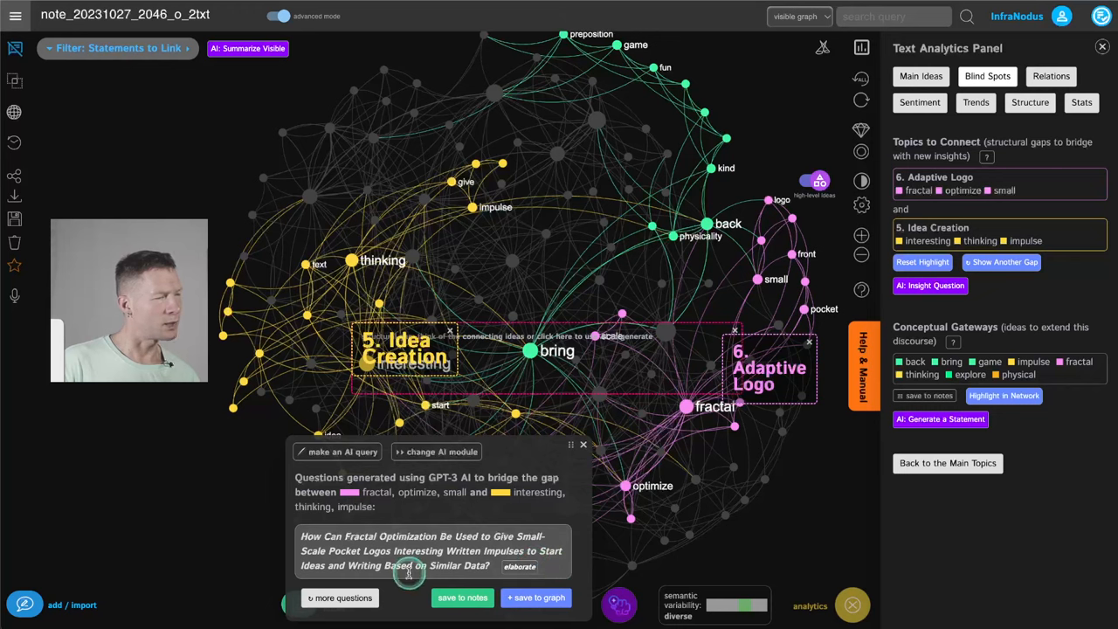
pyautogui.moveTo(409, 550)
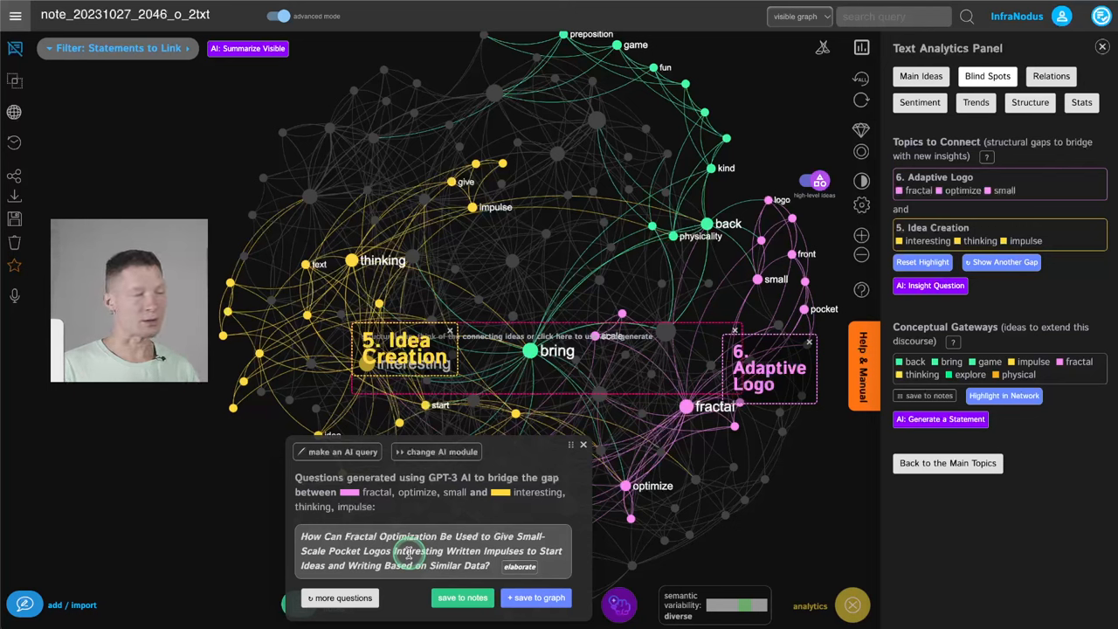
pyautogui.moveTo(454, 550)
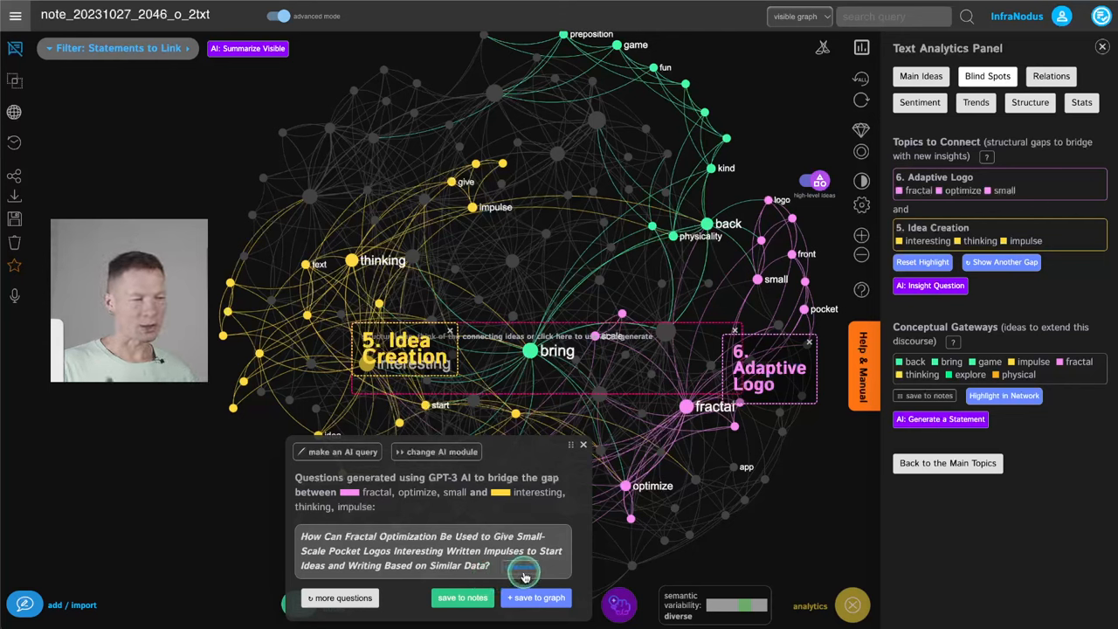
# Step: Save the generated question to the project notes and close the notes and question panels
pyautogui.click(461, 598)
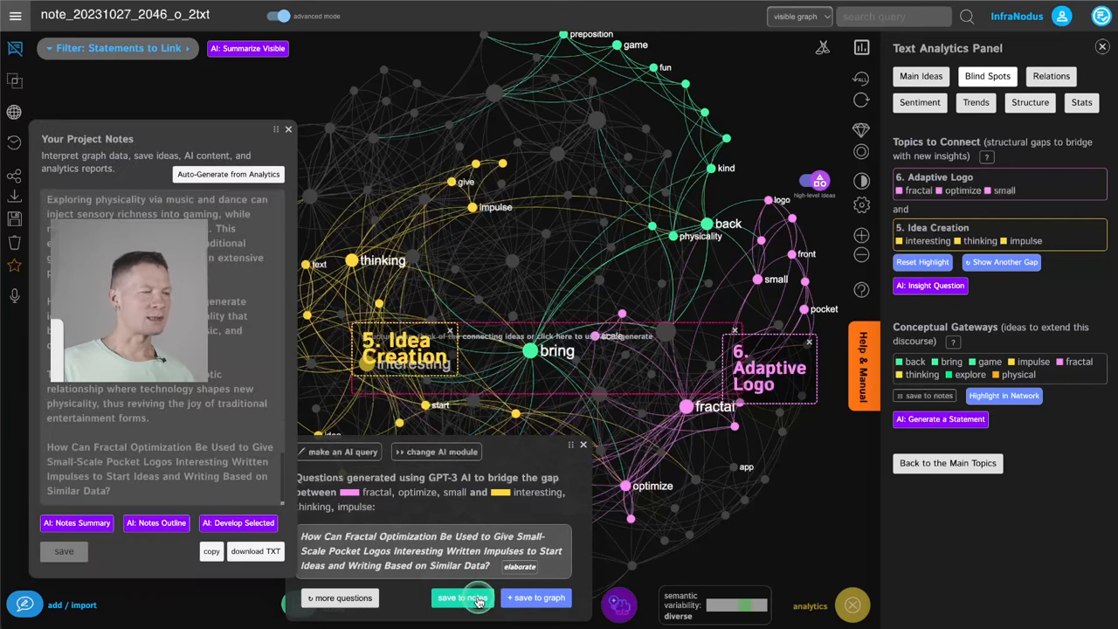
pyautogui.click(461, 598)
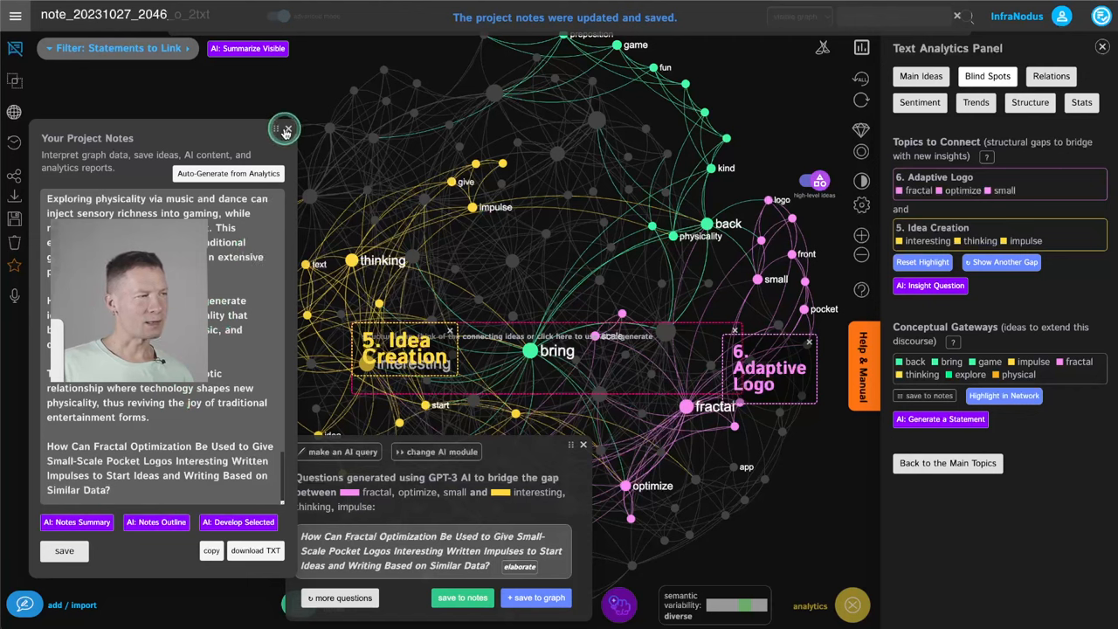
pyautogui.click(283, 130)
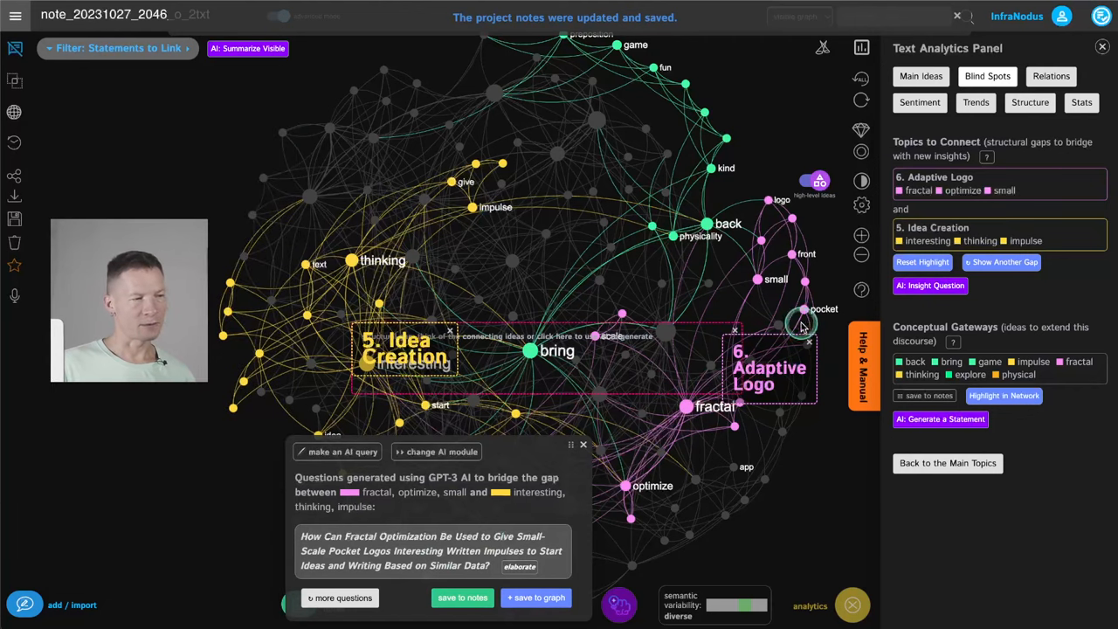
pyautogui.click(584, 444)
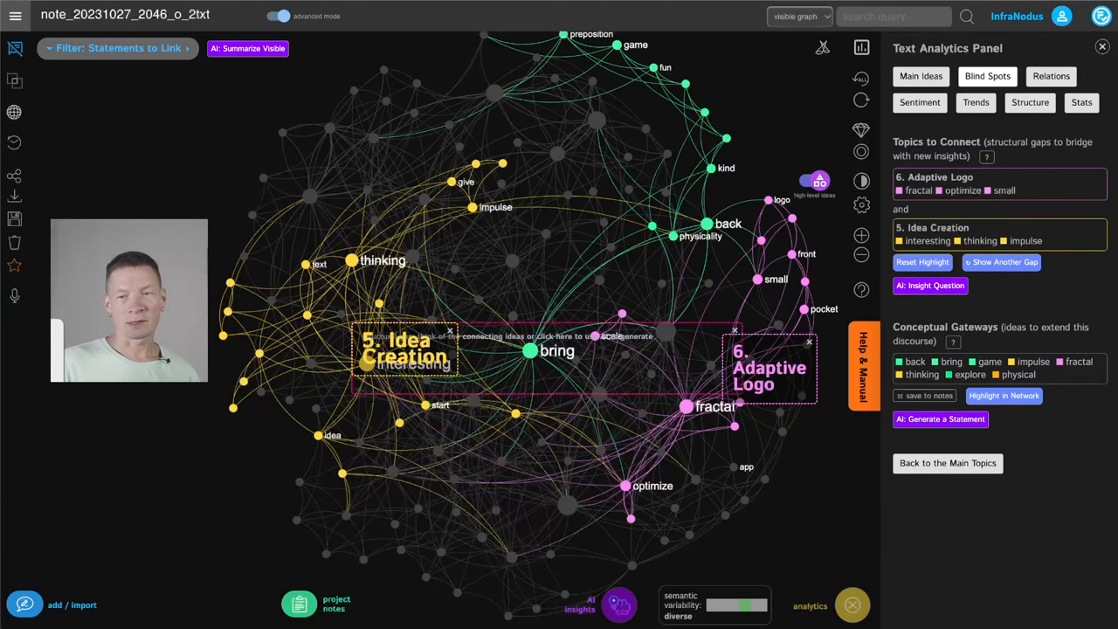
pyautogui.moveTo(929, 286)
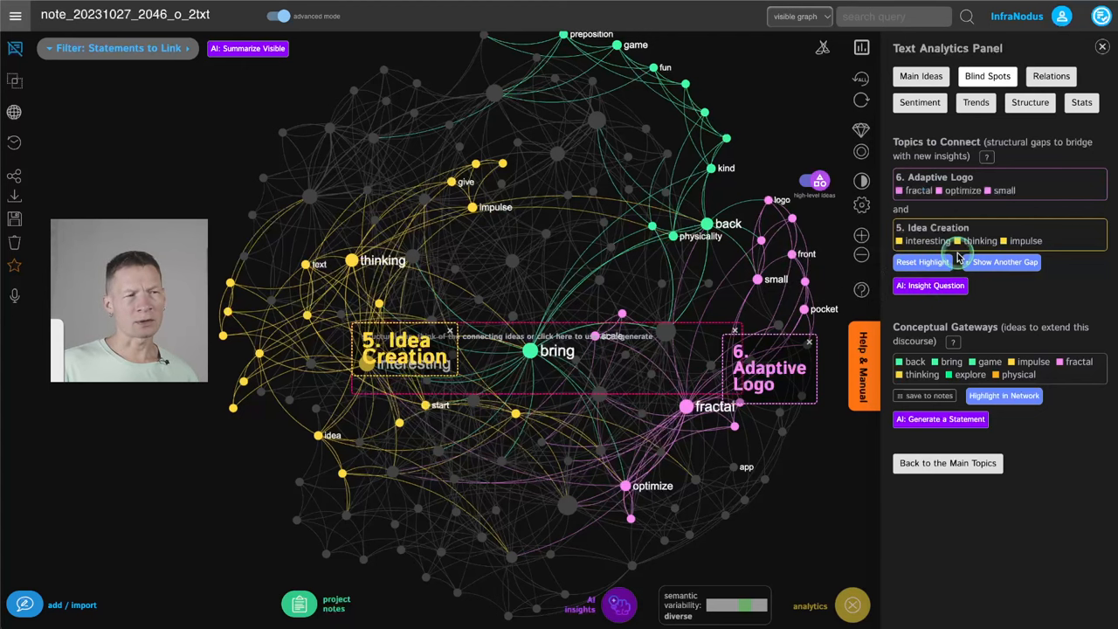
pyautogui.moveTo(1002, 262)
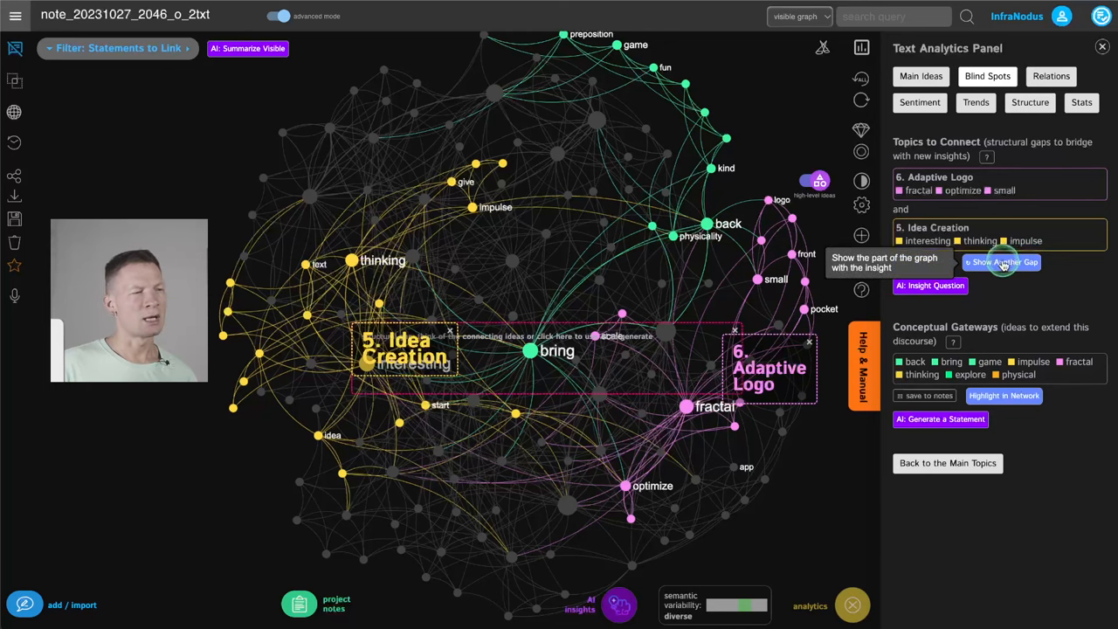
# Step: Cycle through gaps until the Adaptive Logo / Idea Creation gap is highlighted again
pyautogui.click(1003, 262)
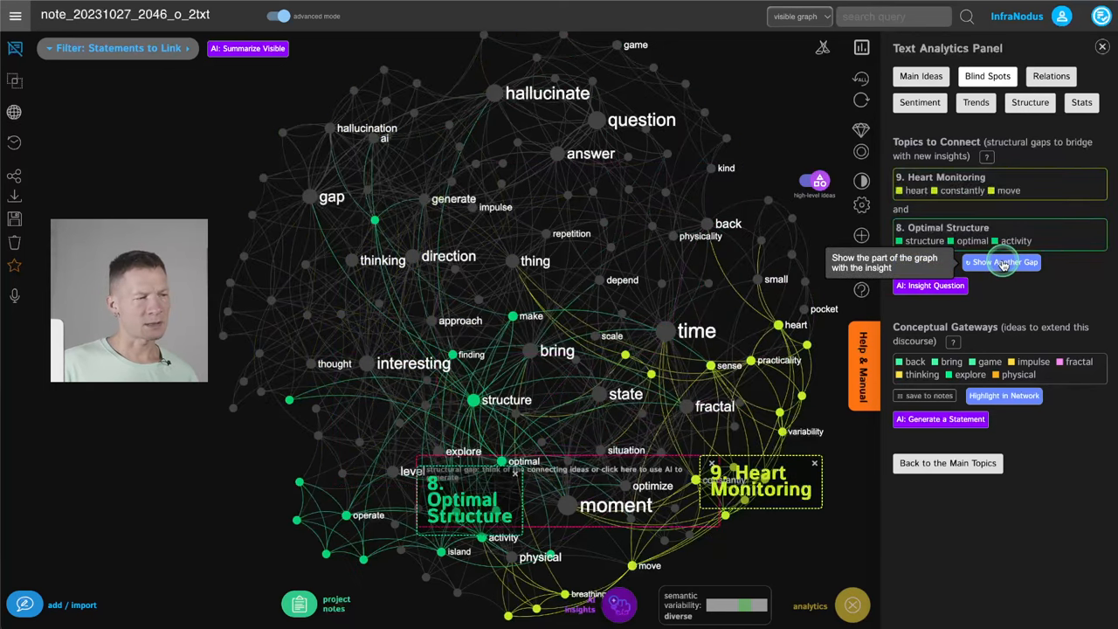
pyautogui.click(1003, 262)
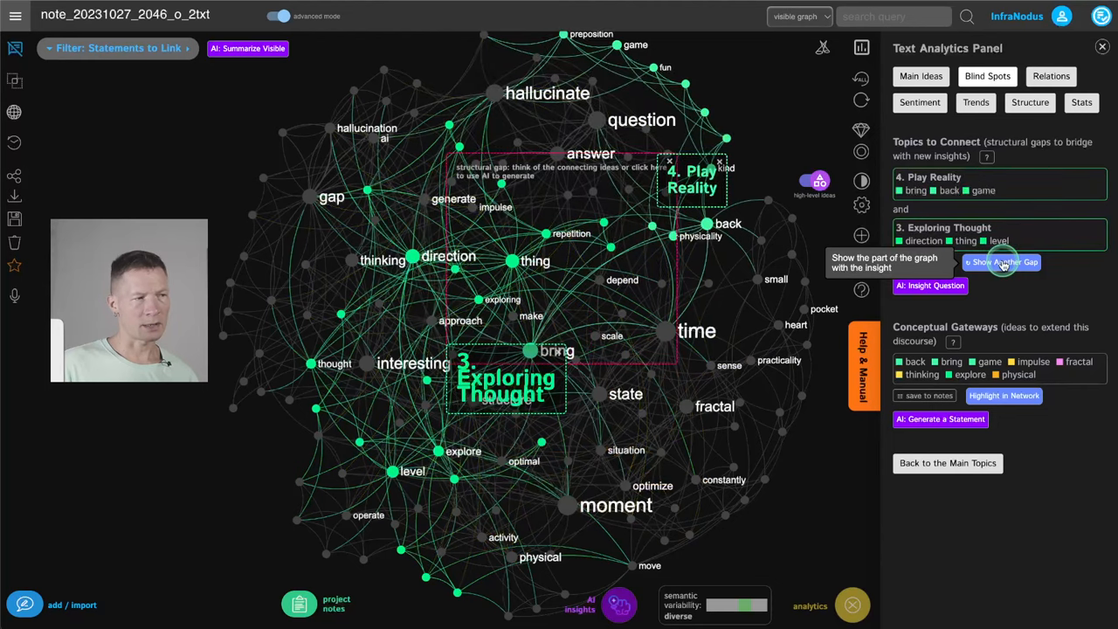
pyautogui.click(1001, 262)
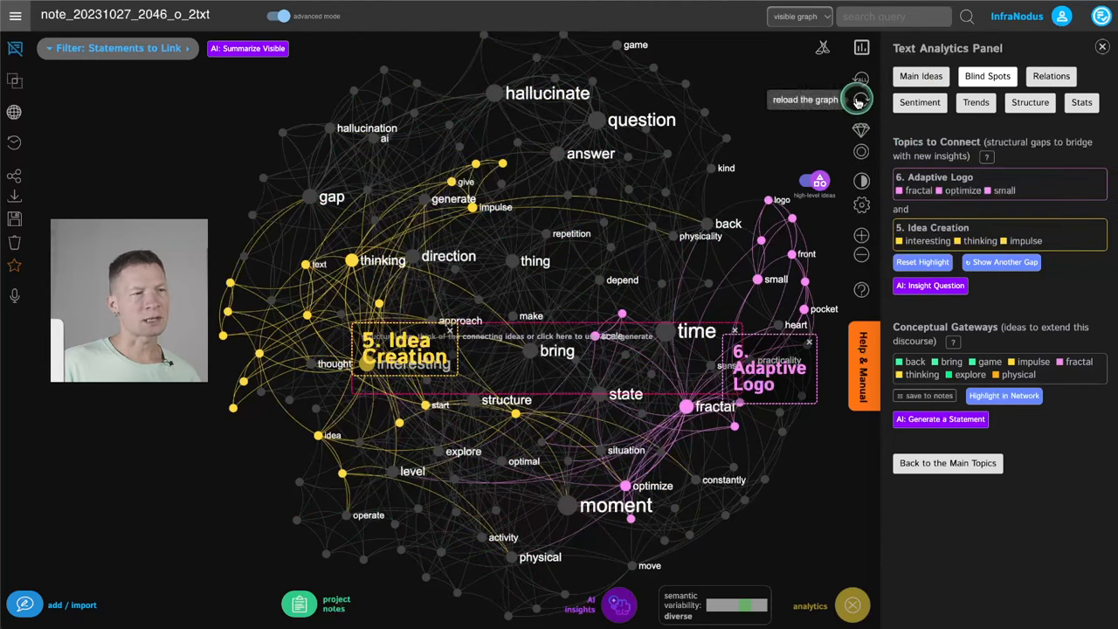
# Step: Reload the graph and hide the selected nodes moment, time and question so topics recalculate
pyautogui.click(859, 98)
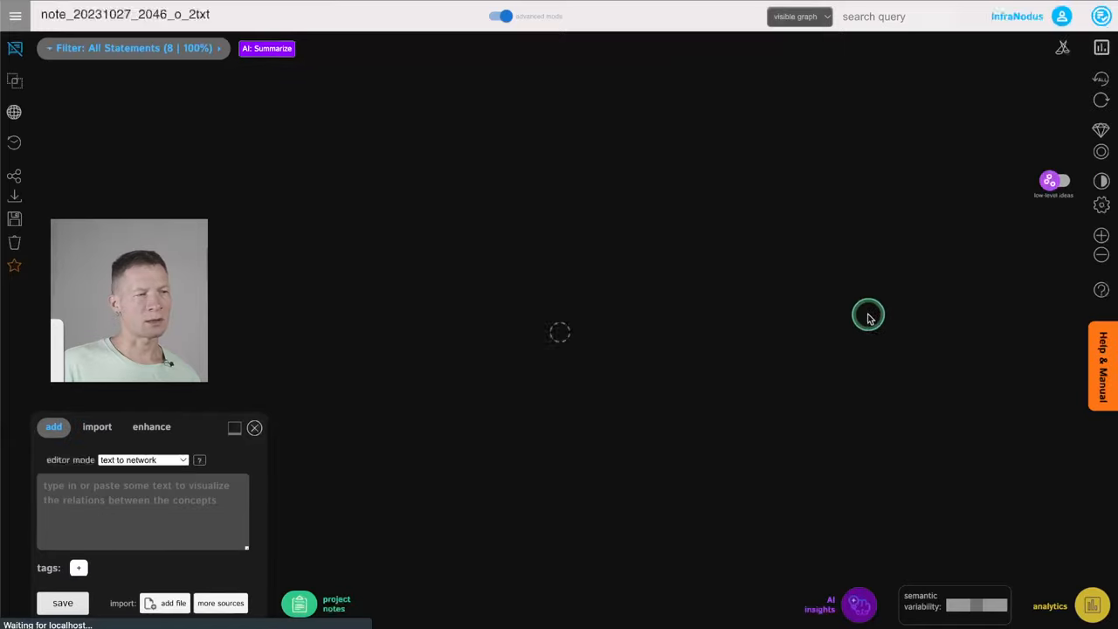
pyautogui.click(1091, 604)
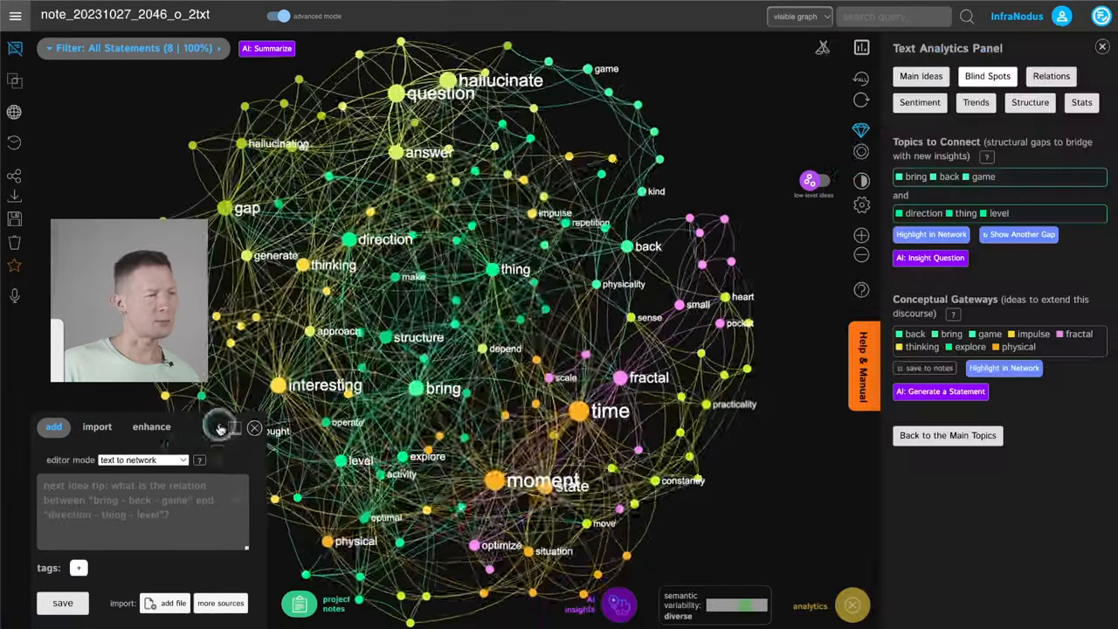
pyautogui.click(255, 426)
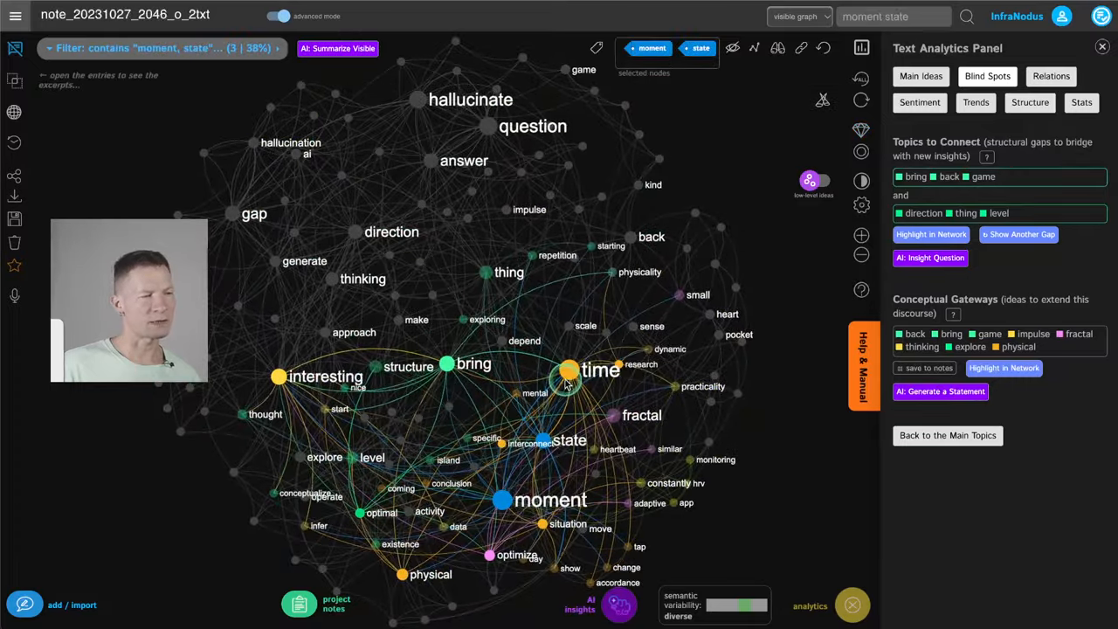
pyautogui.click(601, 370)
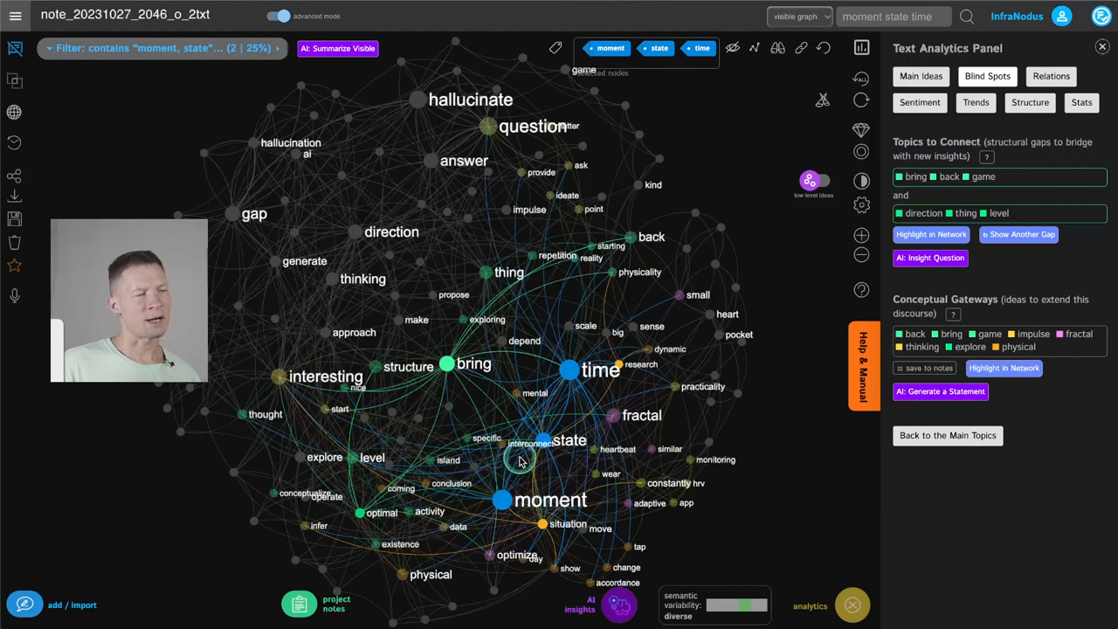
pyautogui.moveTo(587, 434)
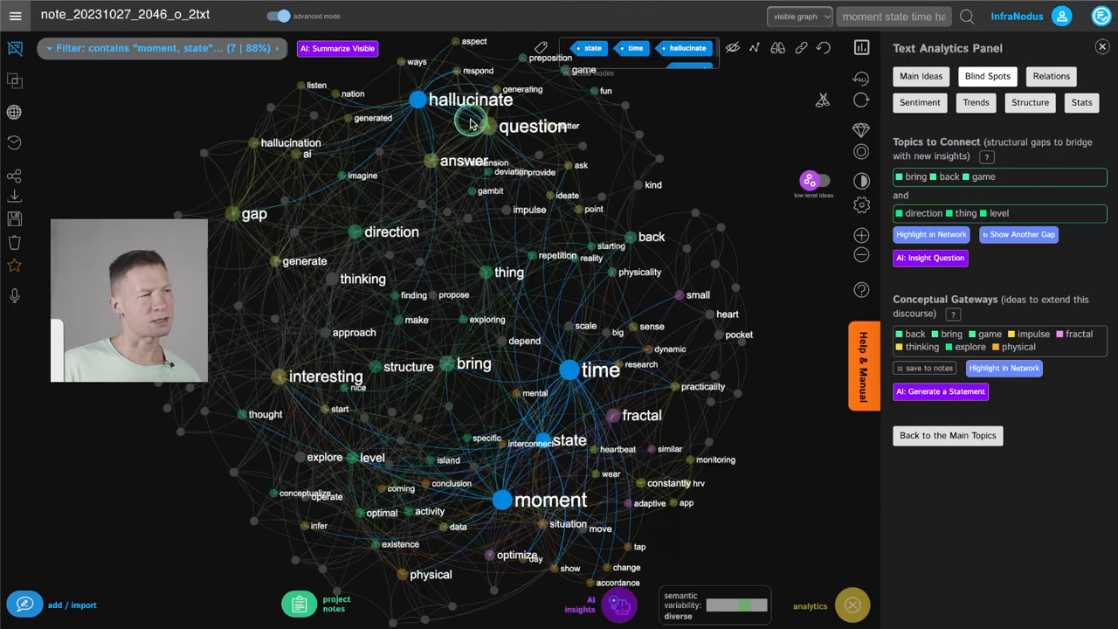
pyautogui.click(733, 49)
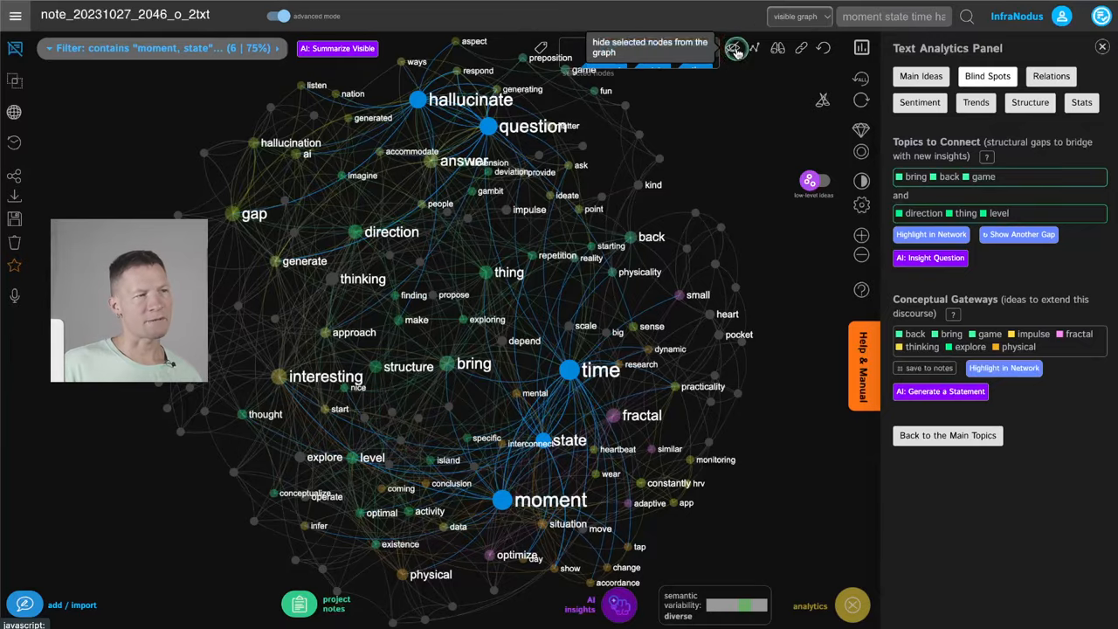
pyautogui.click(737, 49)
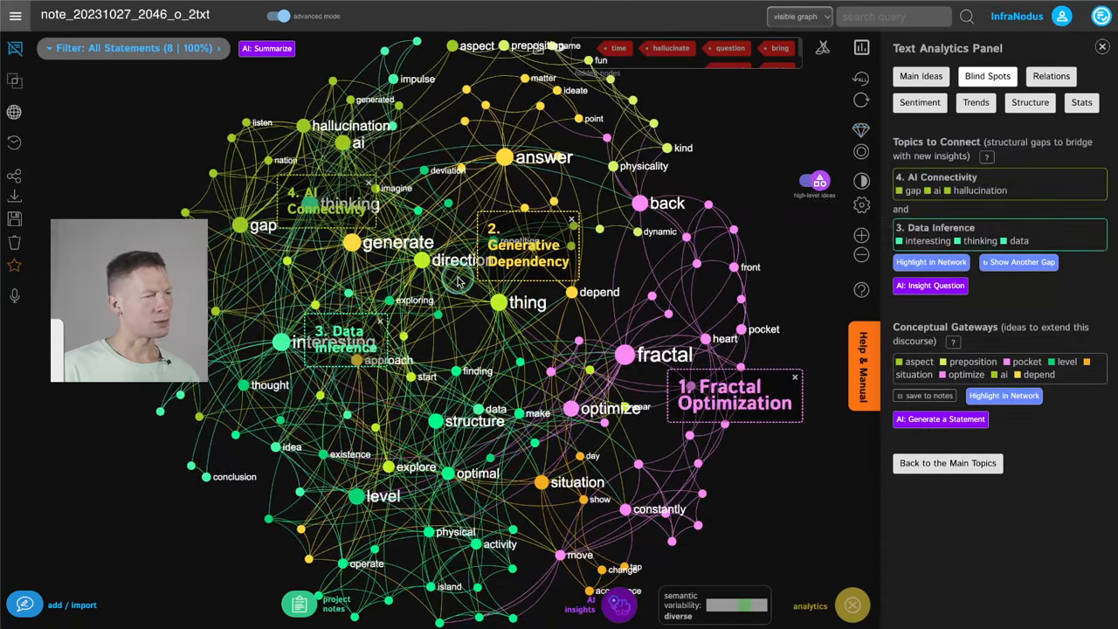
pyautogui.moveTo(715, 604)
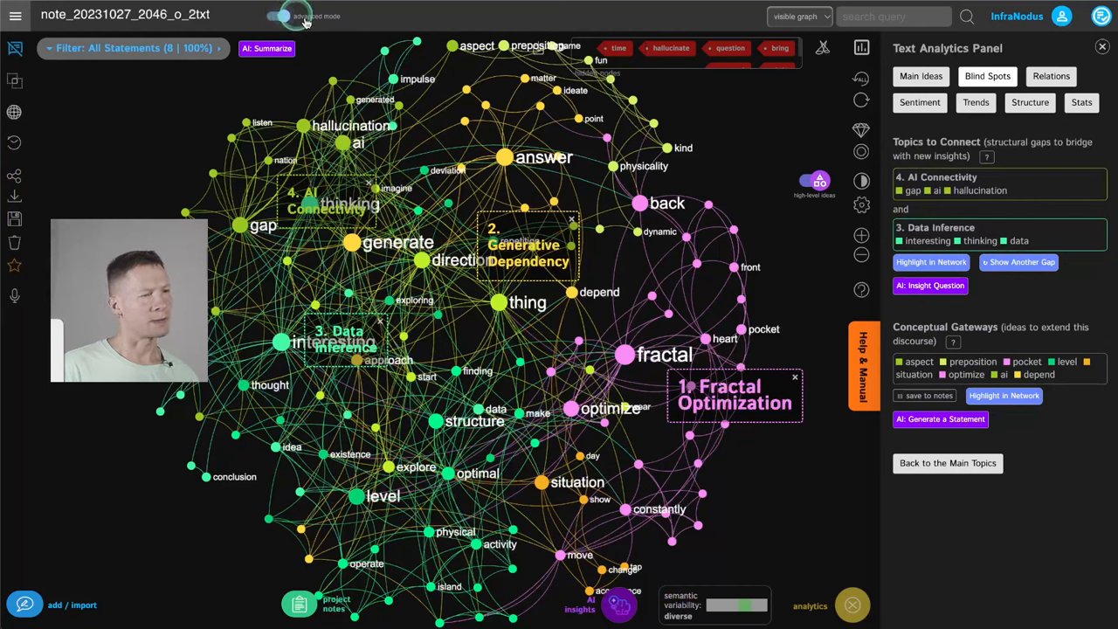
# Step: Show the Main Ideas list, led by Fractal Optimization, for the pruned graph
pyautogui.click(921, 77)
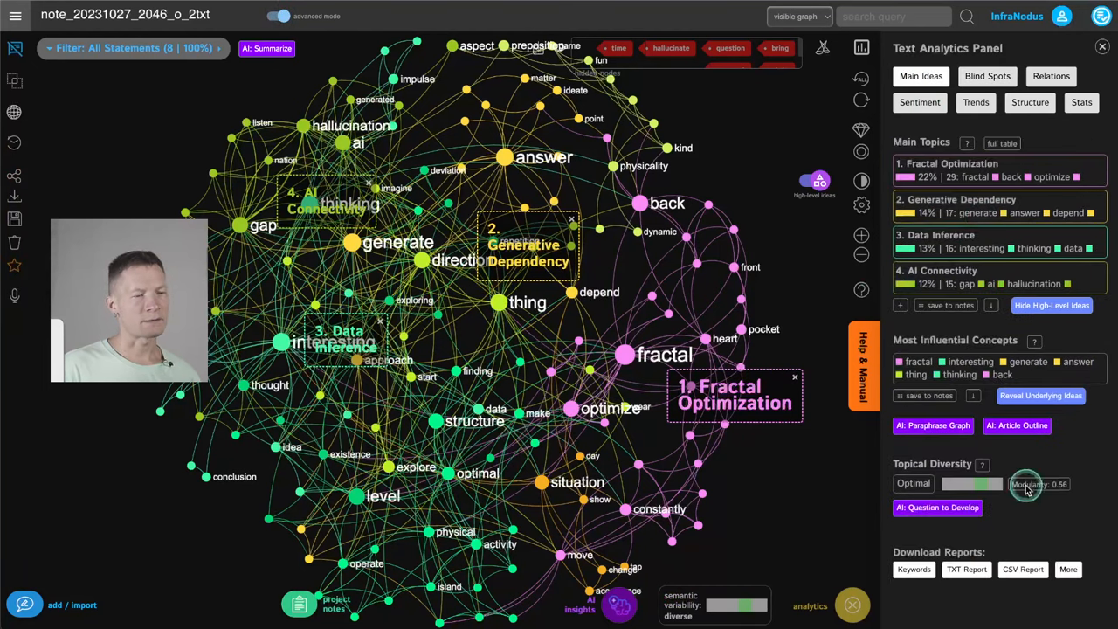
pyautogui.moveTo(795, 538)
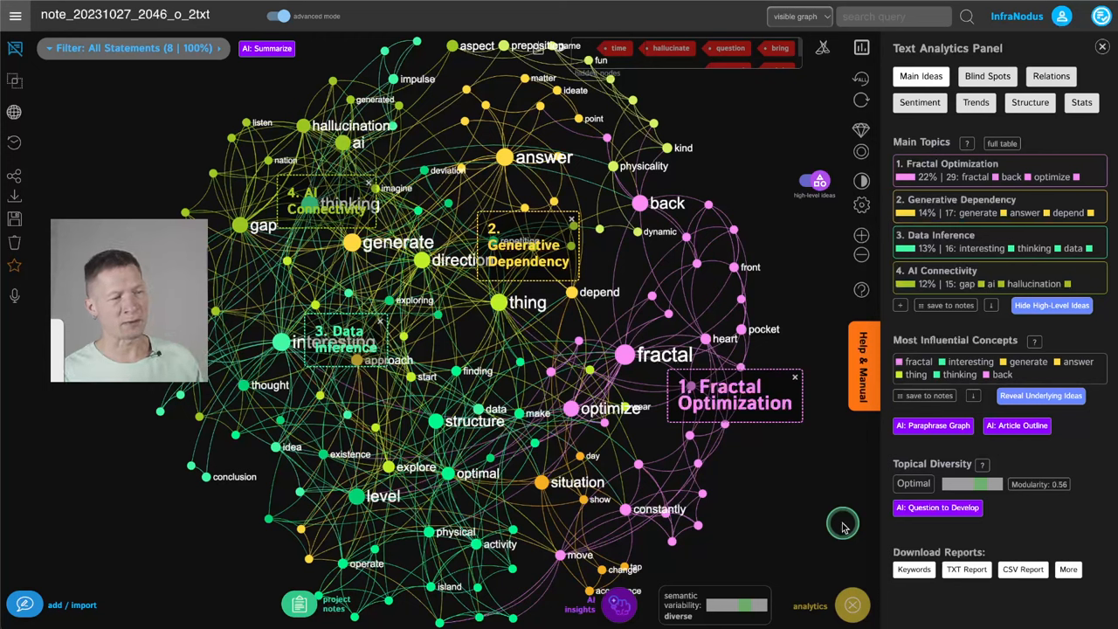
pyautogui.moveTo(538, 391)
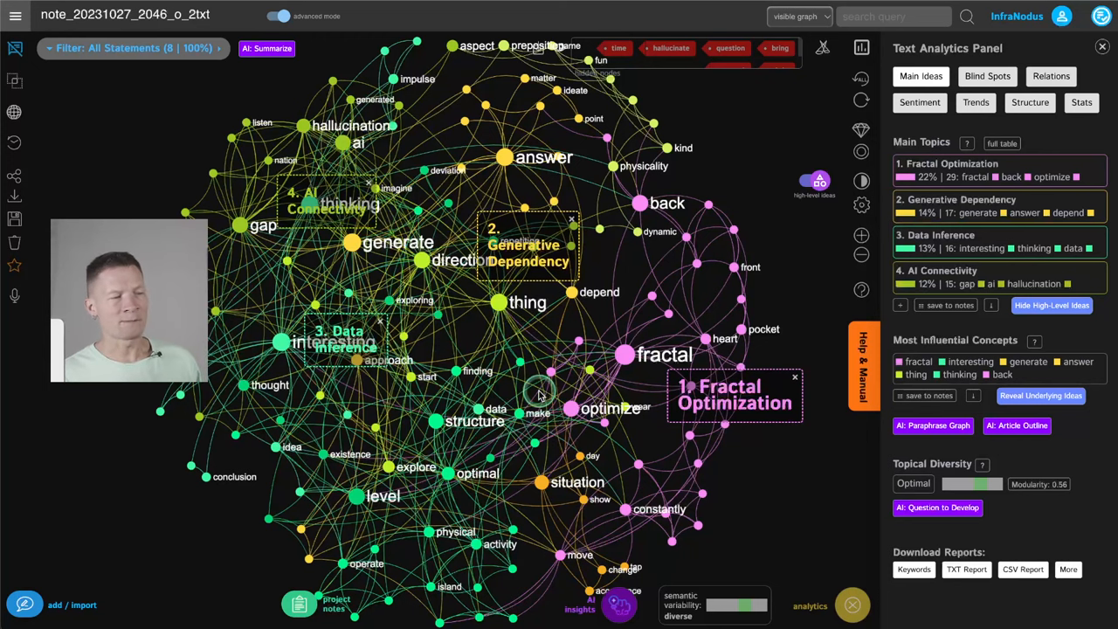
pyautogui.moveTo(880, 470)
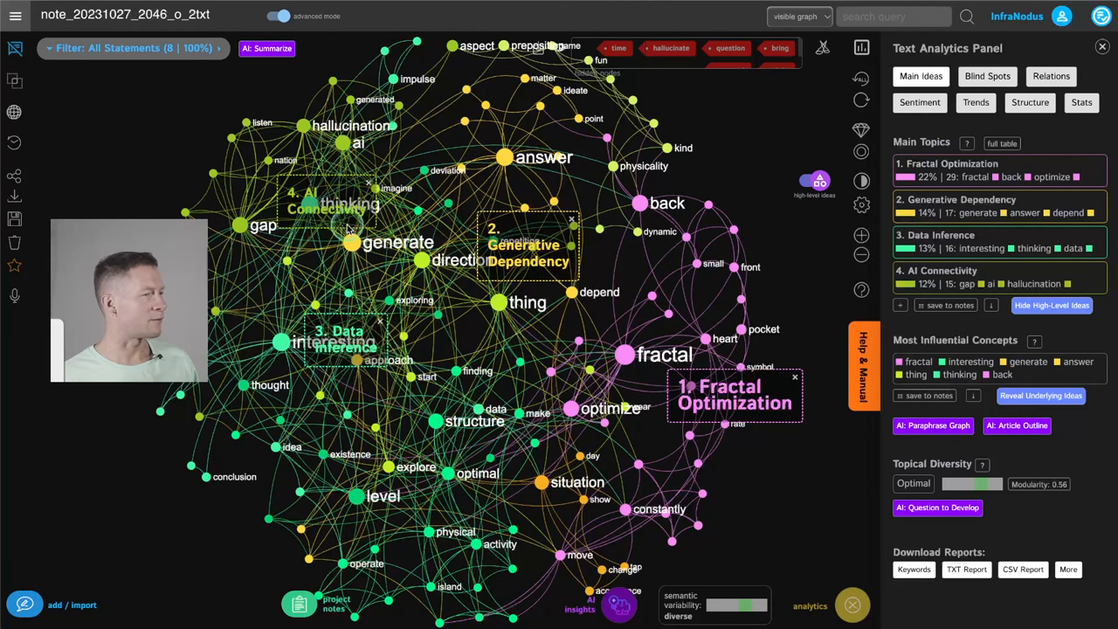
pyautogui.moveTo(772, 173)
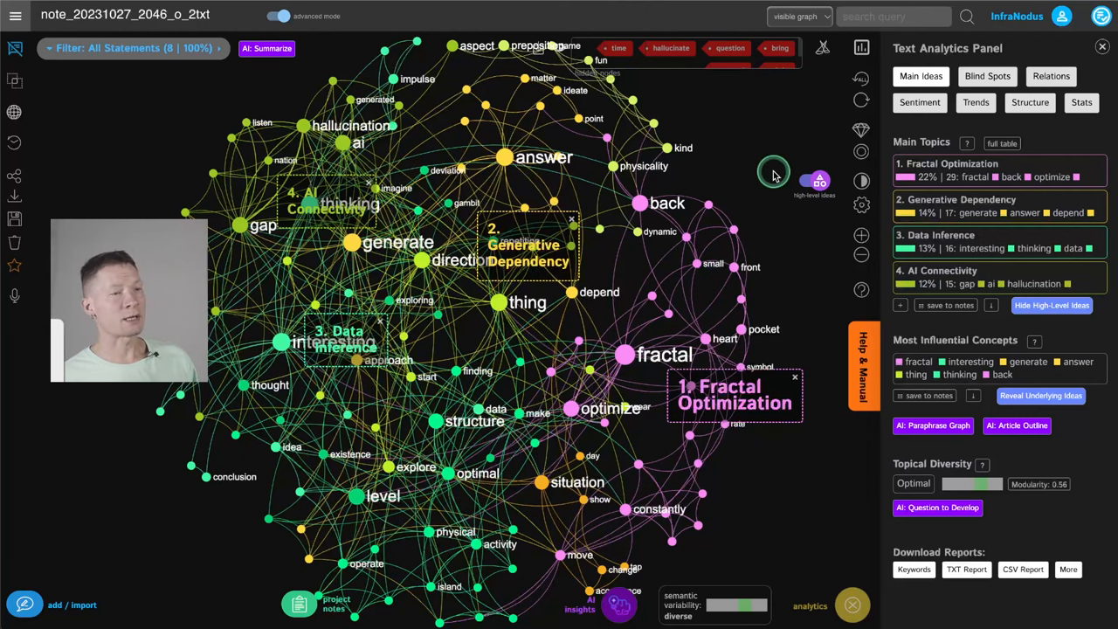
# Step: Return to Blind Spots and cycle gaps until Dynamic Play / Visual Deviation is shown
pyautogui.click(987, 76)
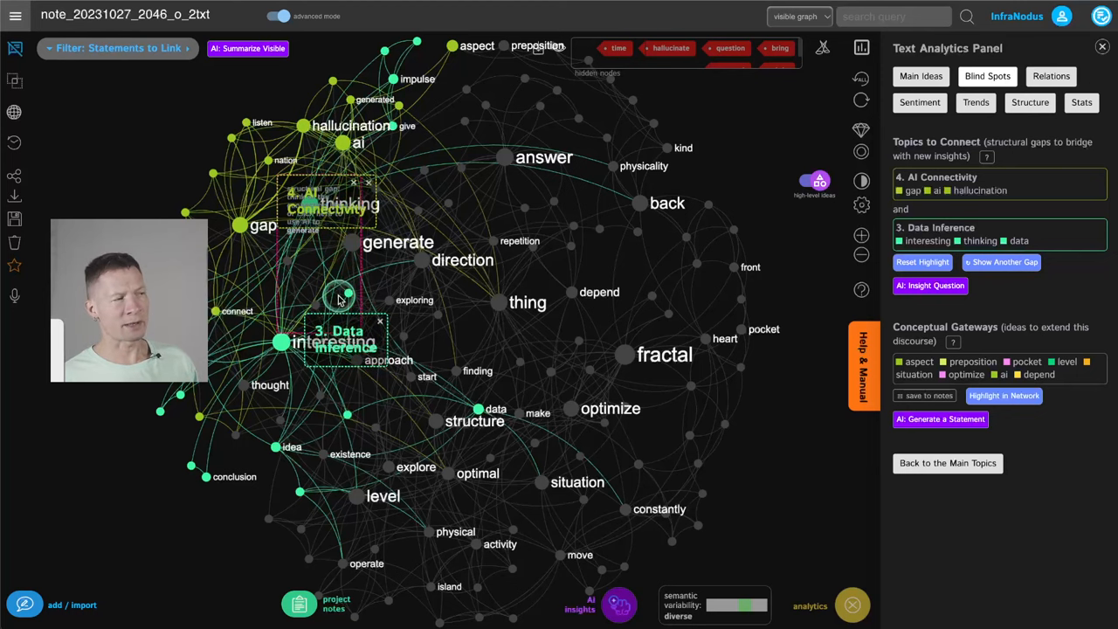
pyautogui.click(1000, 262)
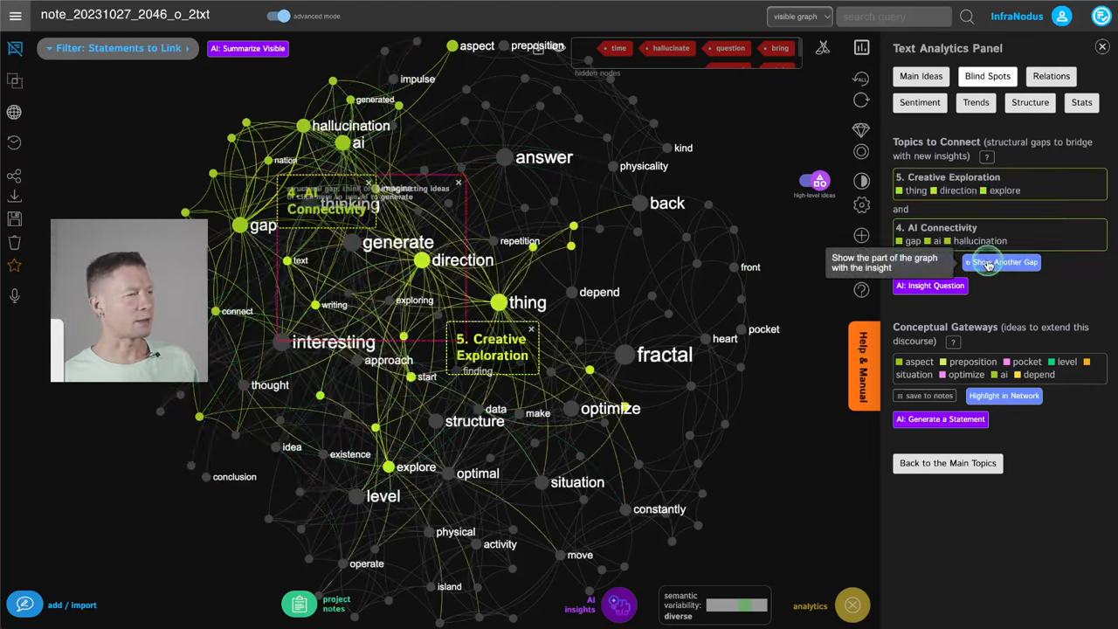
pyautogui.click(1000, 262)
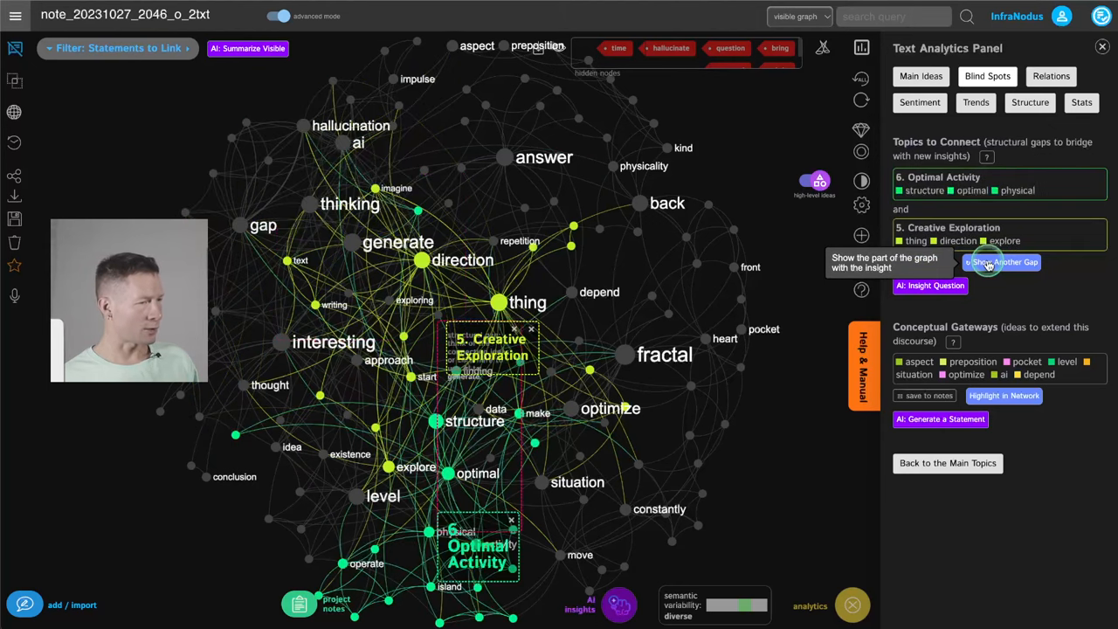
pyautogui.click(1001, 262)
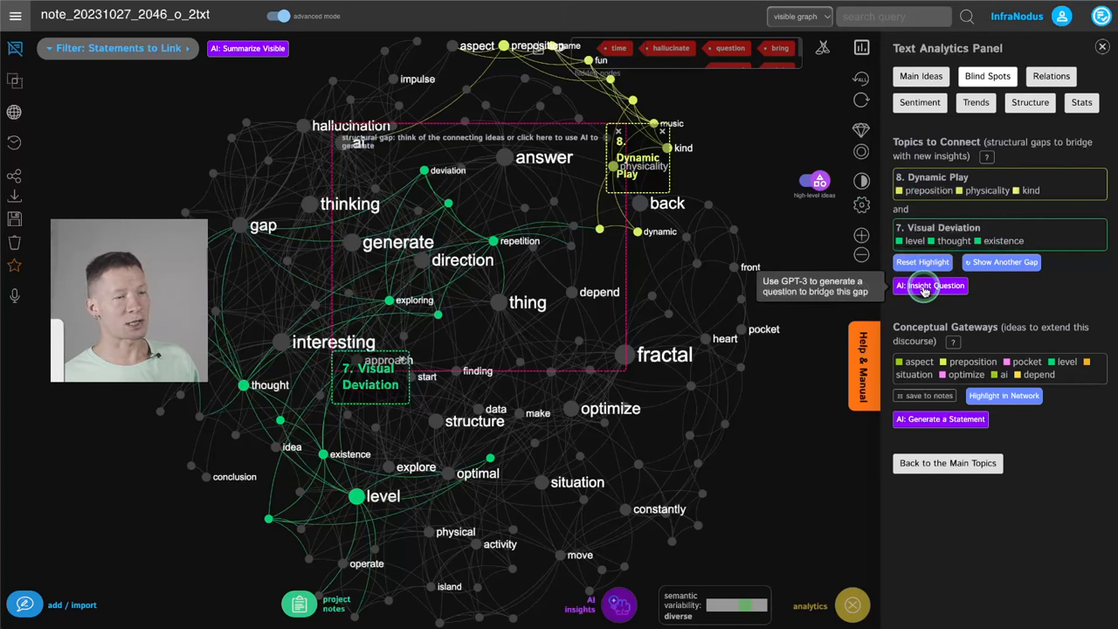
pyautogui.click(929, 287)
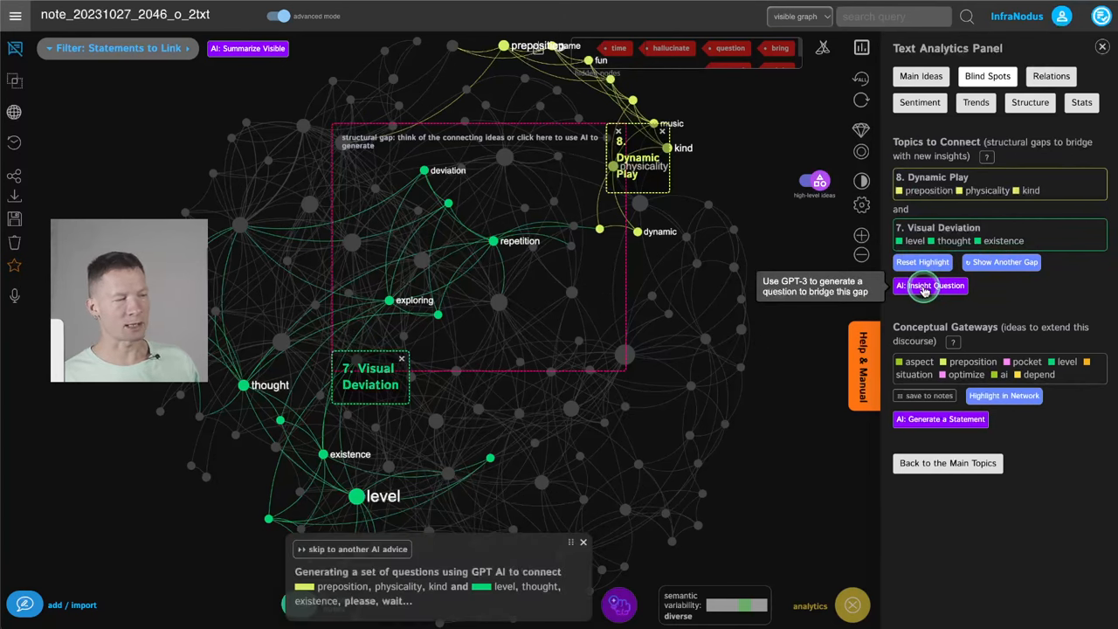
pyautogui.click(929, 286)
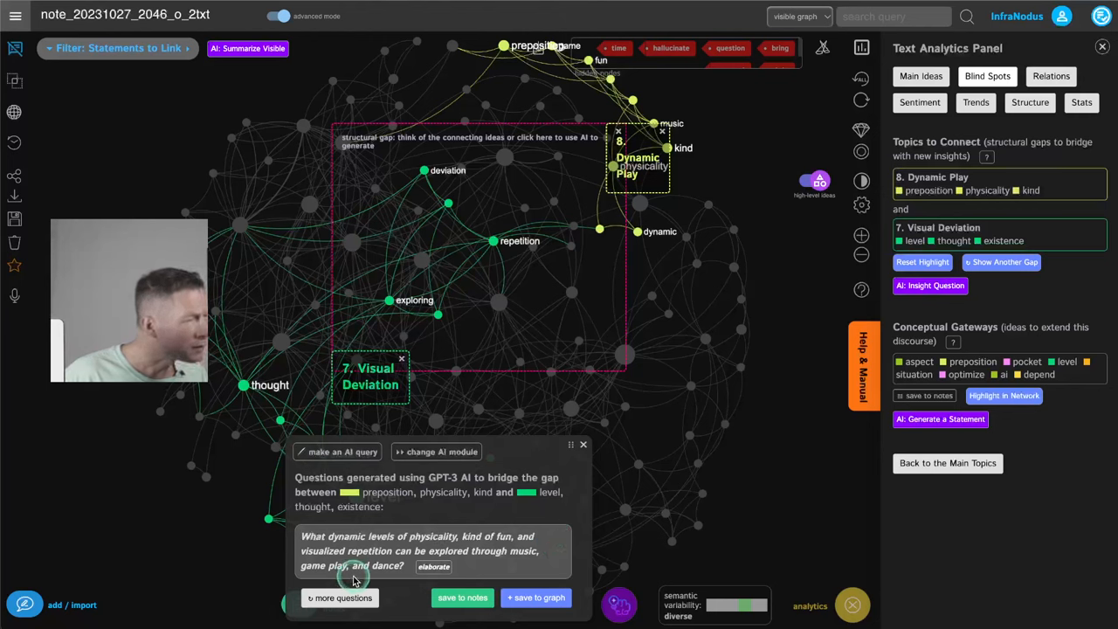
pyautogui.moveTo(503, 540)
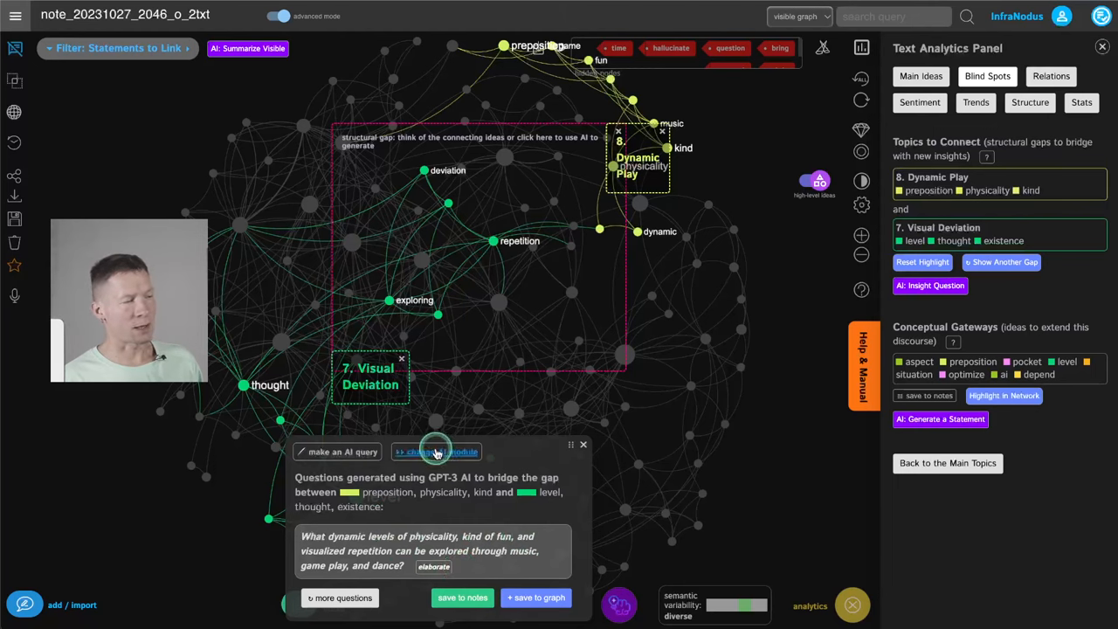
pyautogui.click(436, 451)
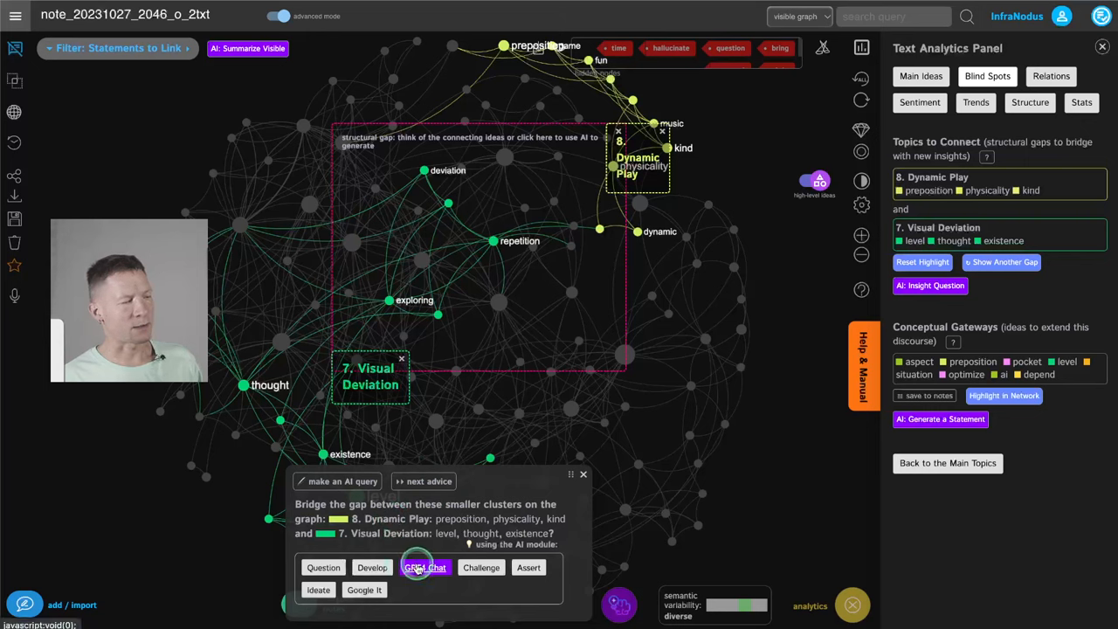
pyautogui.click(426, 566)
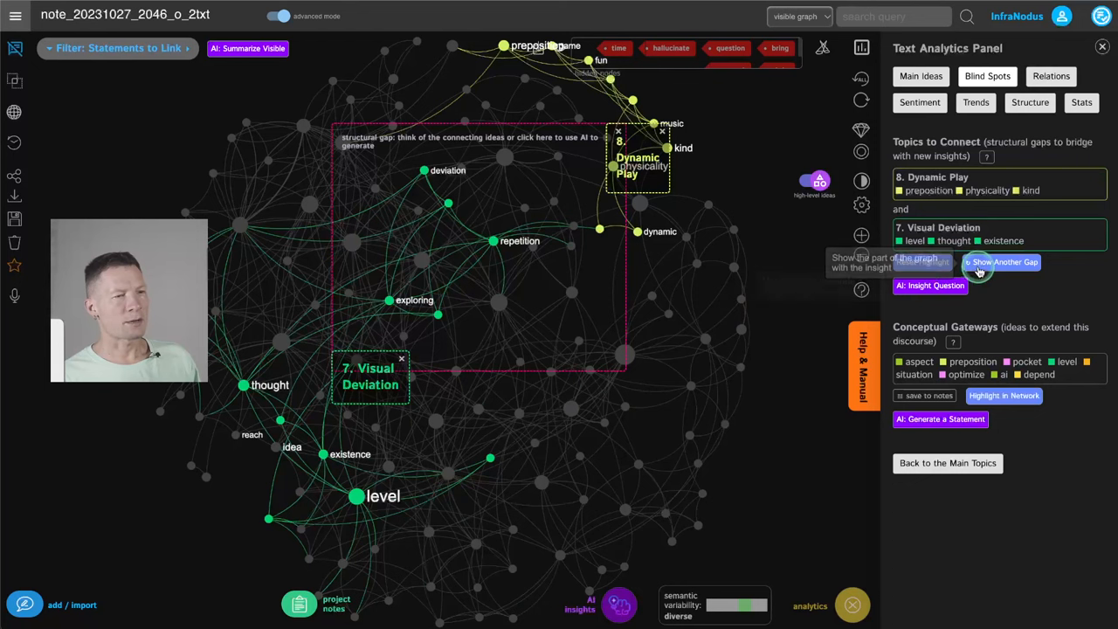
# Step: Cycle to the Creative Exploration / AI Connectivity gap and highlight it in the network
pyautogui.click(1002, 262)
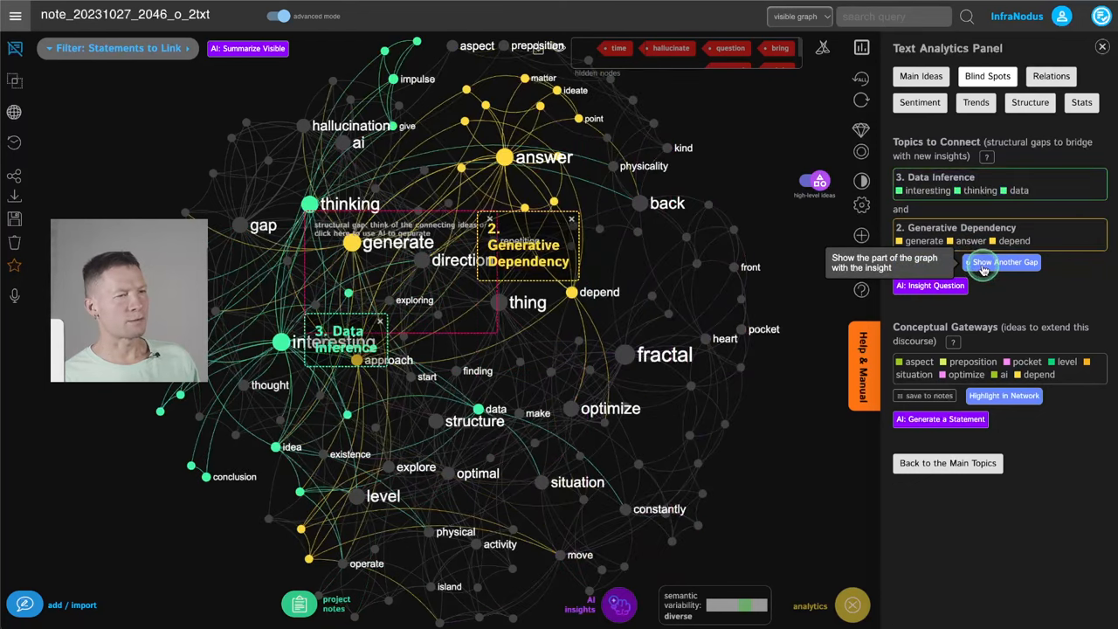
pyautogui.click(1002, 262)
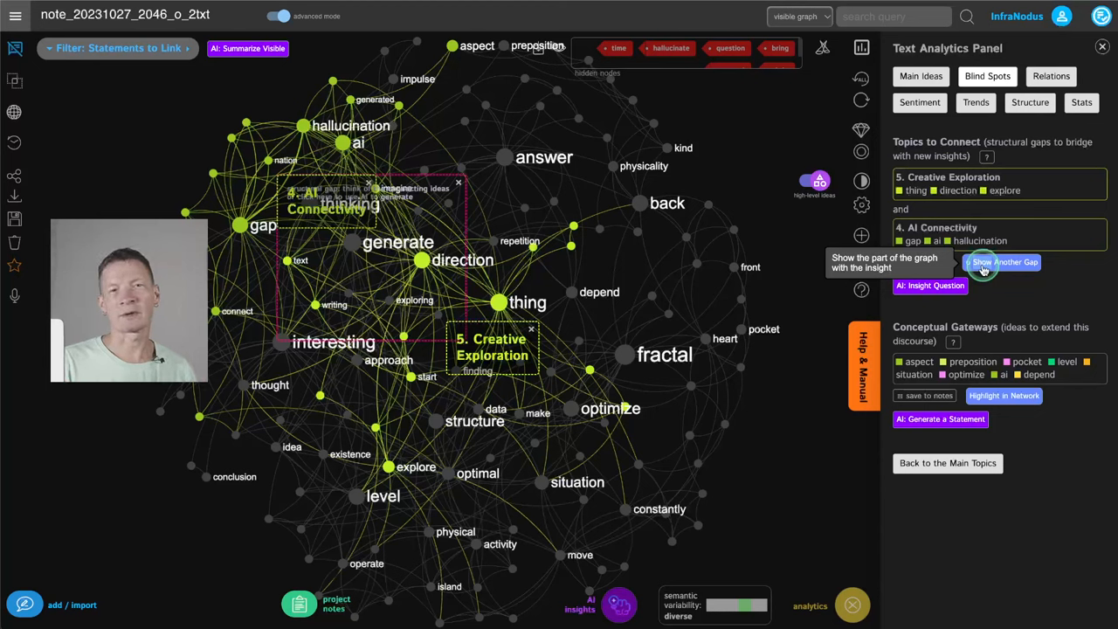
pyautogui.click(1002, 262)
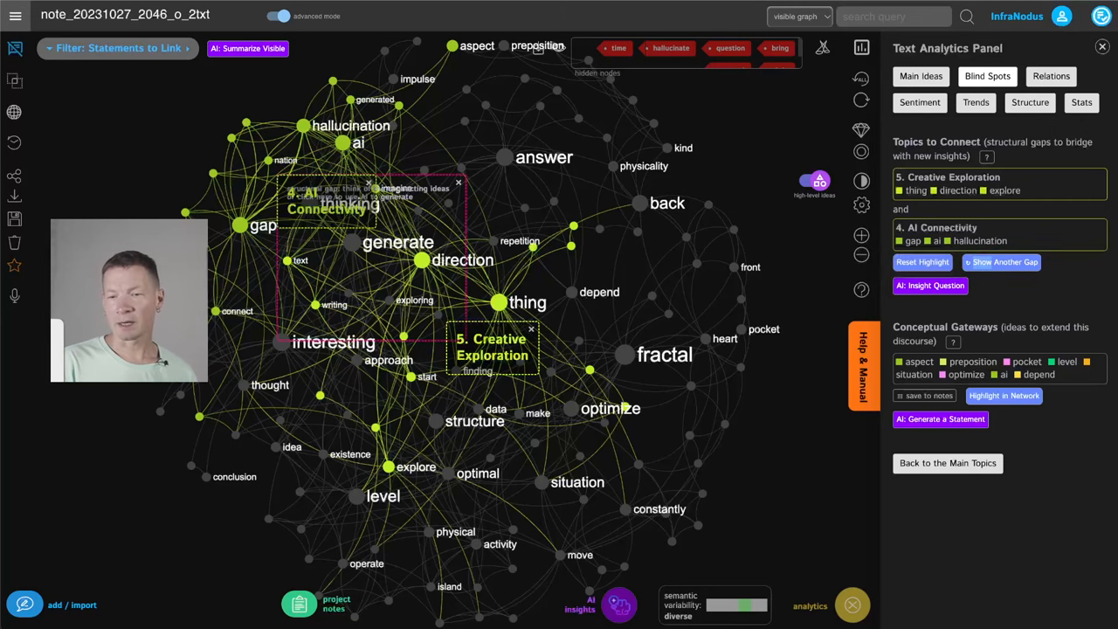